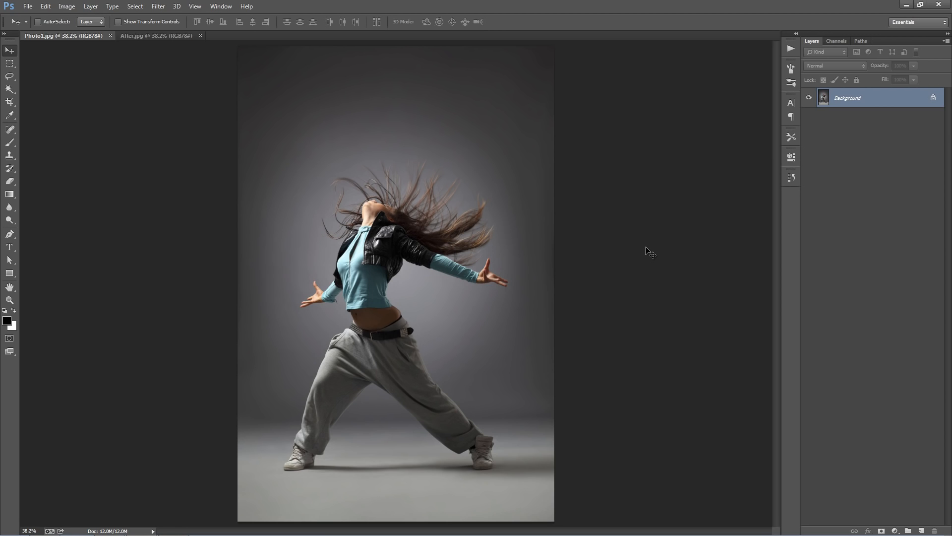
mouse_move(427, 152)
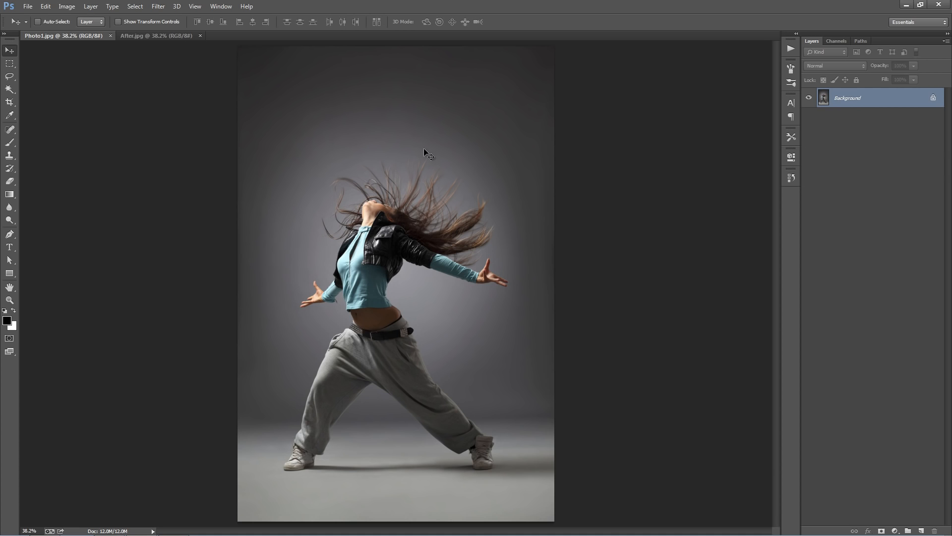
mouse_move(209, 136)
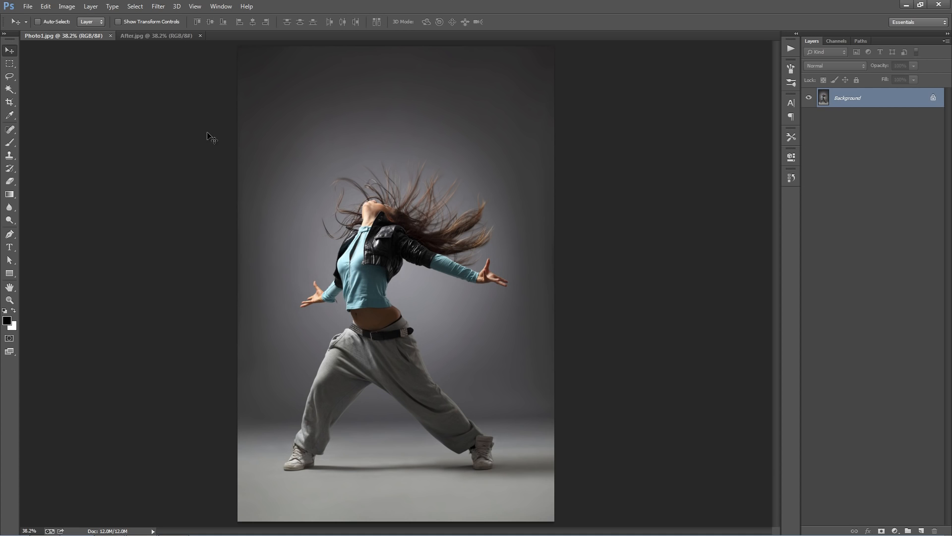
- Preview After.jpg, return to Photo1.jpg, and close the After.jpg example
left_click(156, 35)
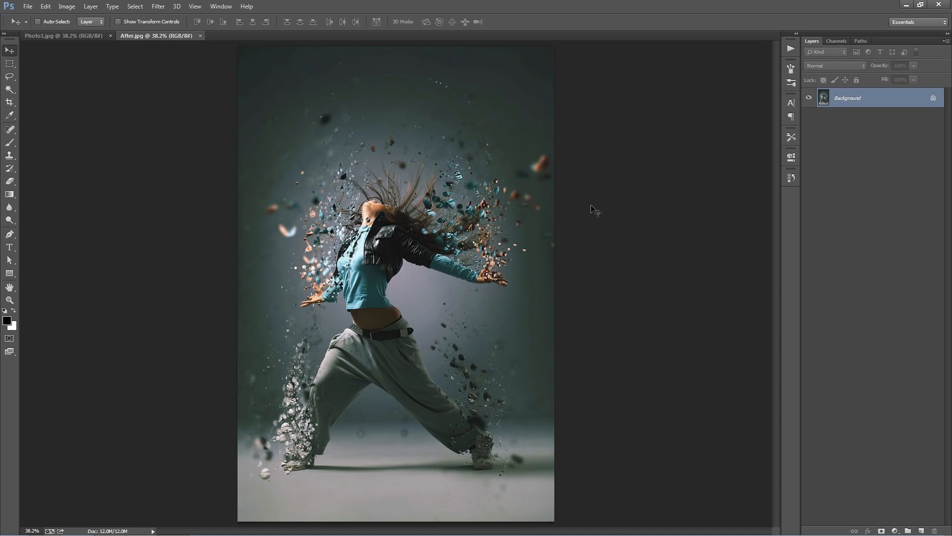
mouse_move(336, 265)
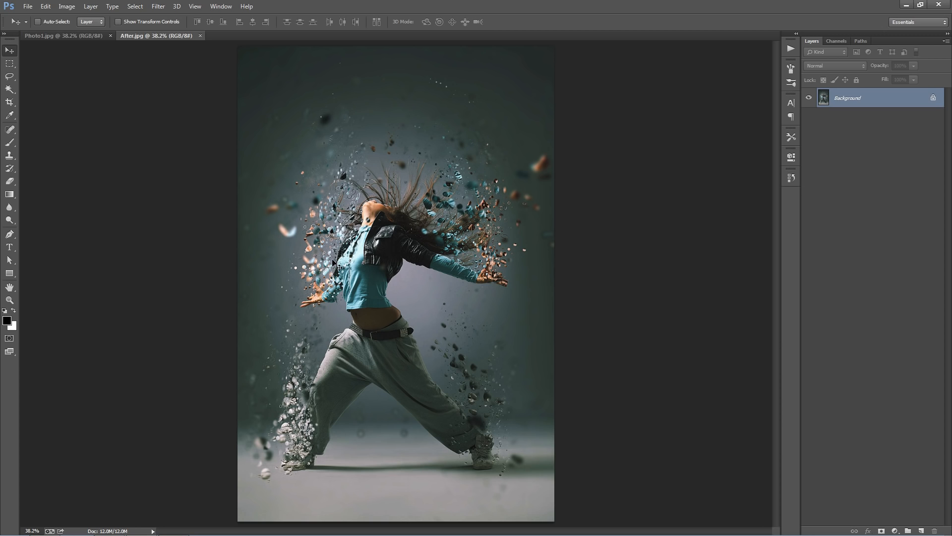
mouse_move(351, 159)
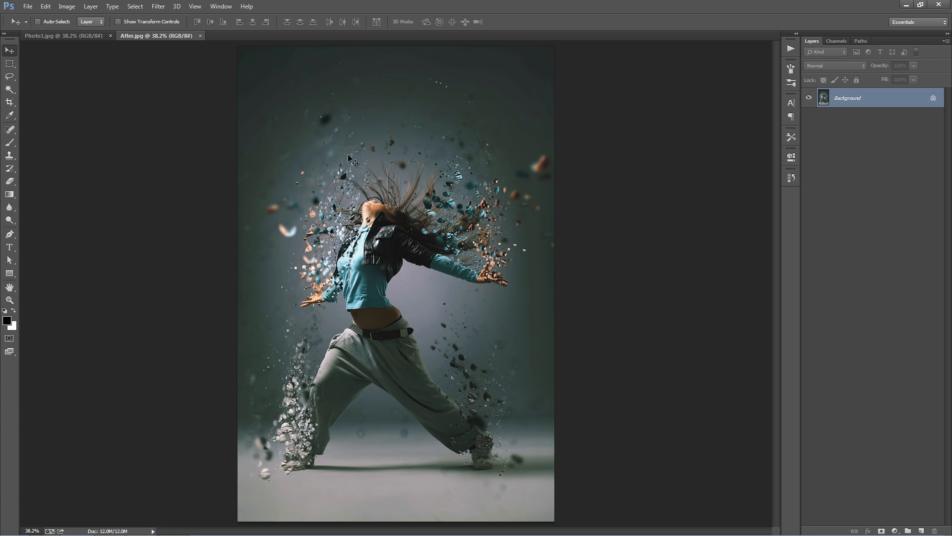
left_click(61, 35)
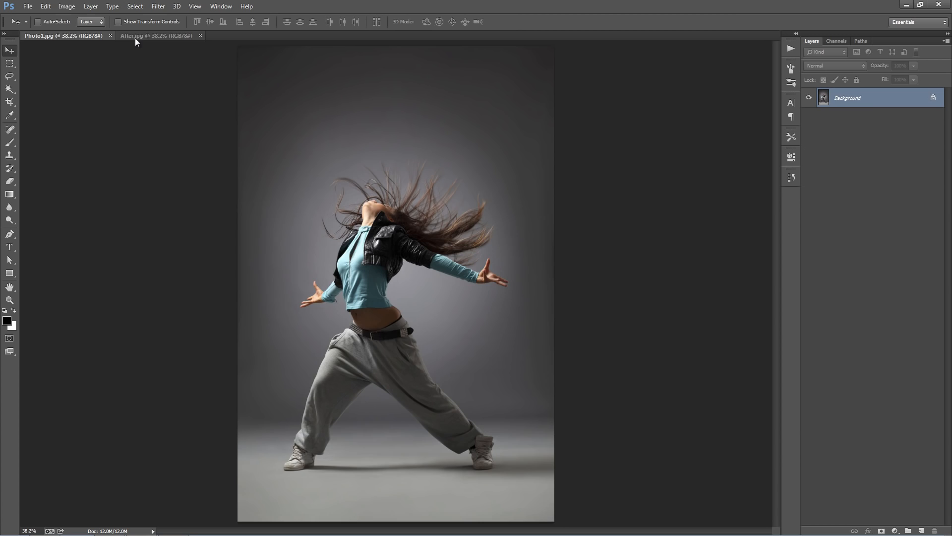
left_click(140, 35)
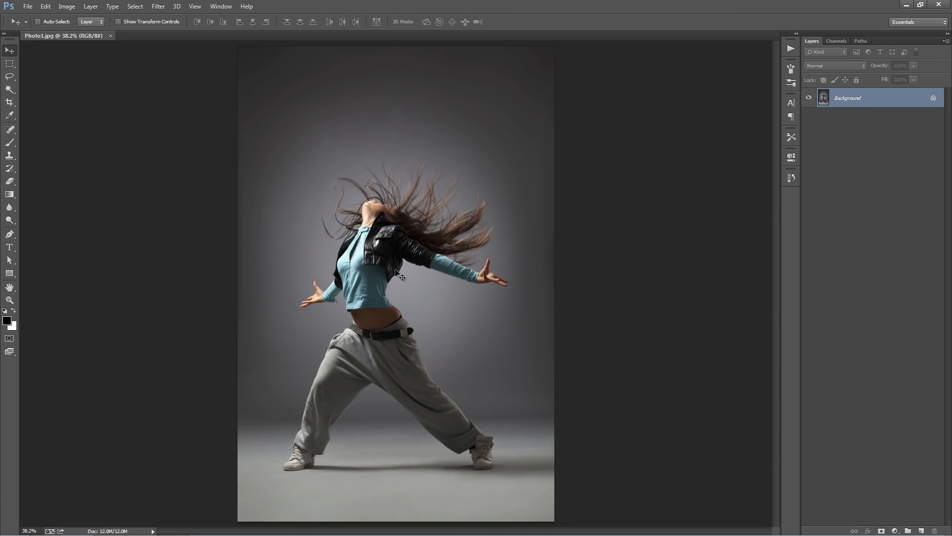
mouse_move(662, 128)
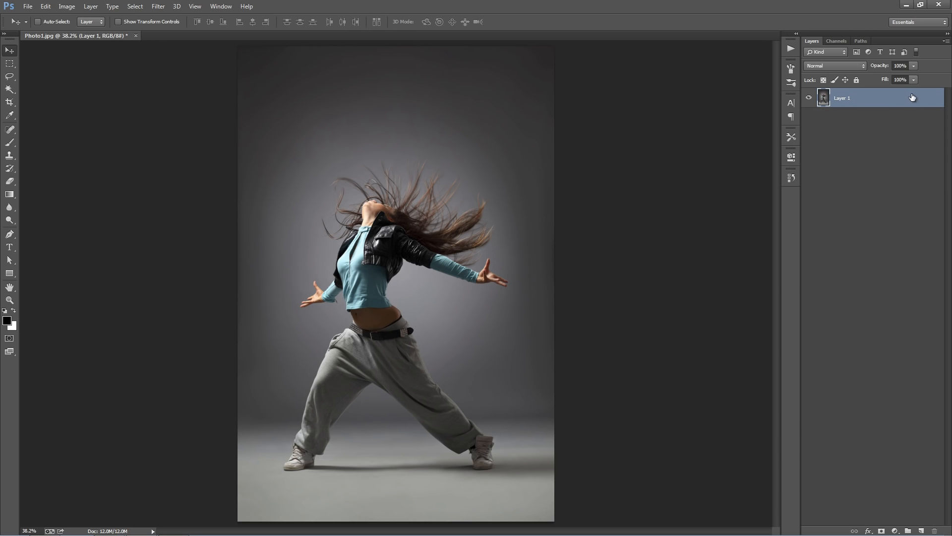
left_click(90, 6)
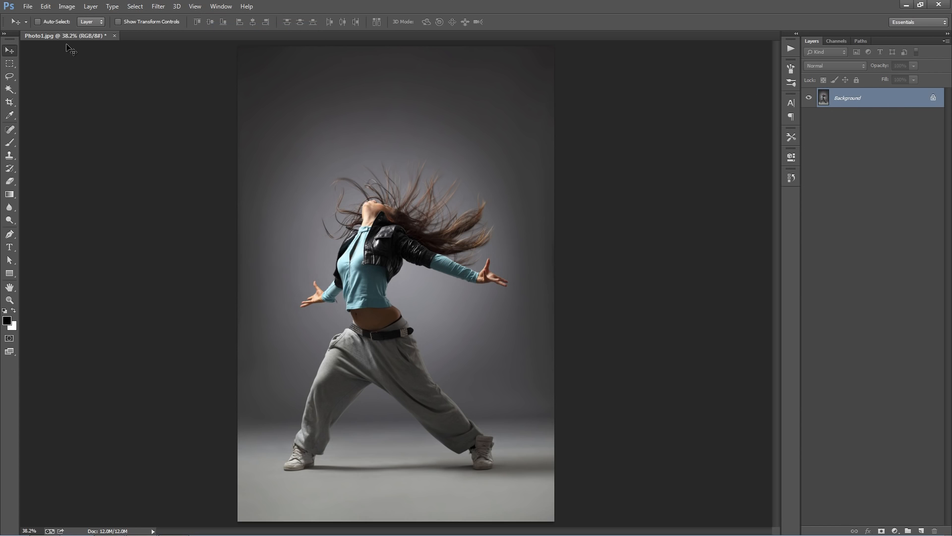
mouse_move(143, 170)
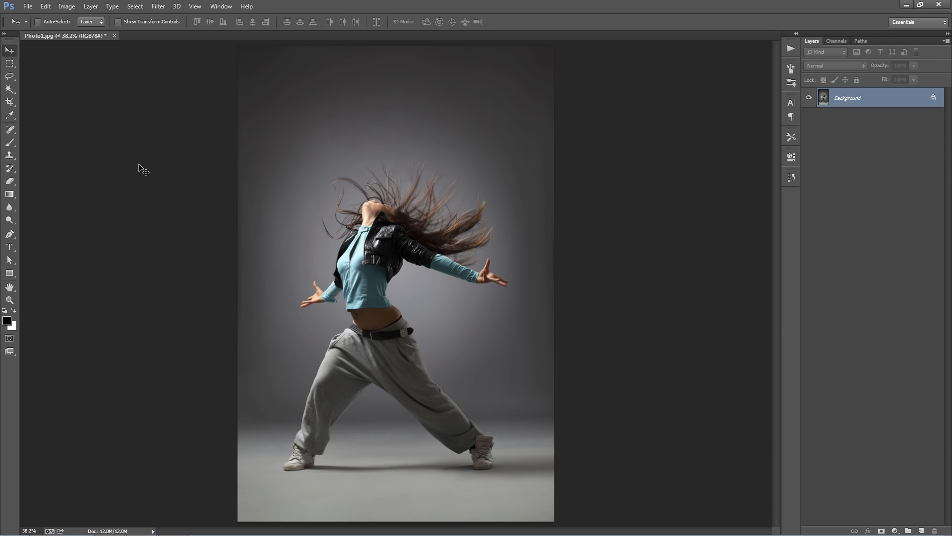
- Open Image Size to check the 1672 × 2508 px, 300 ppi dimensions
left_click(67, 6)
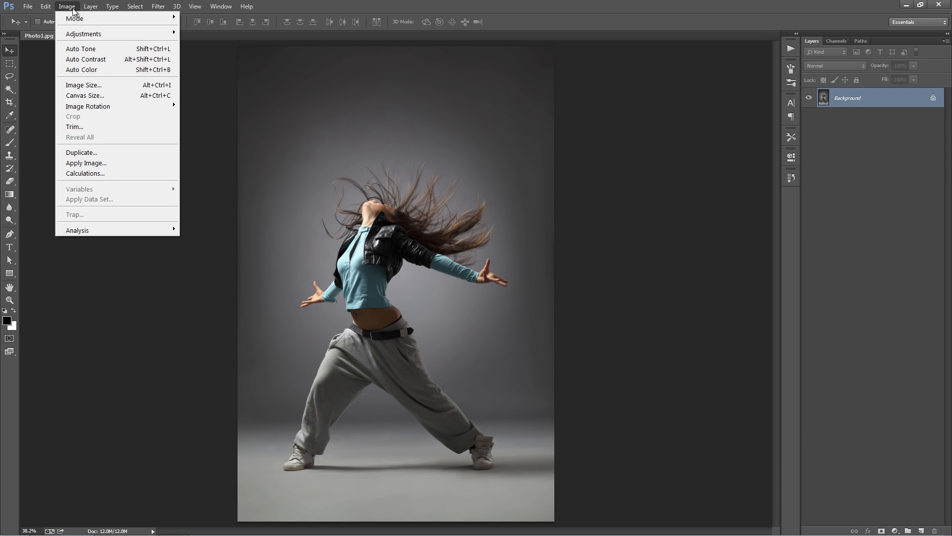
left_click(83, 85)
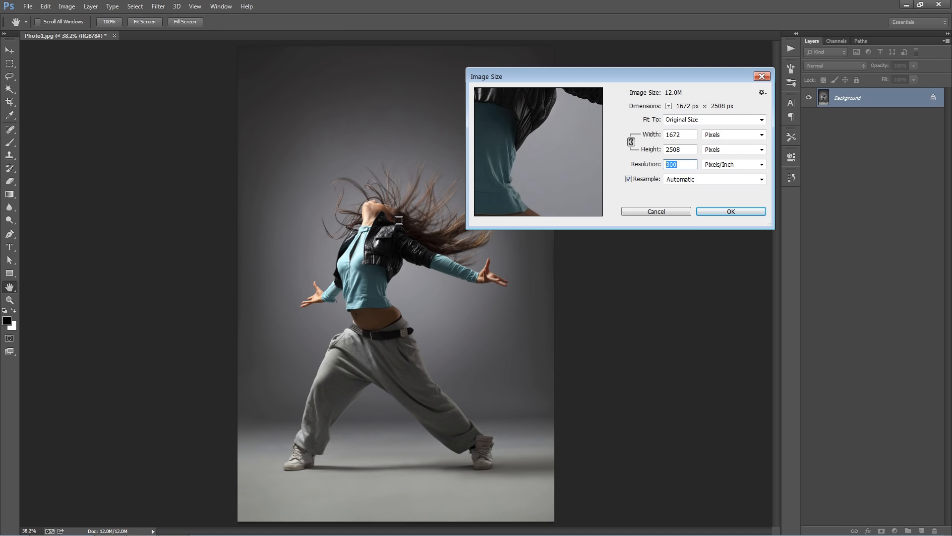
mouse_move(694, 237)
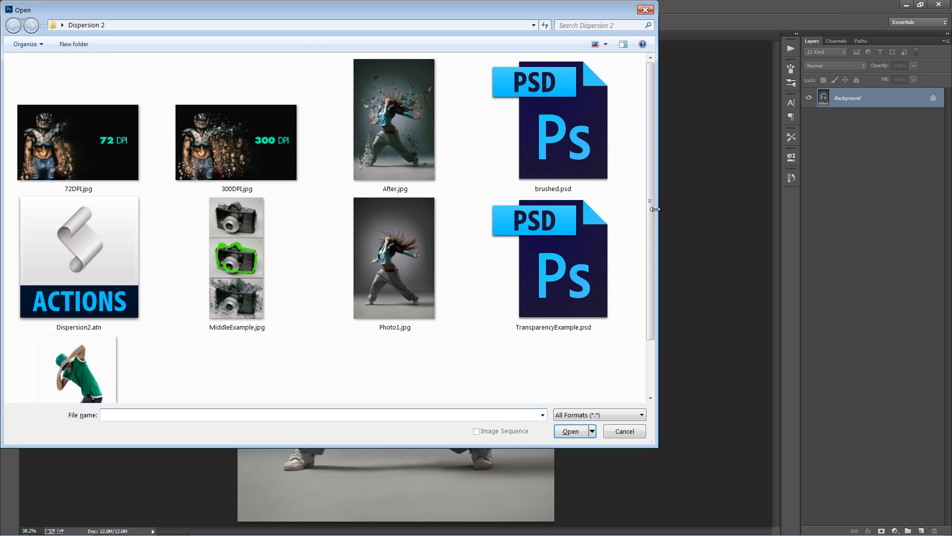
- Open 72DPI.jpg and 300DPI.jpg and switch between them to compare
double_click(394, 257)
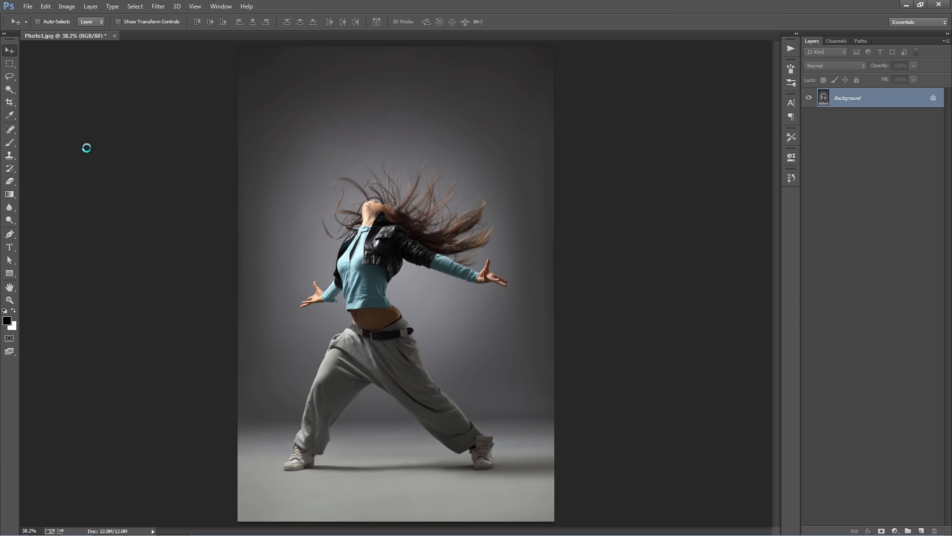
left_click(157, 35)
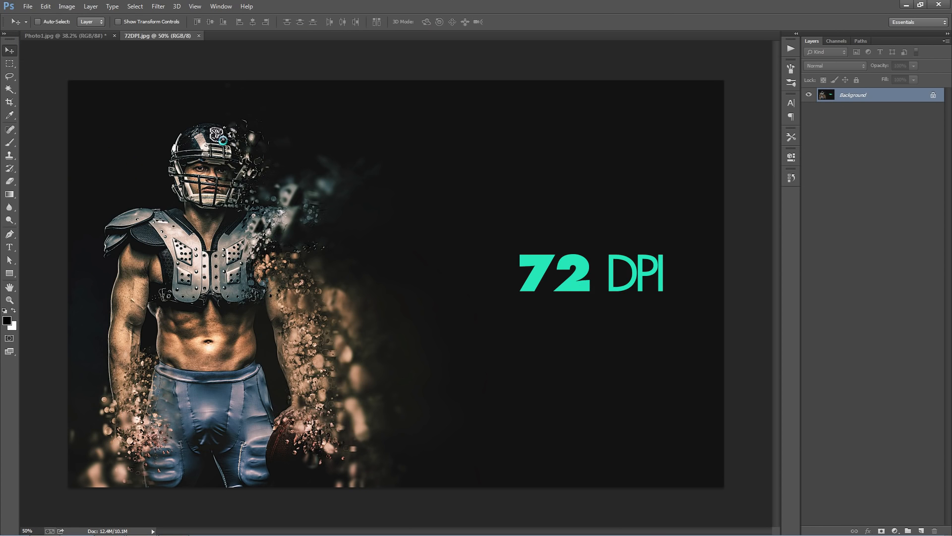
left_click(243, 36)
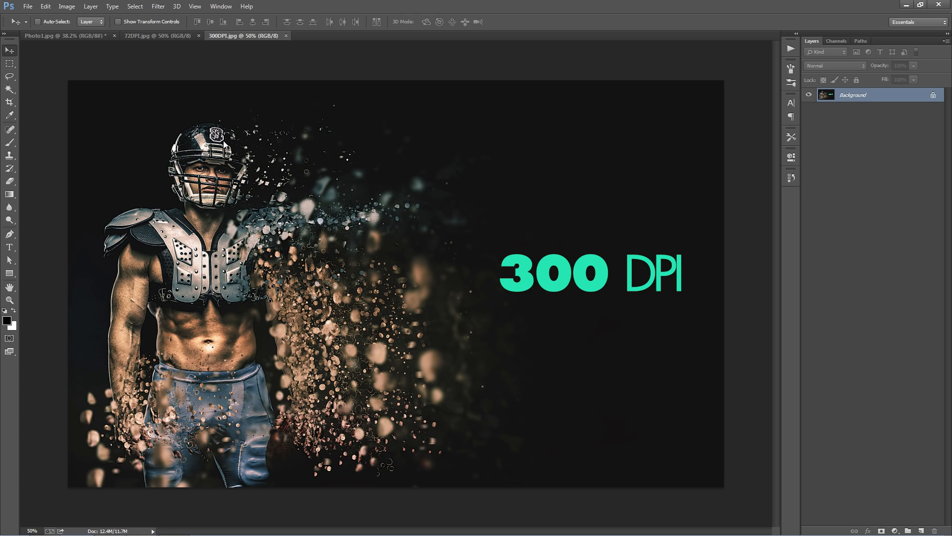
mouse_move(241, 169)
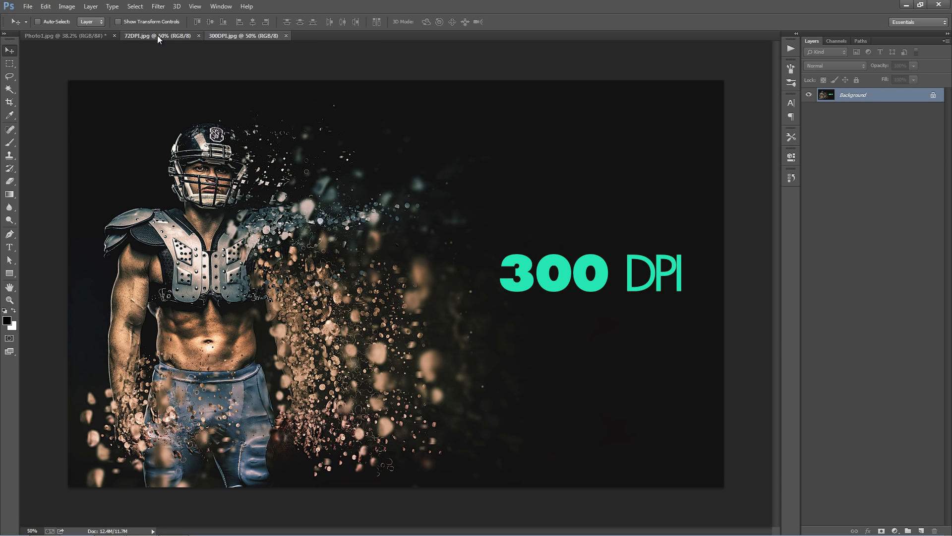
left_click(143, 36)
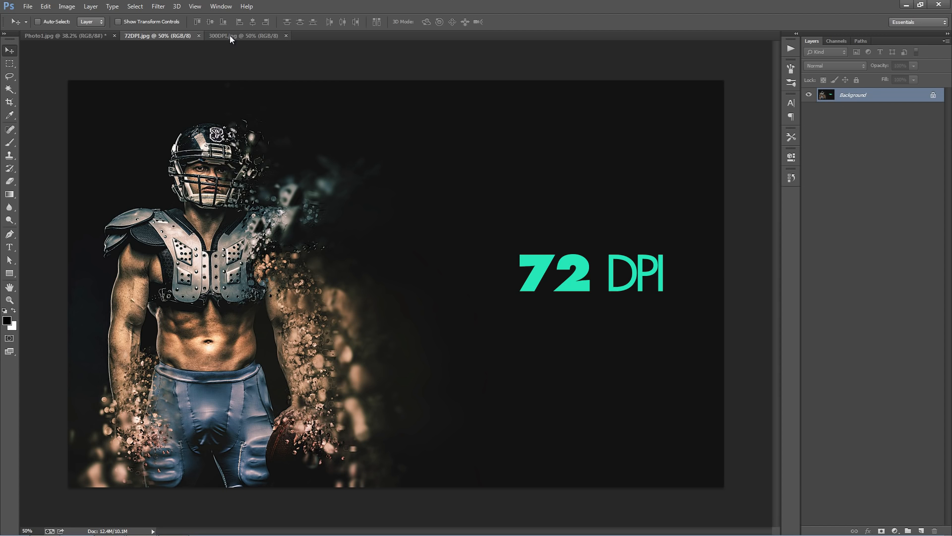
mouse_move(246, 35)
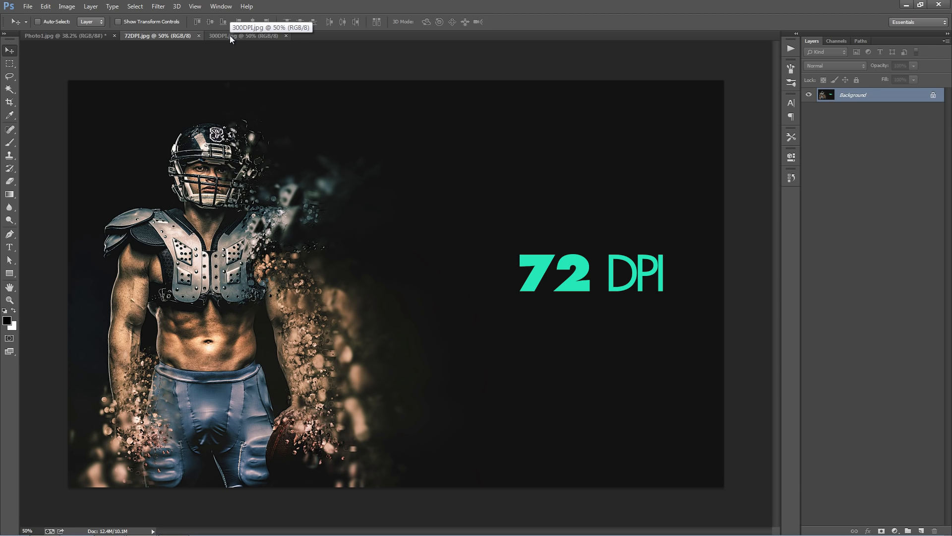
left_click(245, 35)
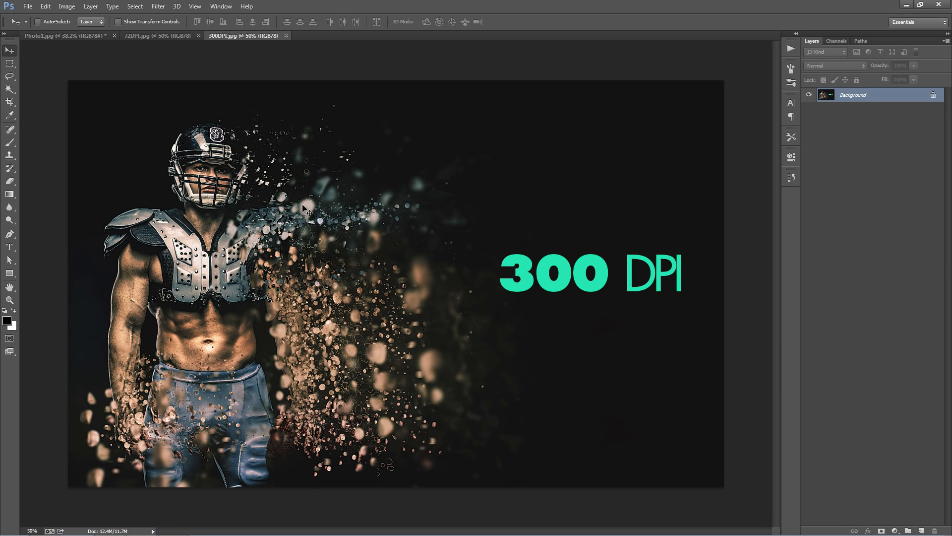
mouse_move(575, 279)
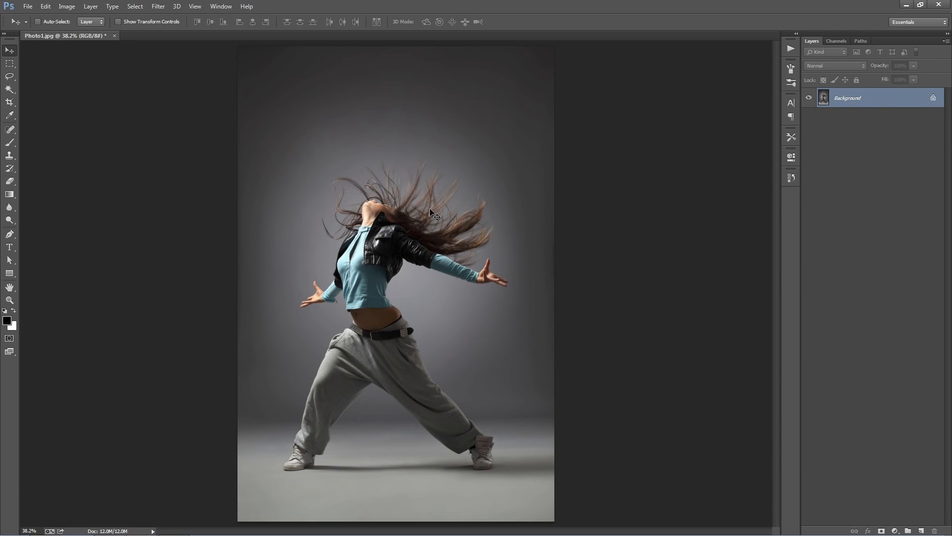
- Set the dancer photo's resolution to 200 pixels/inch in Image Size
left_click(66, 6)
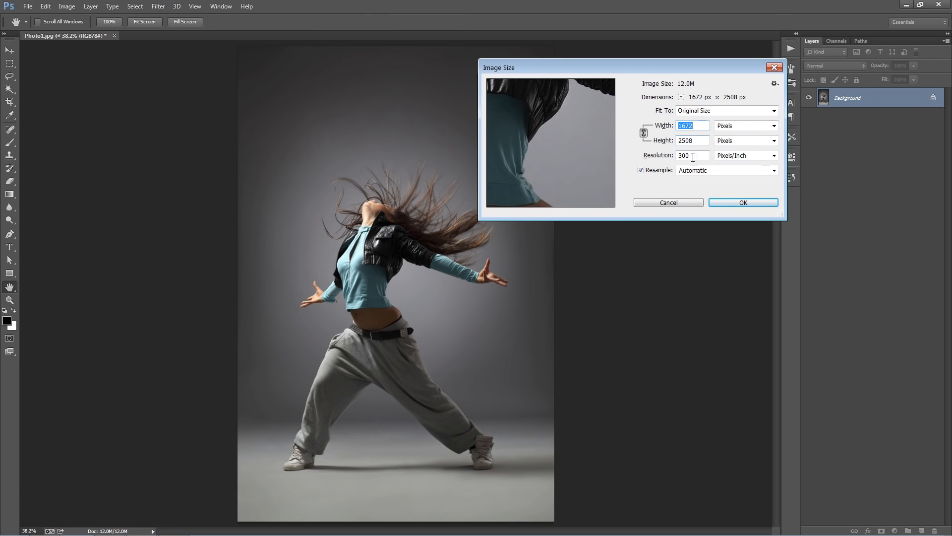
left_click(693, 155)
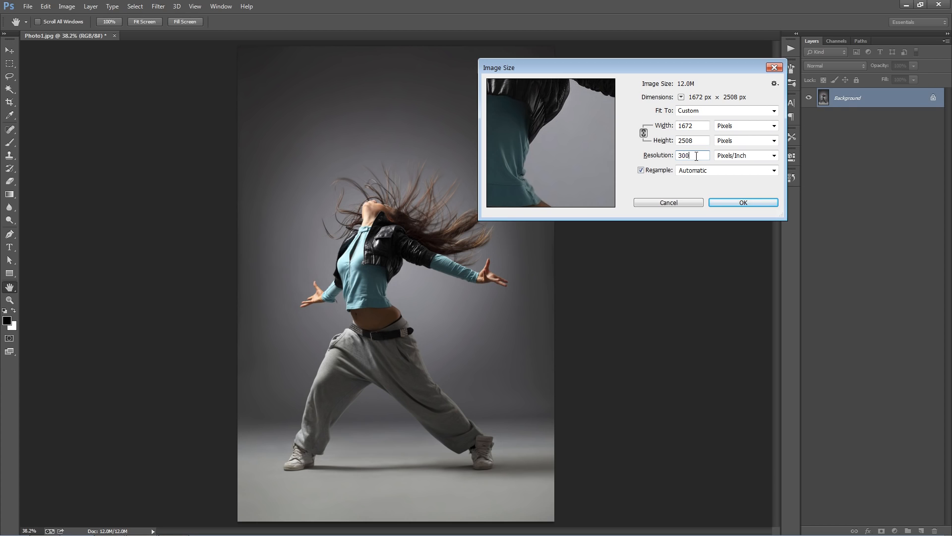
left_click(691, 126)
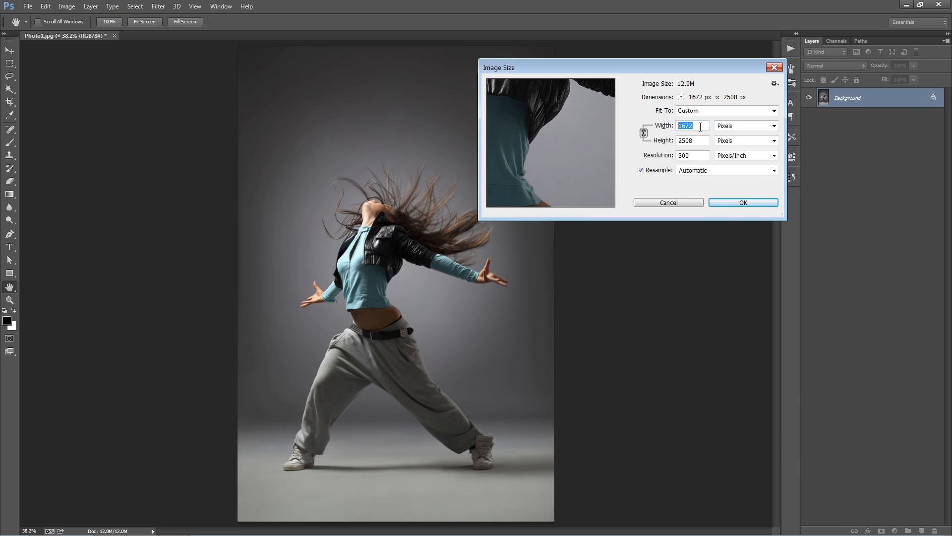
left_click(691, 154)
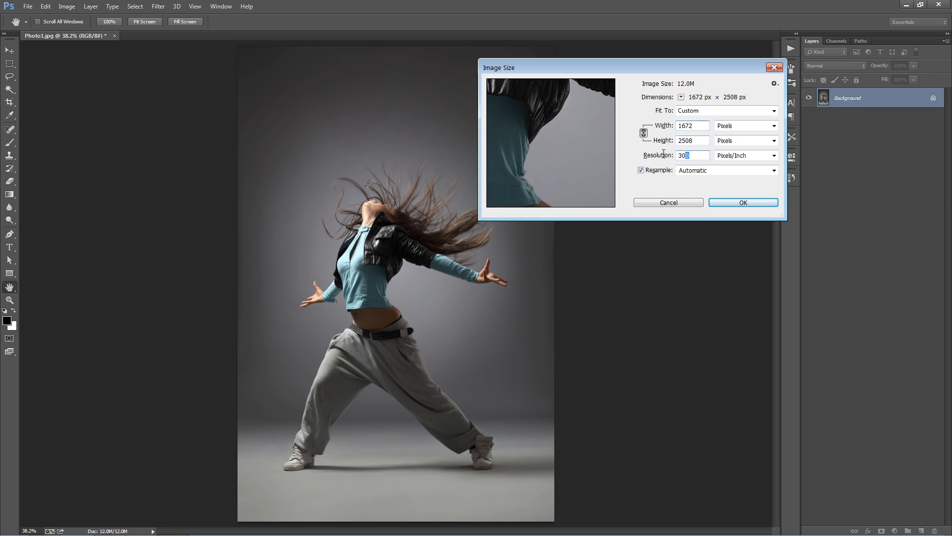
type("200")
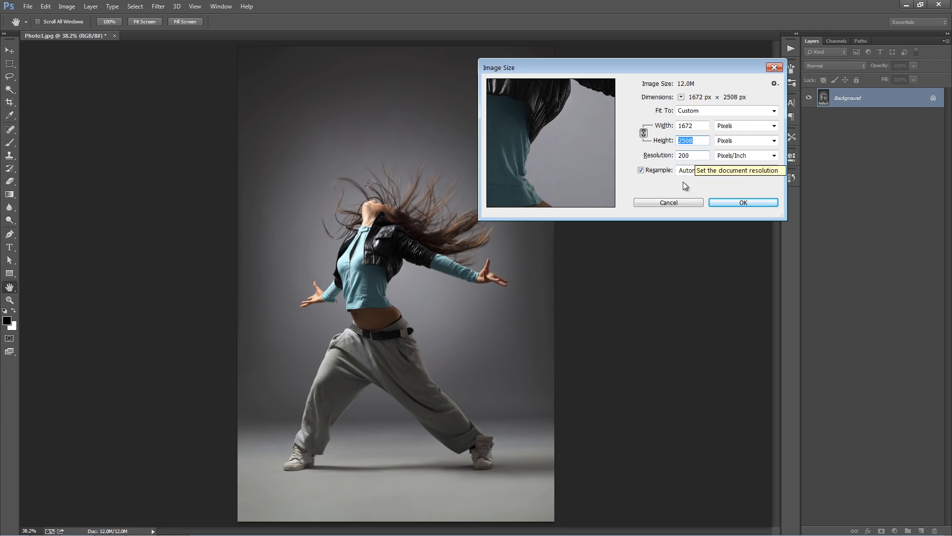
left_click(668, 203)
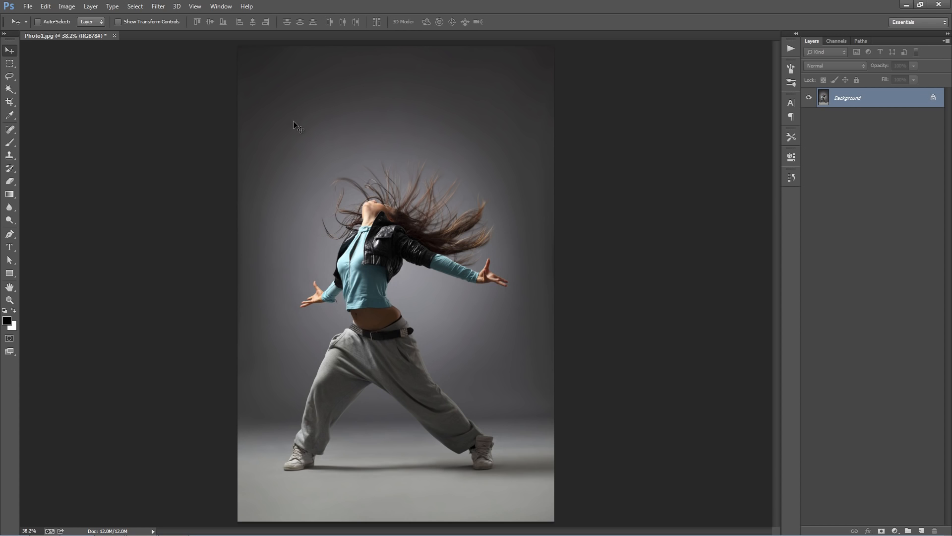
mouse_move(745, 114)
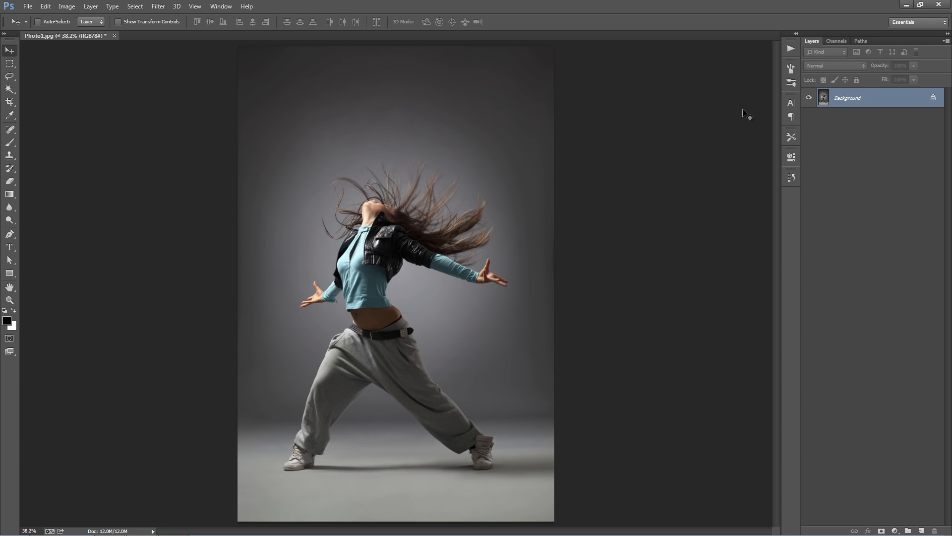
- Name the new layer 'brush' and confirm it
type("br")
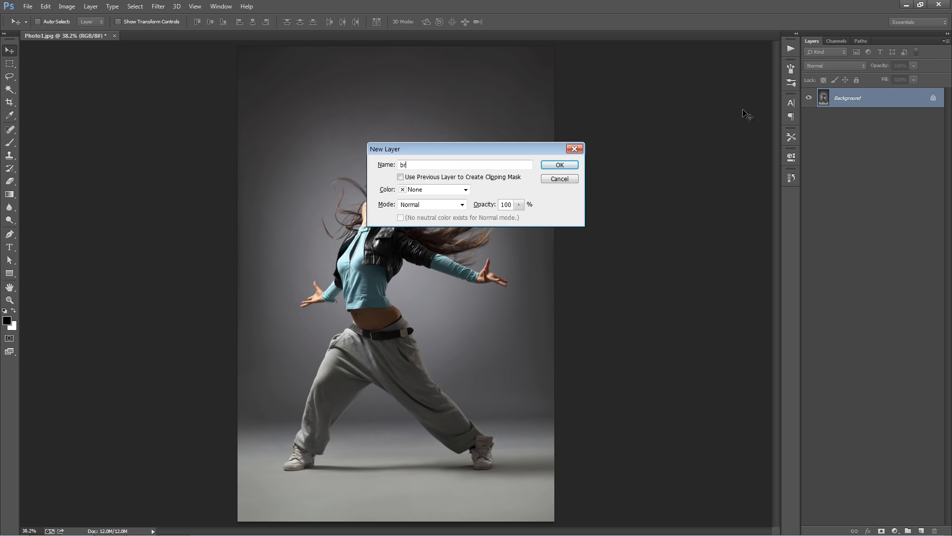
type("ush")
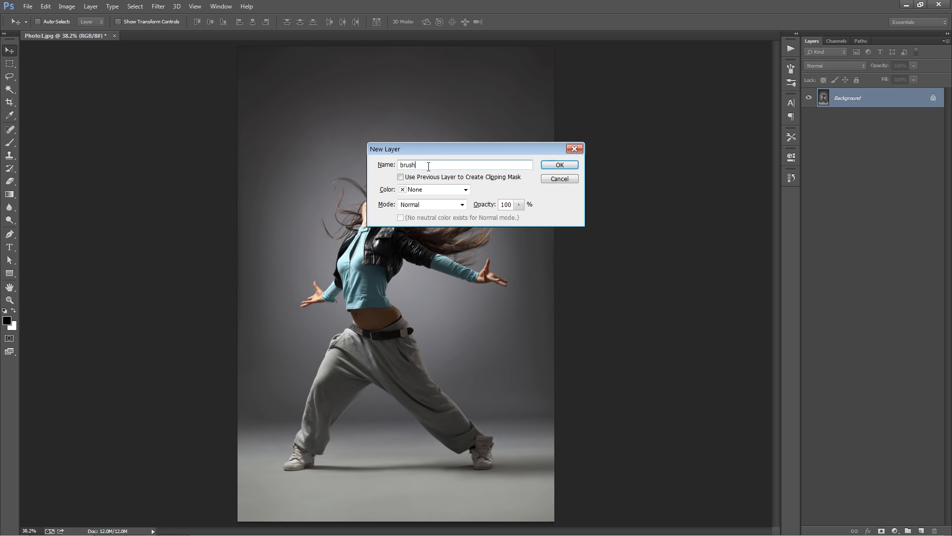
left_click(558, 165)
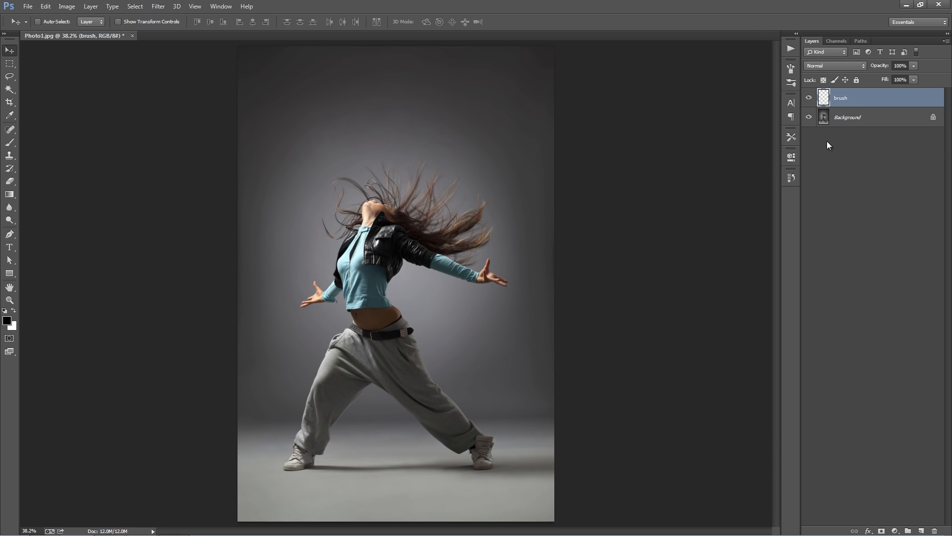
- Pick the Brush tool with a cyan foreground and paint along the outstretched arm
left_click(9, 143)
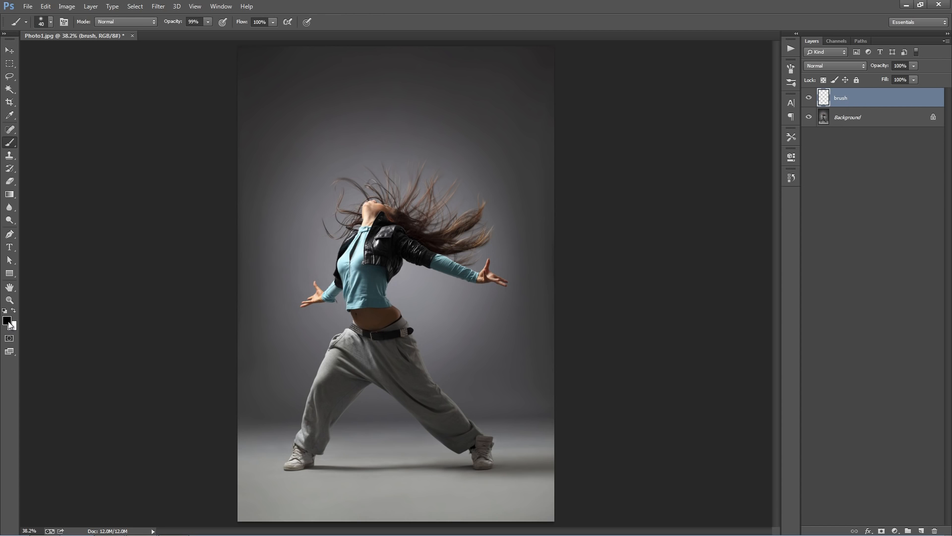
left_click(6, 320)
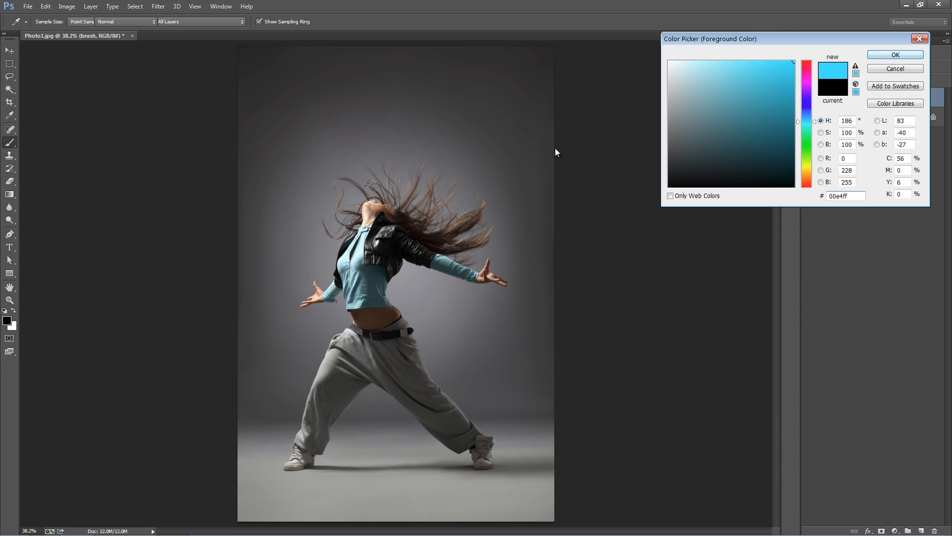
left_click(894, 54)
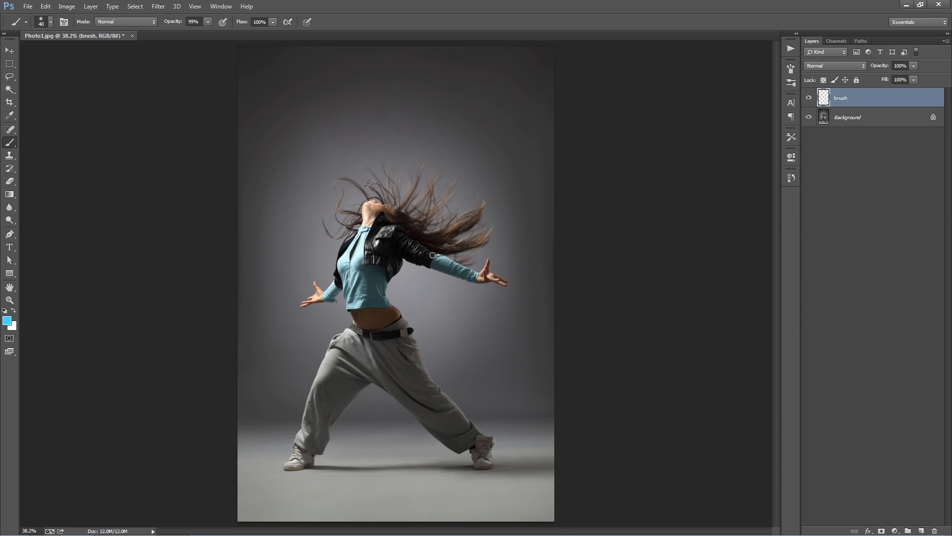
left_click_drag(432, 255, 465, 271)
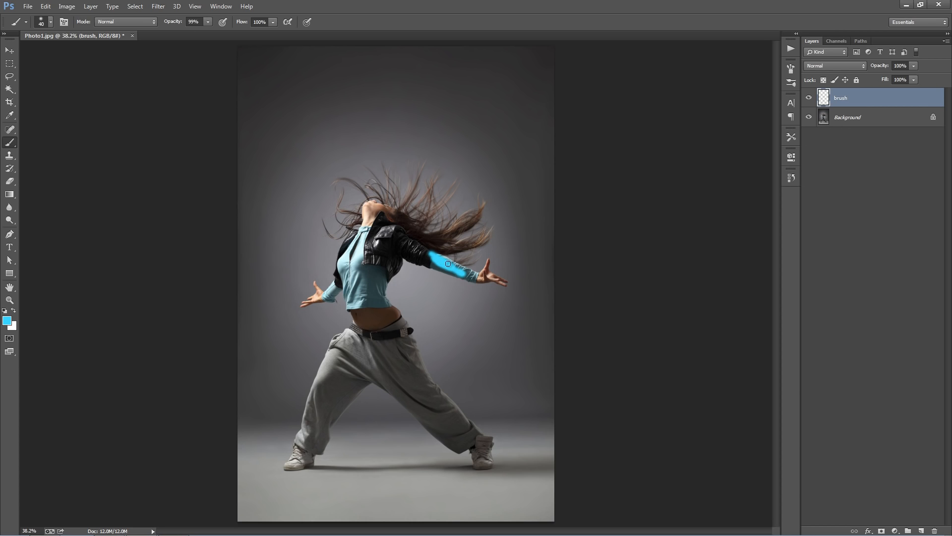
left_click_drag(448, 263, 479, 278)
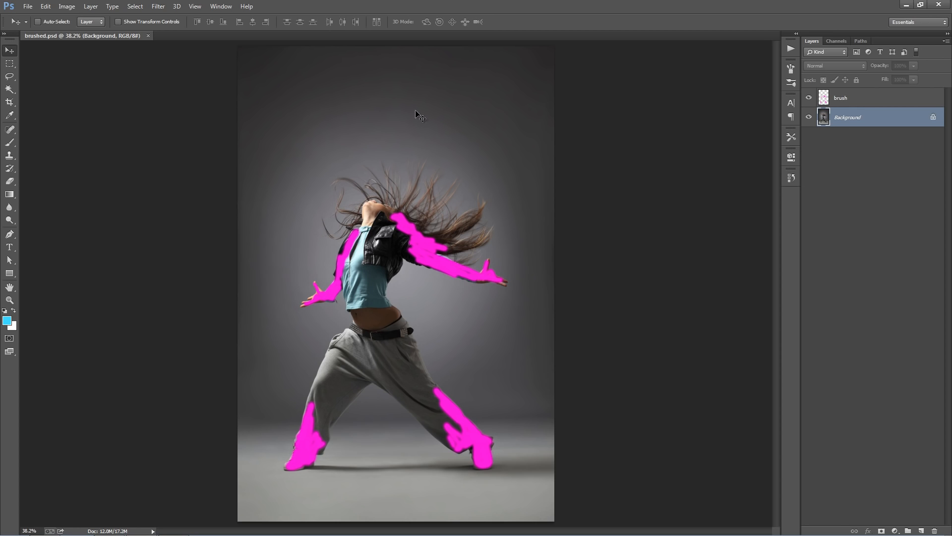
- Show the Actions panel and choose Load Actions from its menu
left_click(220, 6)
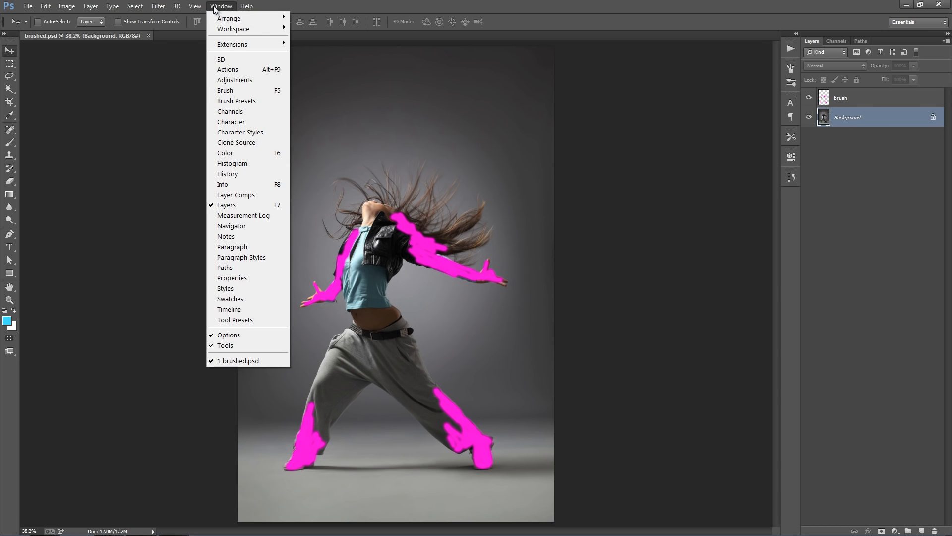
left_click(227, 69)
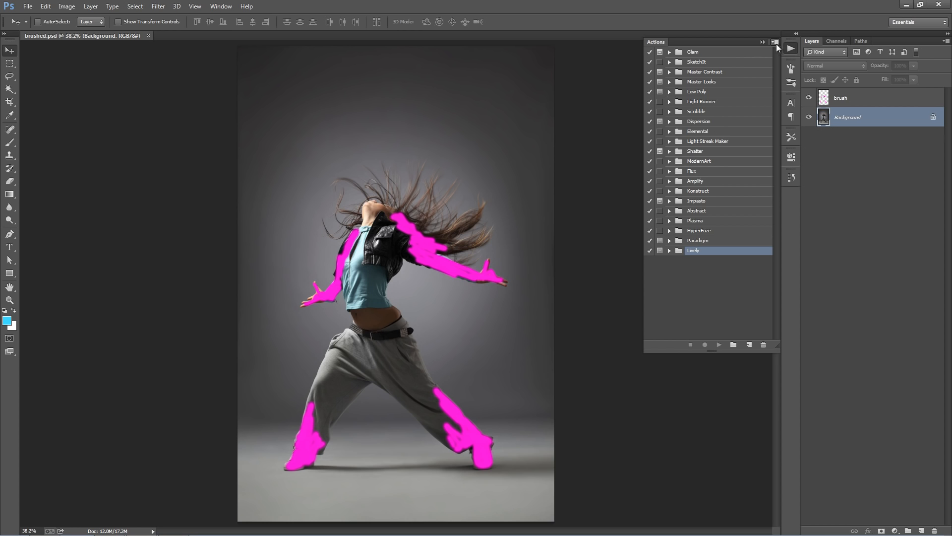
left_click(775, 41)
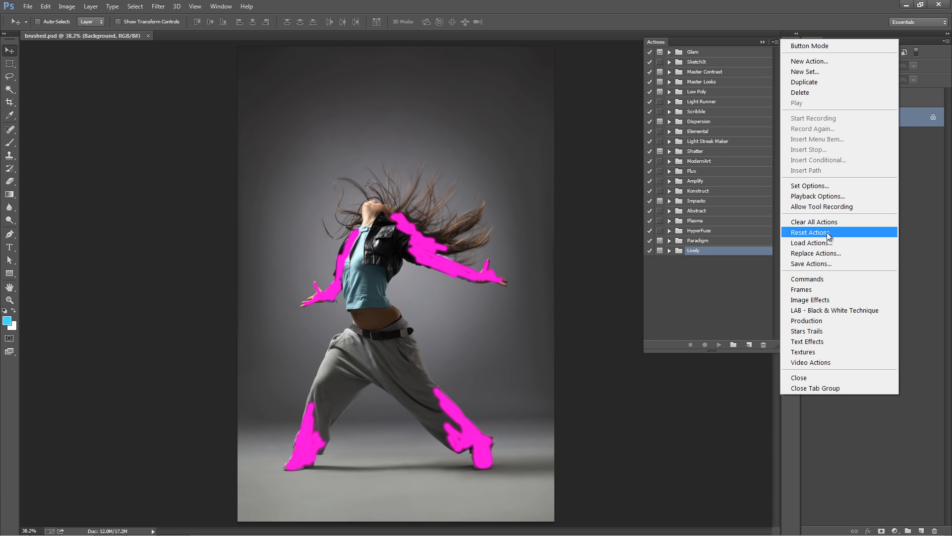
left_click(812, 243)
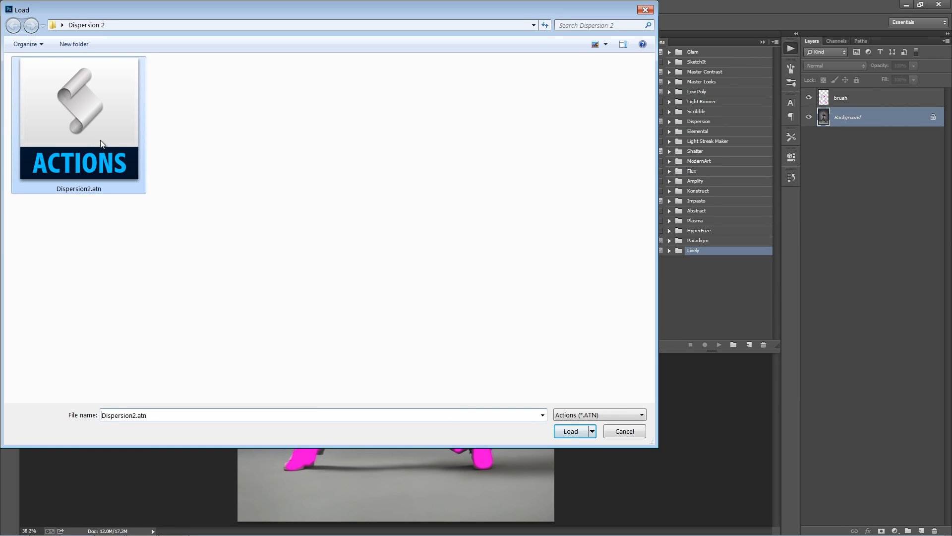
- Load Dispersion2.atn, expand the Dispersion 2 set, and select actions
left_click(570, 430)
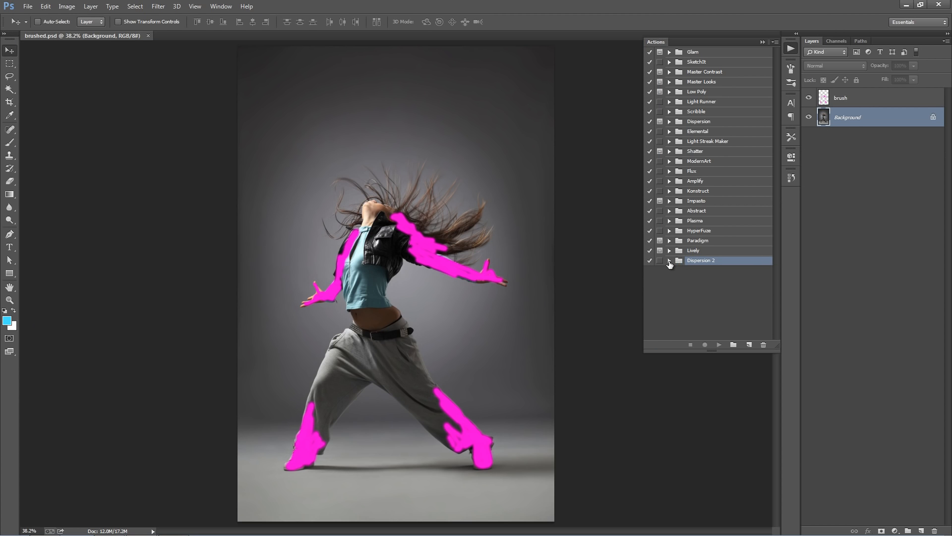
left_click(670, 262)
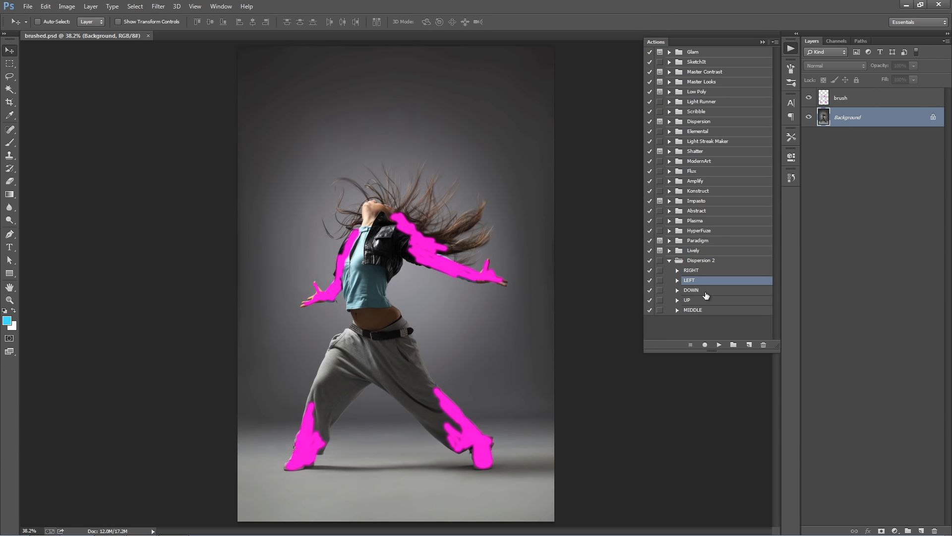
left_click(686, 299)
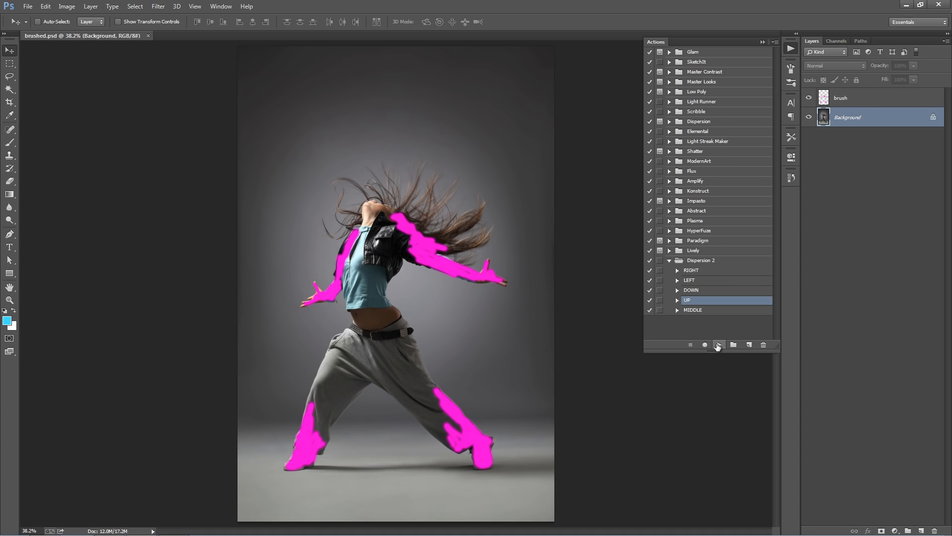
left_click(693, 309)
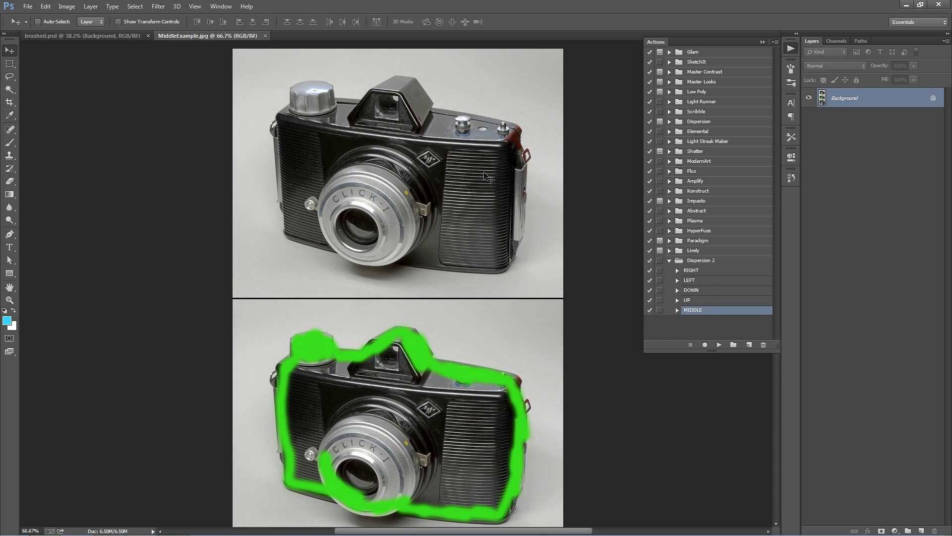
mouse_move(419, 397)
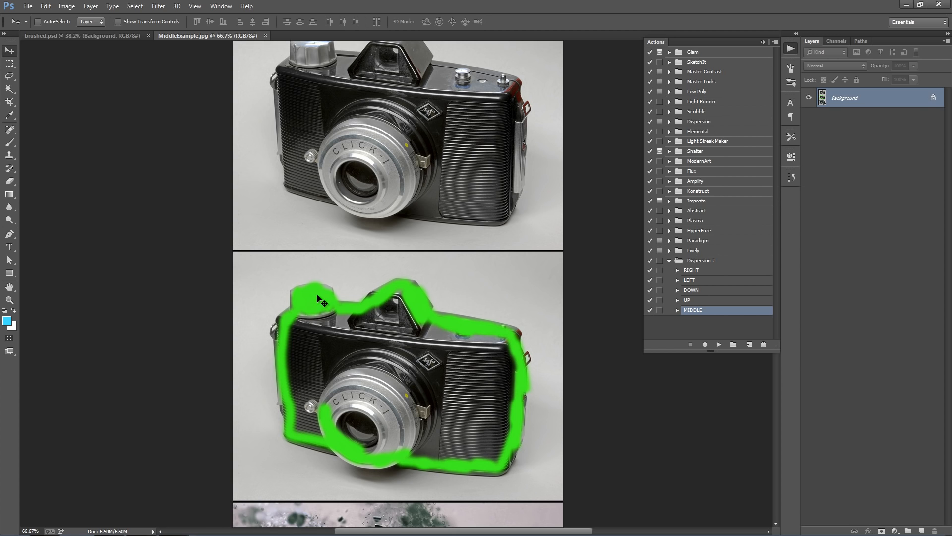
- Scroll down through the MiddleExample camera before, painted, and dispersed images
scroll("down", 3)
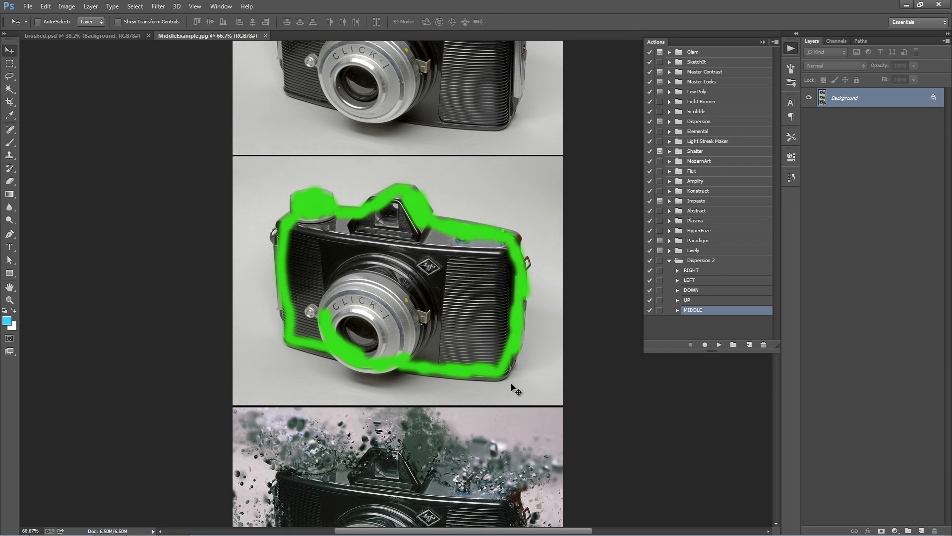
scroll("down", 3)
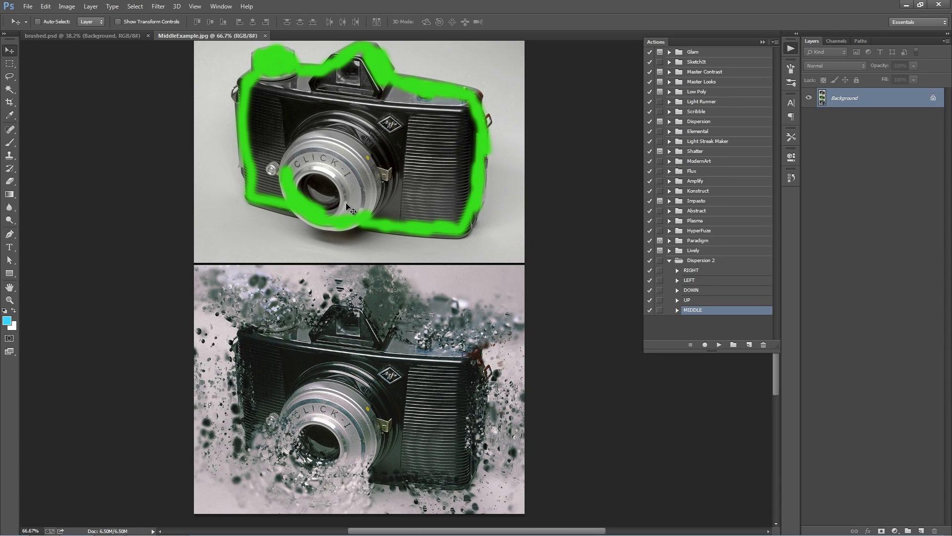
mouse_move(298, 321)
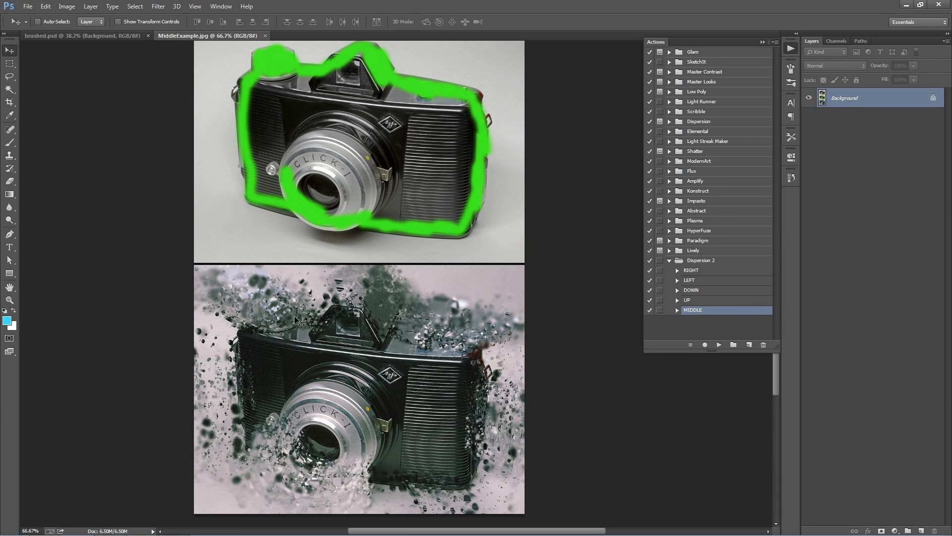
mouse_move(299, 322)
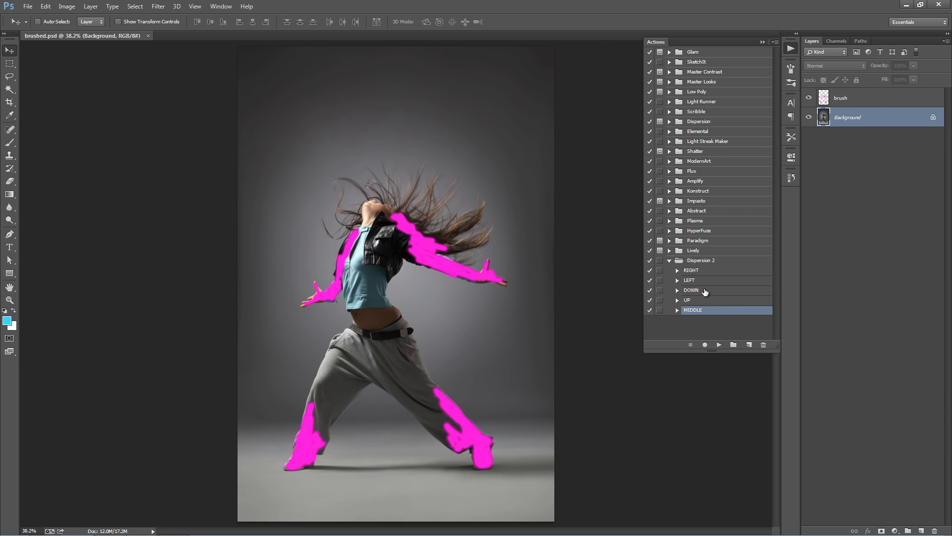
- Select the UP action in the Dispersion 2 set
left_click(687, 299)
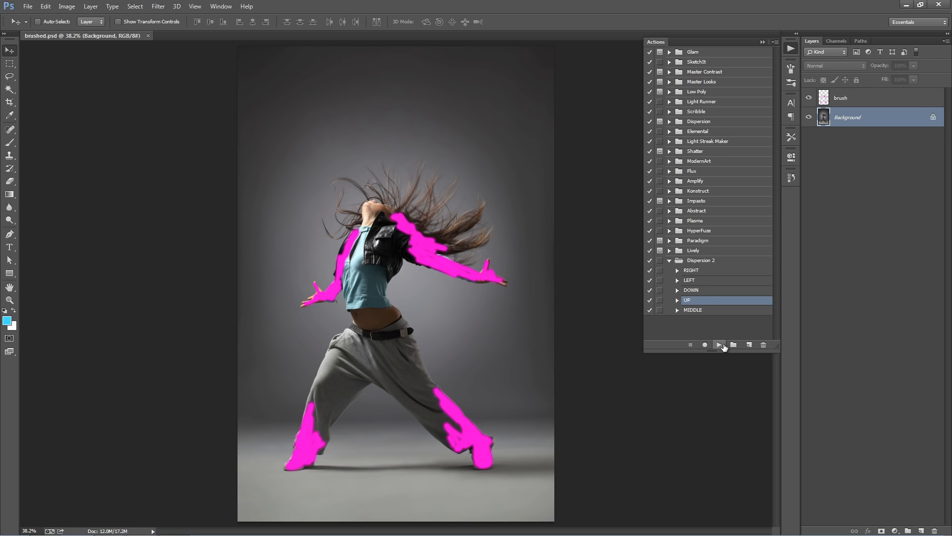
mouse_move(720, 344)
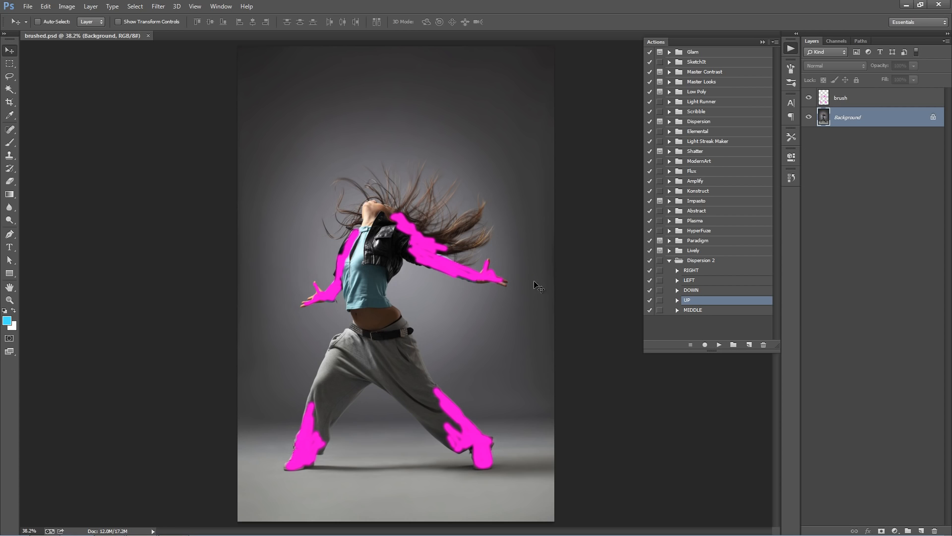
mouse_move(661, 354)
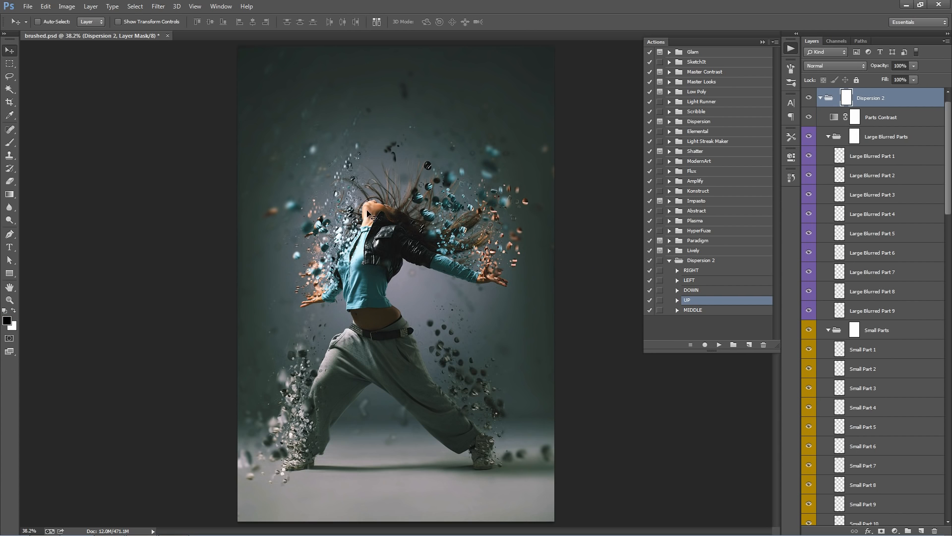
mouse_move(755, 60)
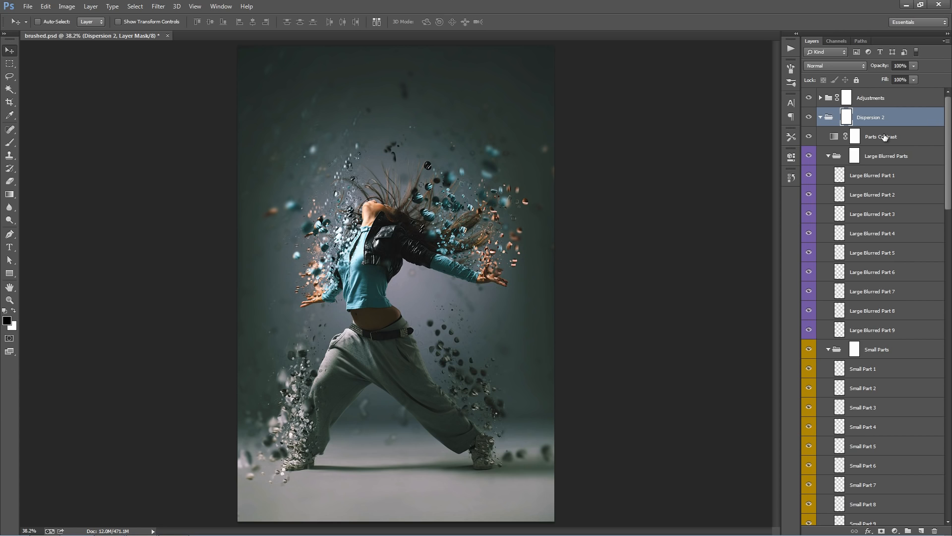
mouse_move(885, 155)
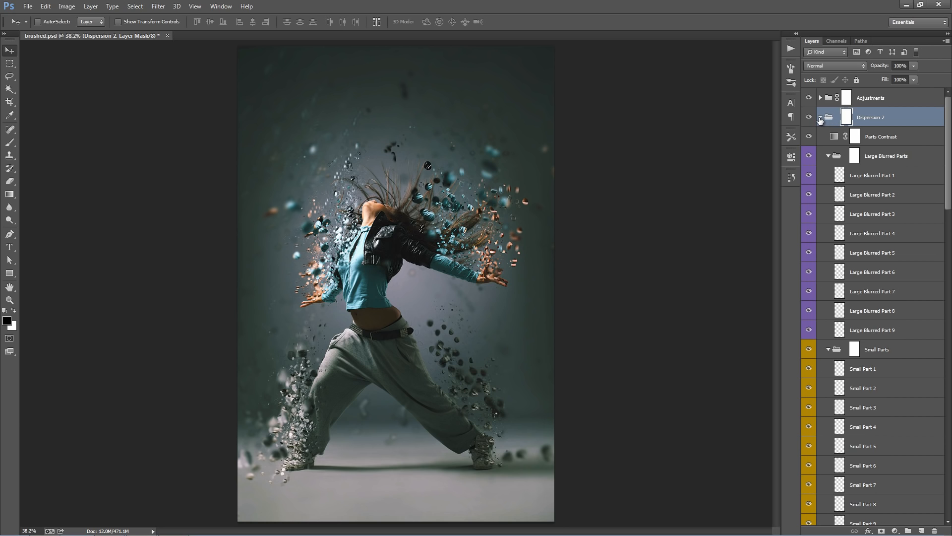
- Collapse the Dispersion 2 layer group and expand Adjustments to inspect it
left_click(821, 117)
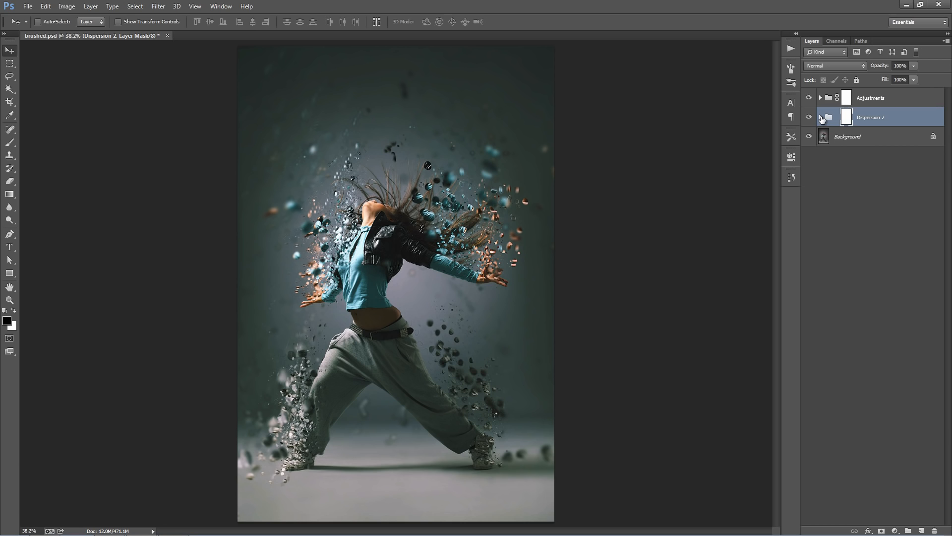
left_click(820, 117)
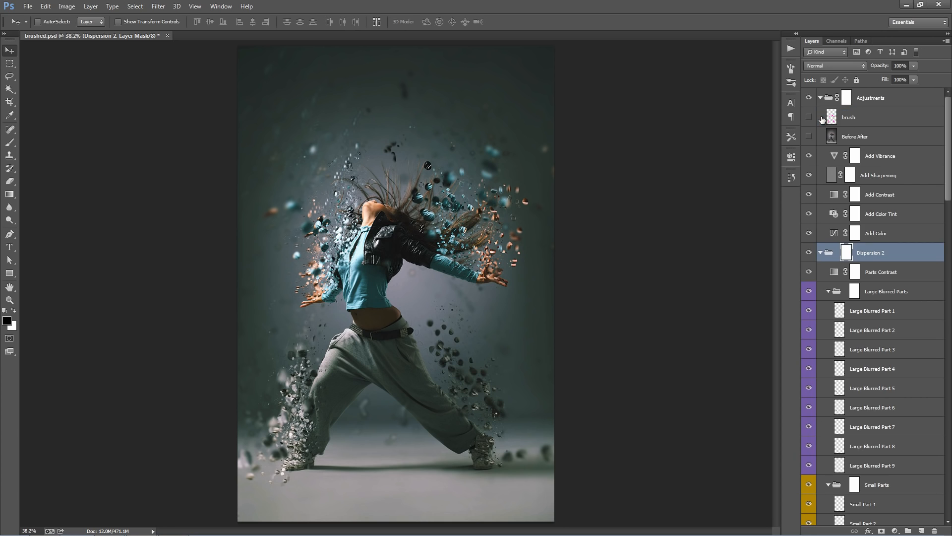
mouse_move(822, 253)
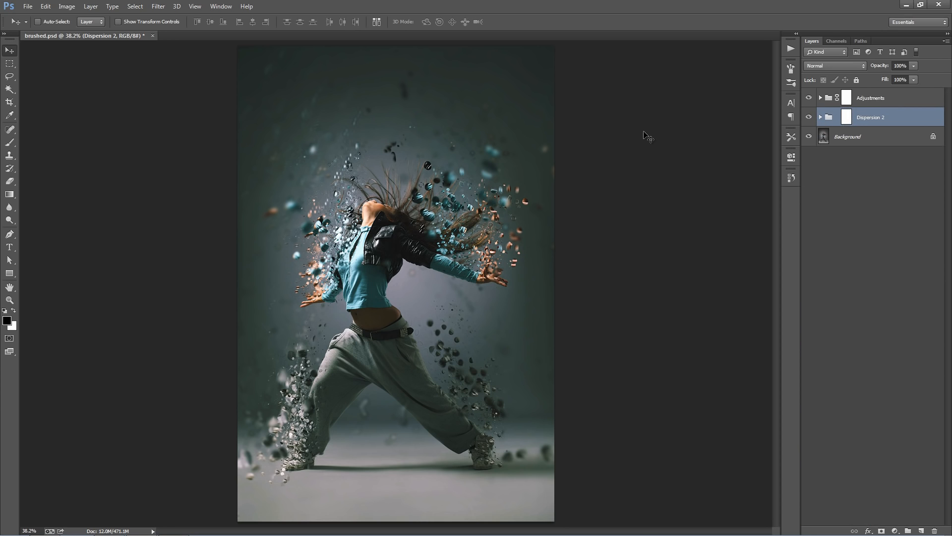
- Expand the Adjustments group and select the Add Vibrance adjustment
left_click(869, 97)
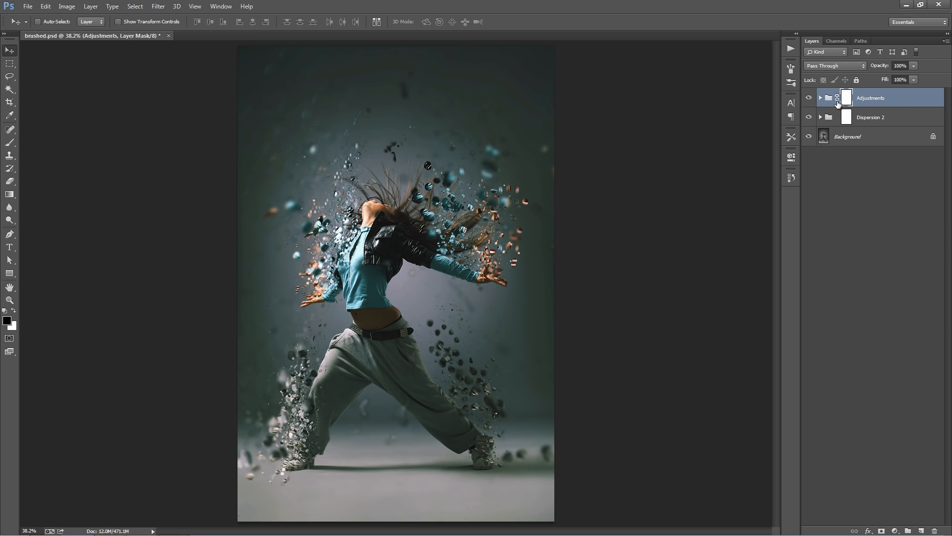
left_click(845, 97)
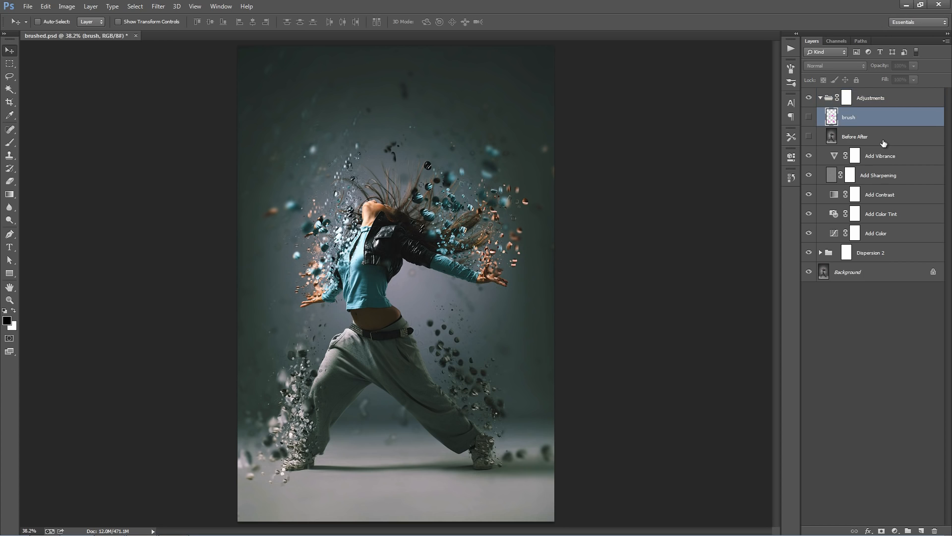
left_click(881, 155)
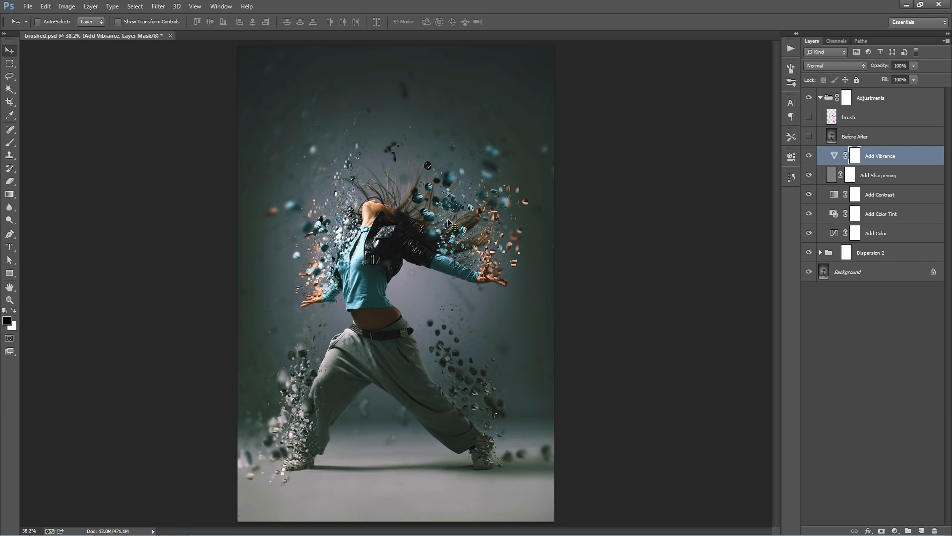
mouse_move(879, 135)
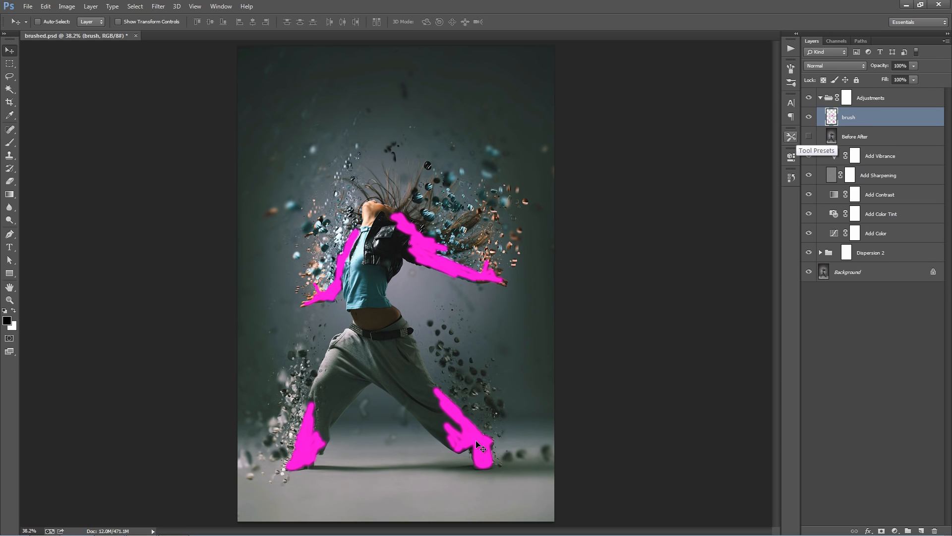
mouse_move(328, 252)
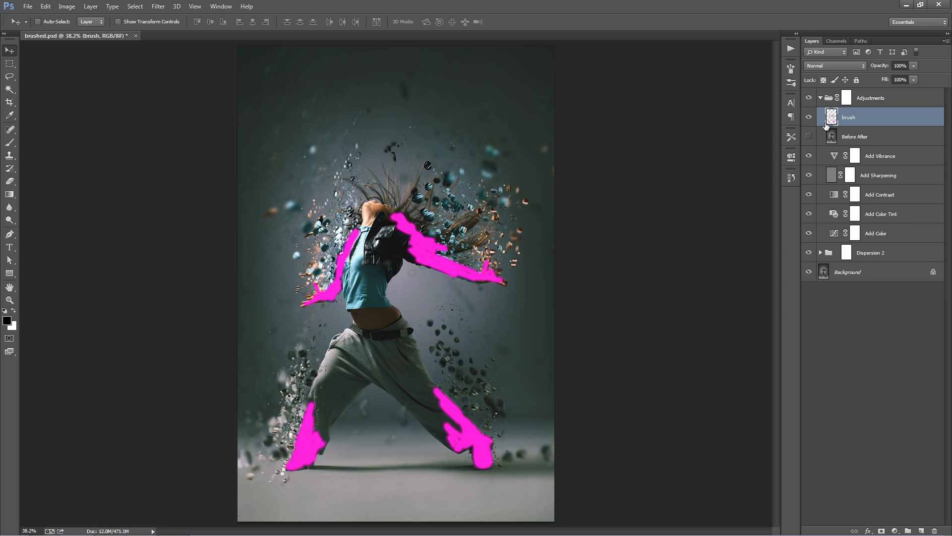
mouse_move(865, 119)
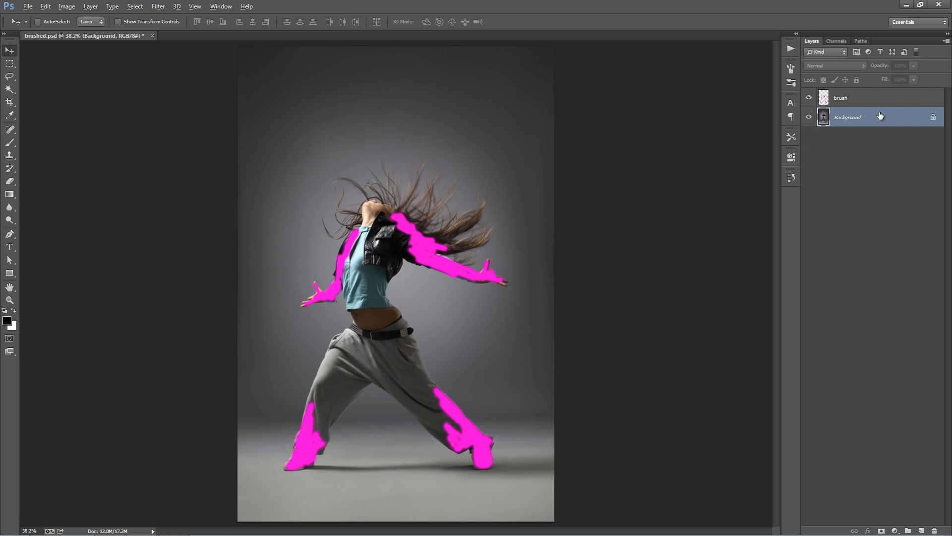
- Check Image Size (1672×2508 px, 300 ppi) without changes and restore the dispersion layer stack
left_click(66, 6)
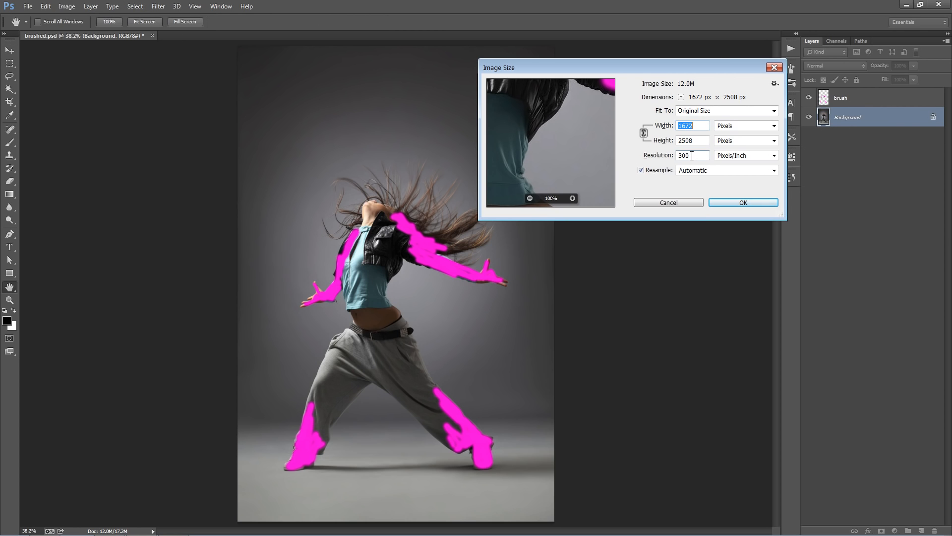
left_click(667, 203)
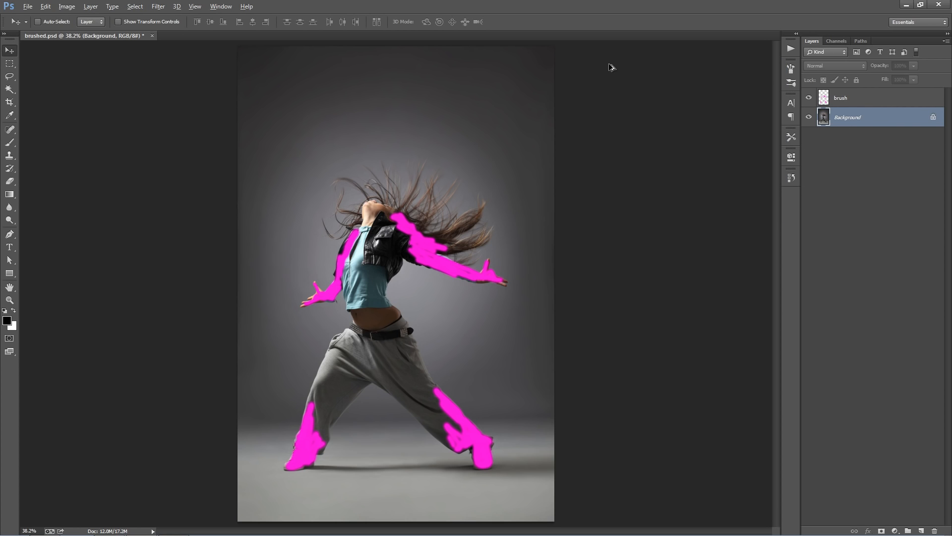
left_click(820, 116)
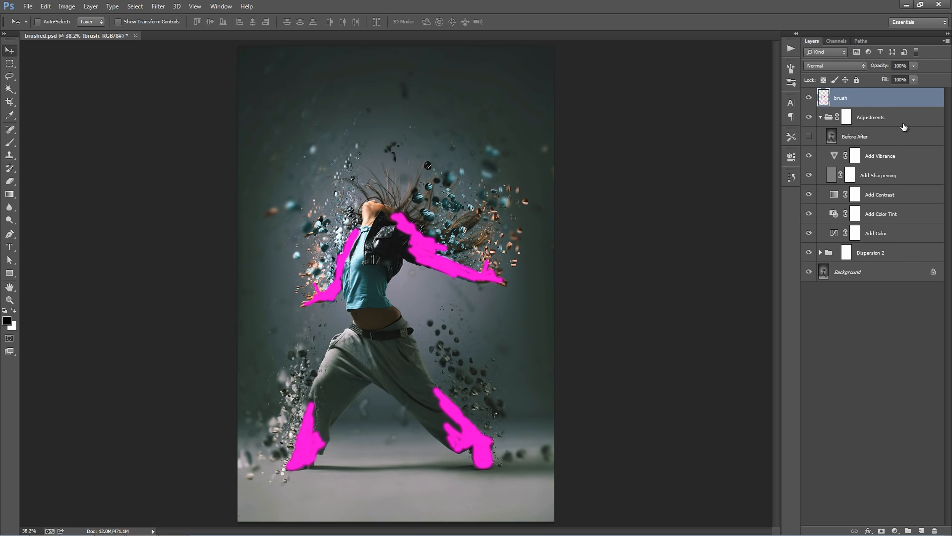
mouse_move(881, 140)
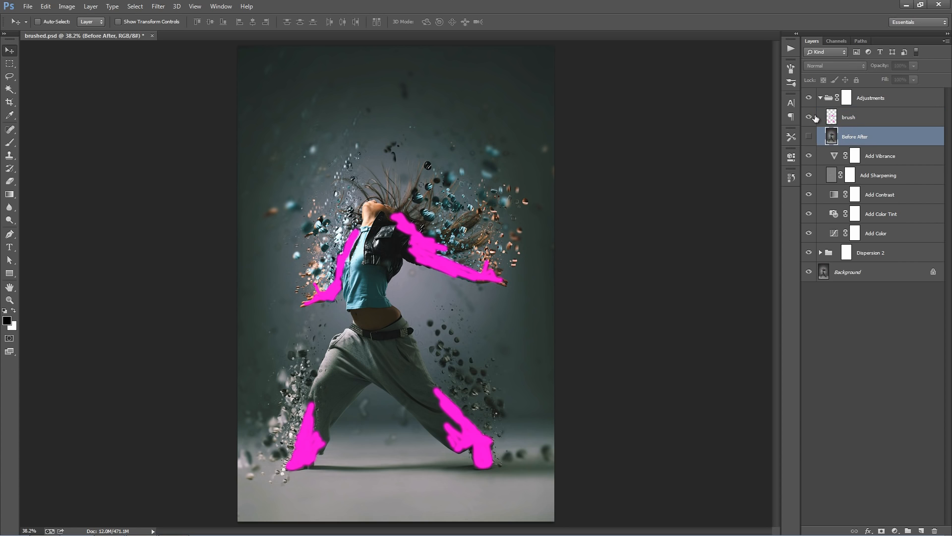
- Hide the pink brush strokes, toggle Before After, and select the vibrance adjustment
left_click(808, 117)
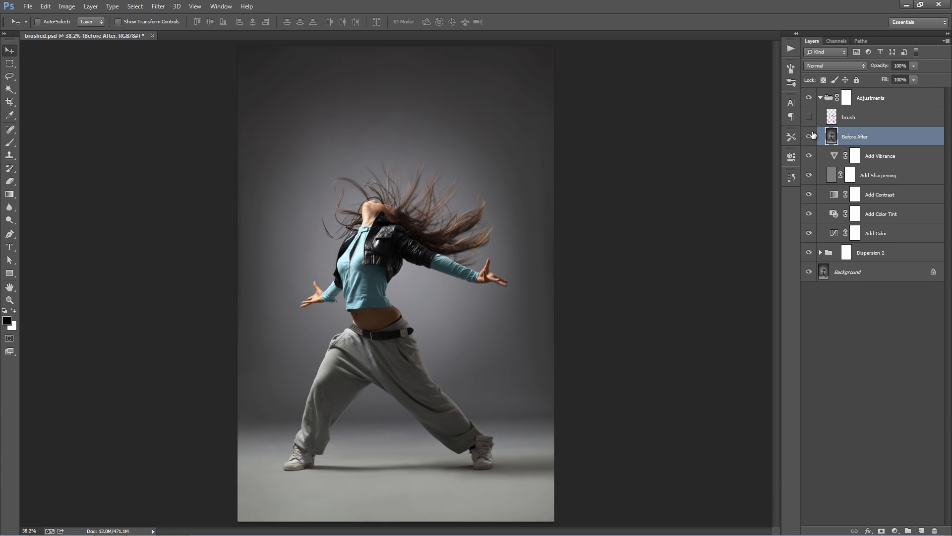
left_click(808, 136)
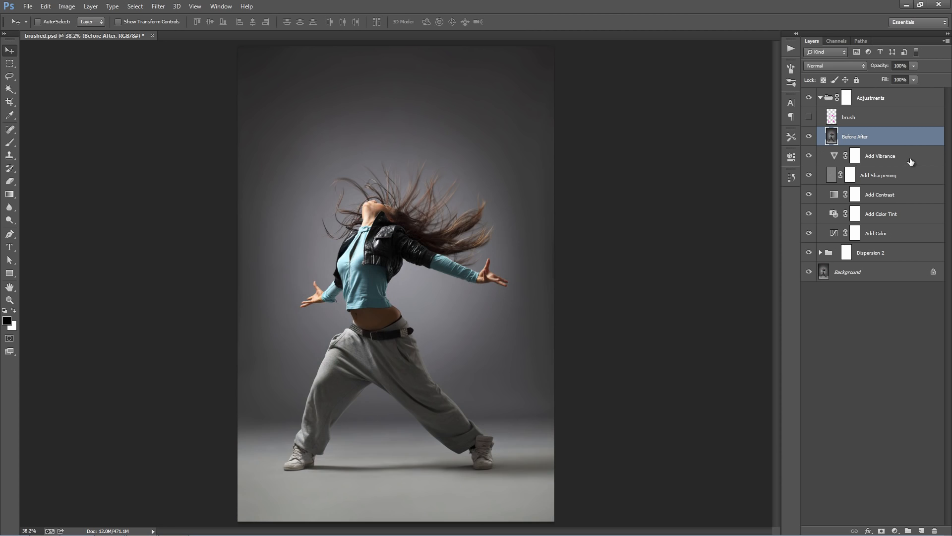
left_click(880, 156)
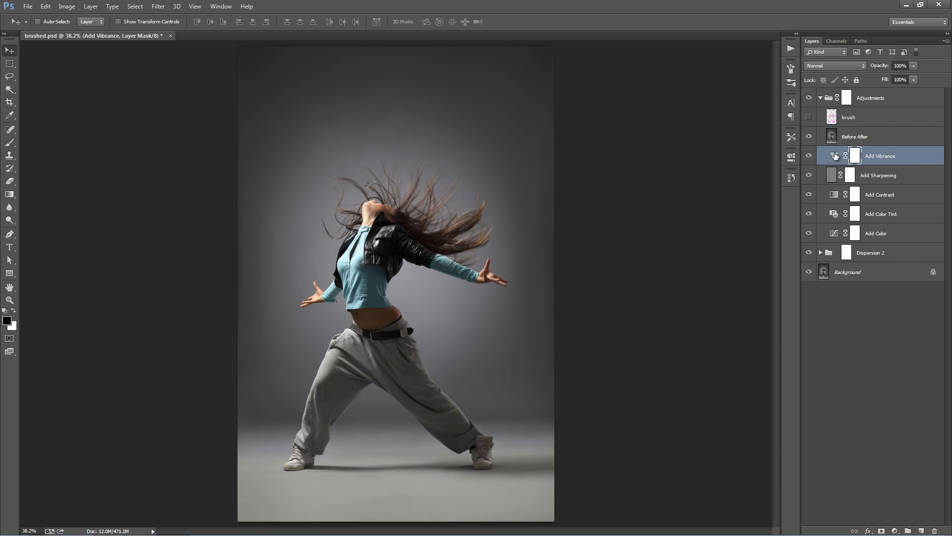
- Set Add Vibrance to +42 vibrance and +26 saturation
double_click(835, 156)
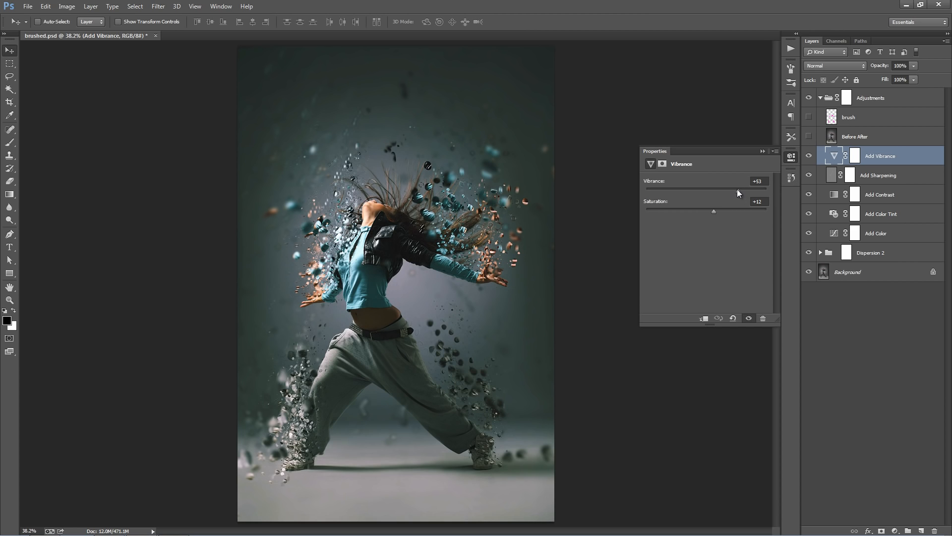
left_click_drag(738, 193, 744, 193)
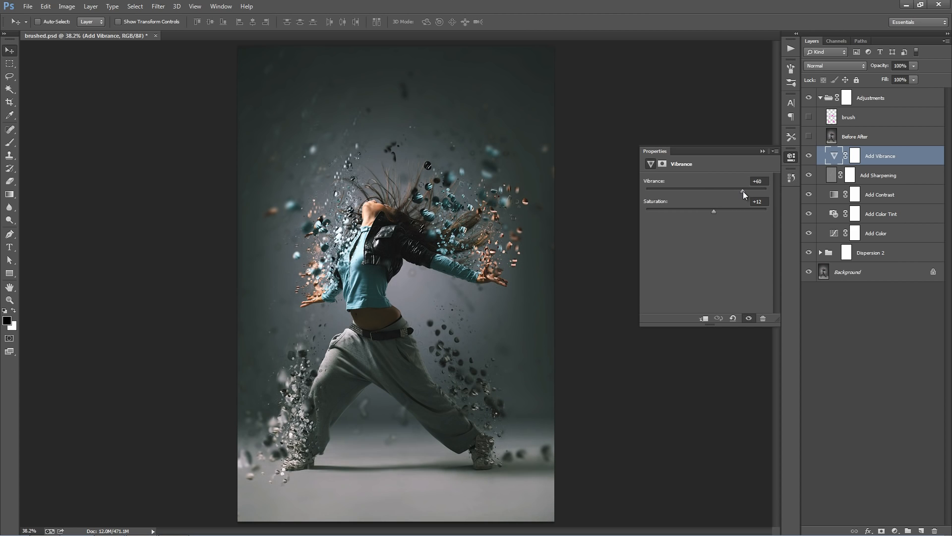
left_click_drag(762, 191, 732, 191)
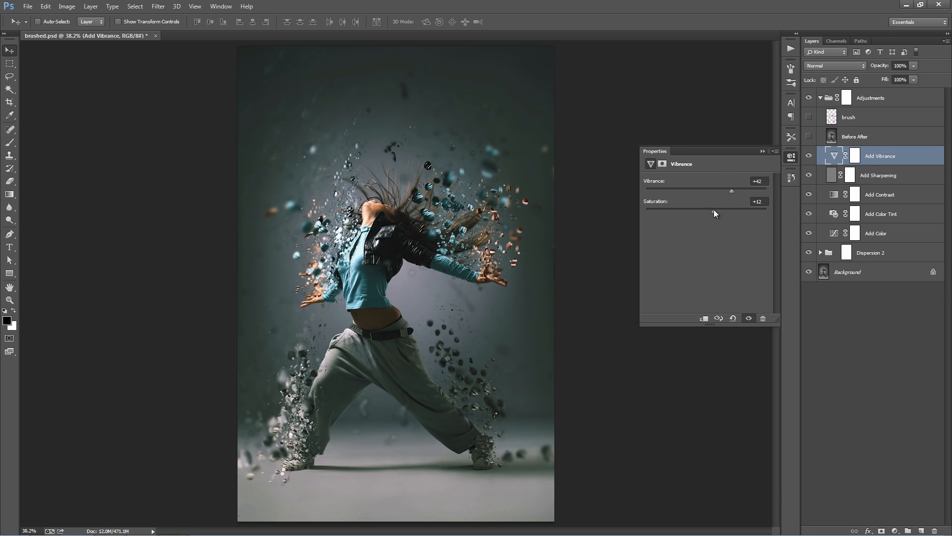
left_click_drag(714, 213, 723, 214)
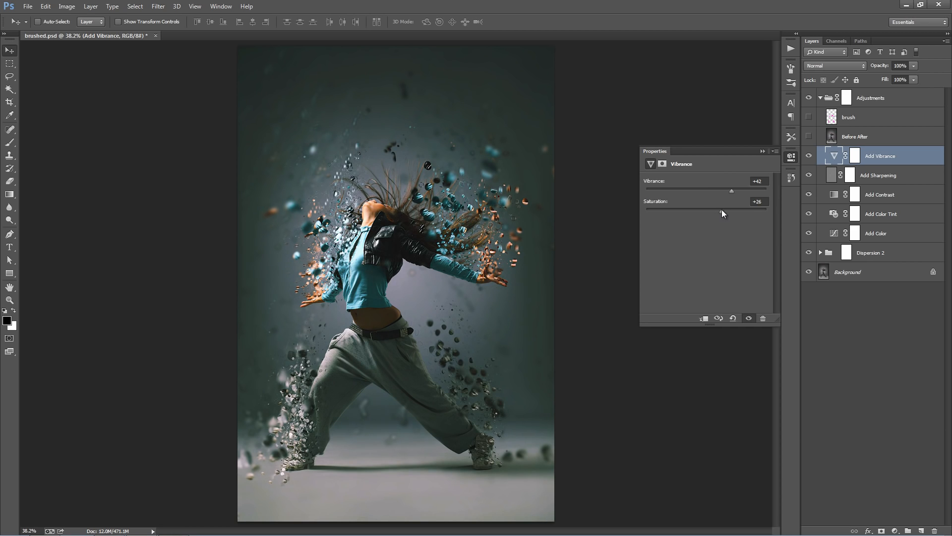
left_click_drag(731, 211, 719, 211)
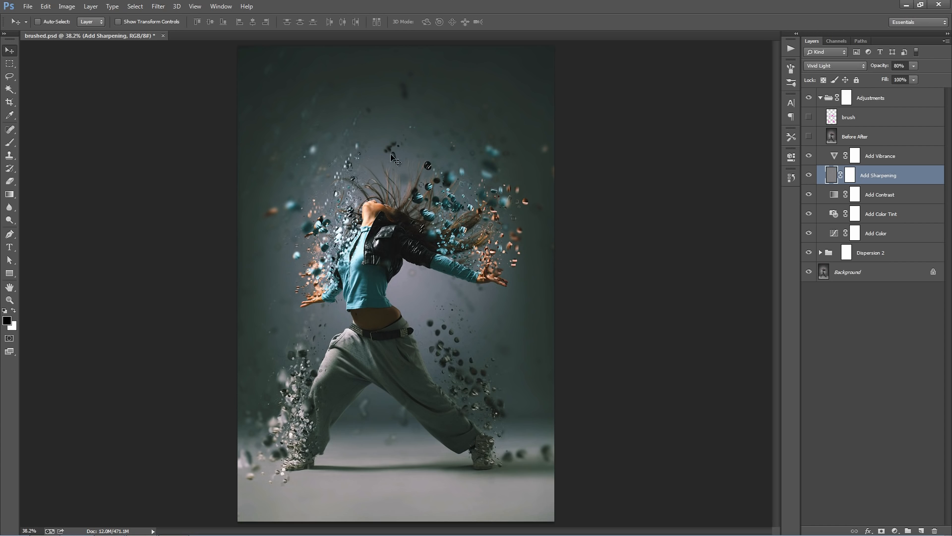
mouse_move(898, 178)
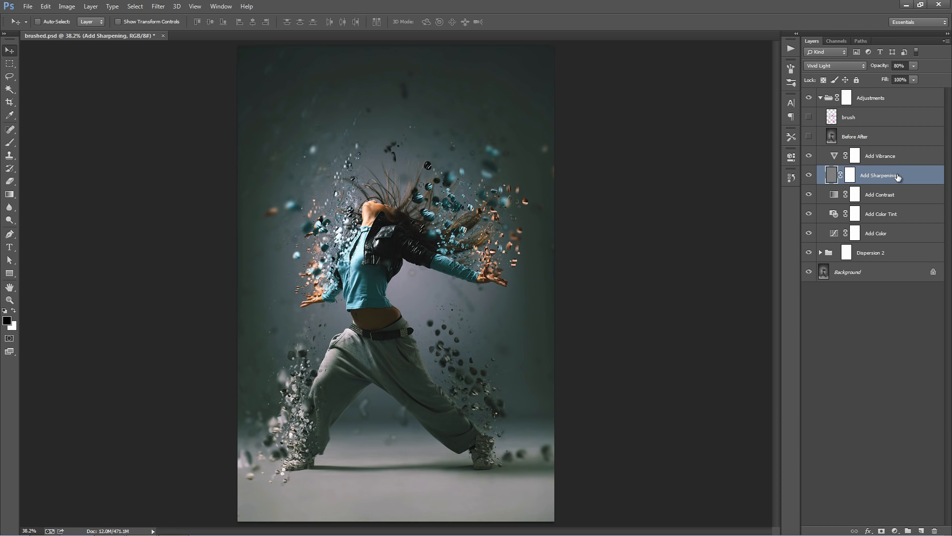
mouse_move(698, 170)
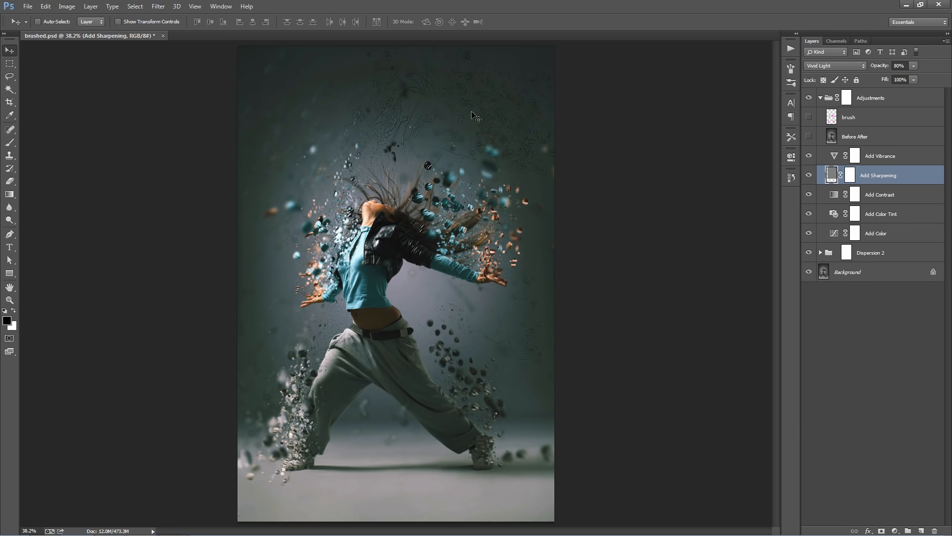
mouse_move(406, 149)
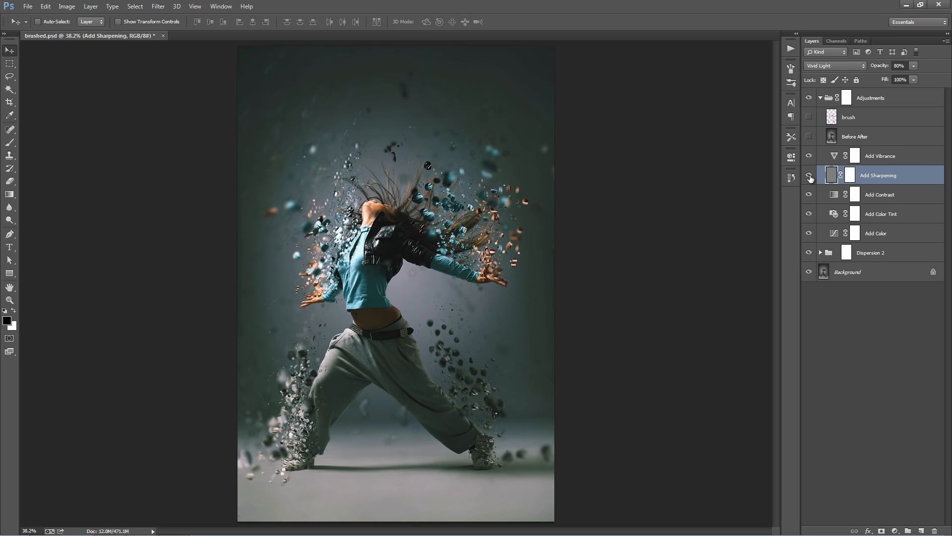
- Hide the Add Sharpening layer, then select the Add Color Tint photo filter
left_click(879, 194)
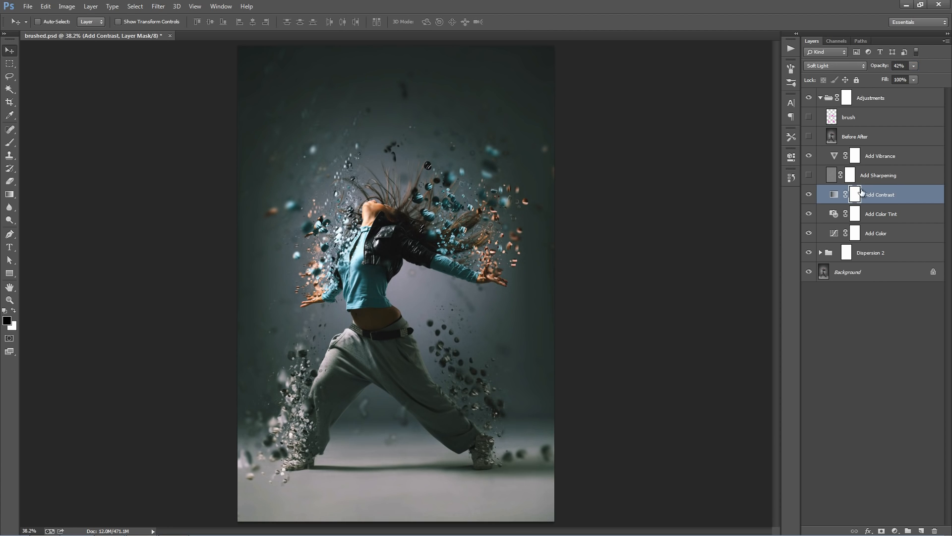
left_click(881, 214)
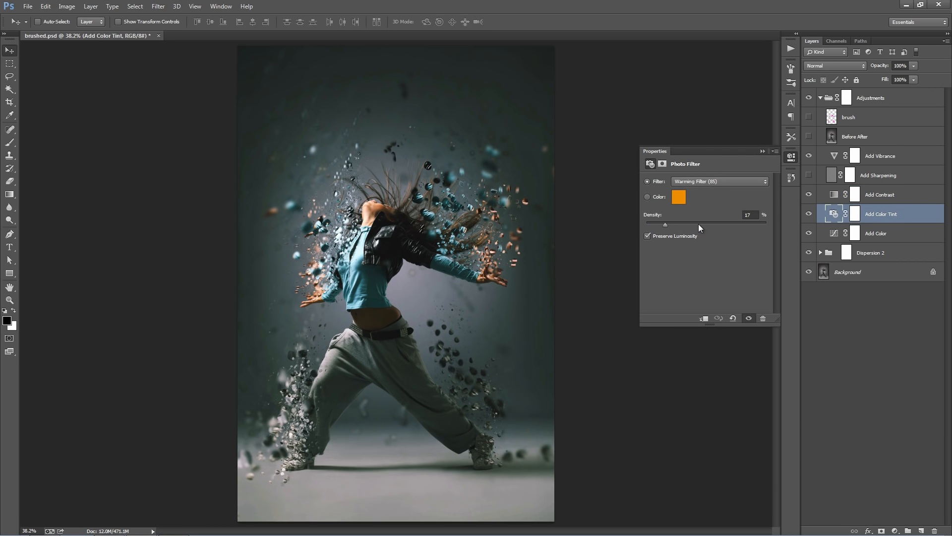
- Set the Add Color Tint photo filter to Green at 62% density, then fold the group
left_click_drag(673, 224, 721, 225)
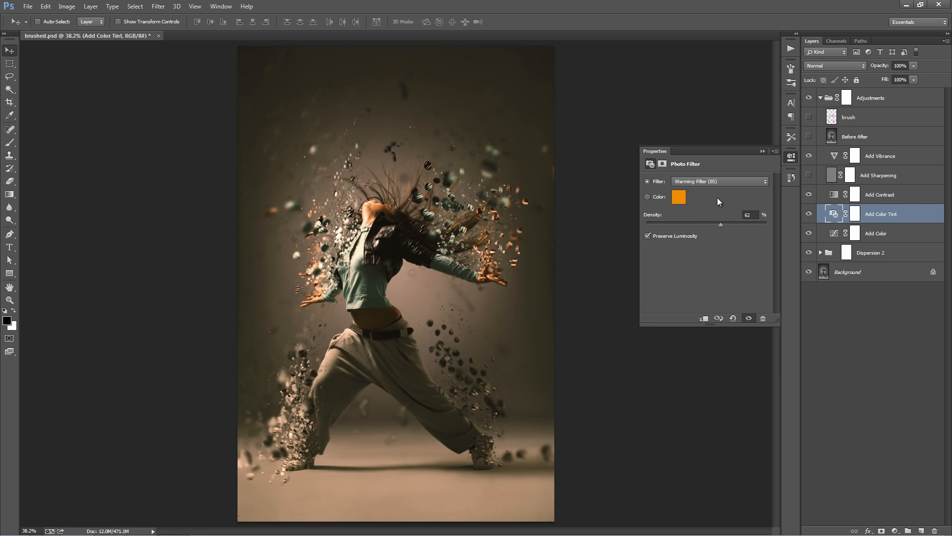
left_click(719, 181)
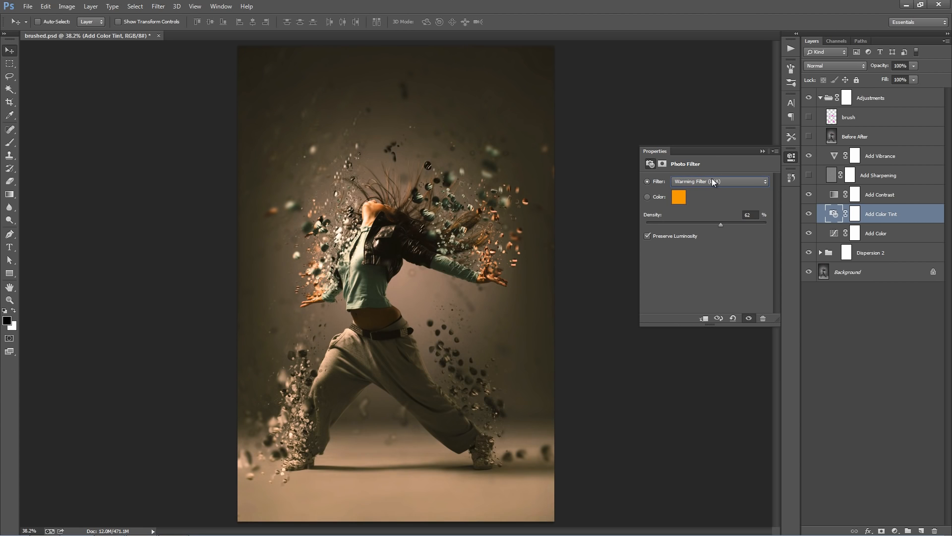
left_click(720, 181)
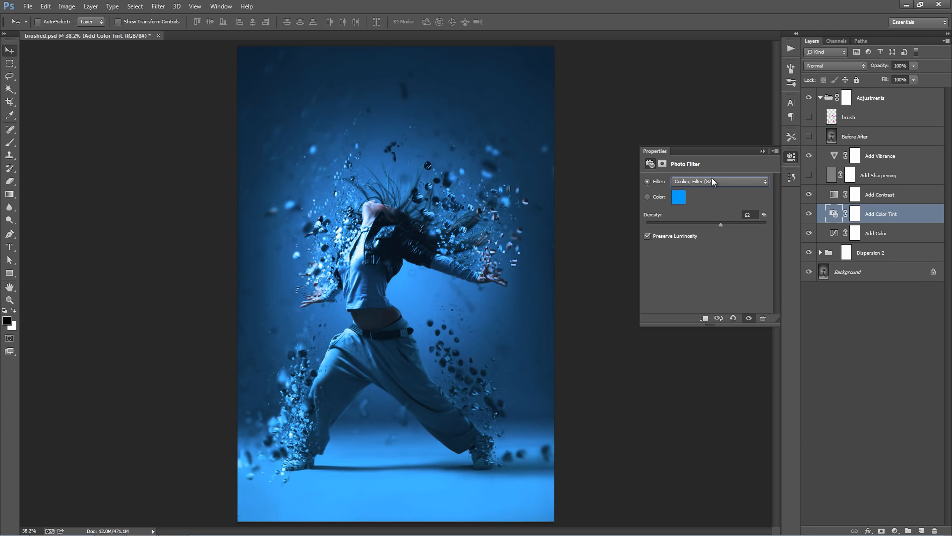
left_click(720, 181)
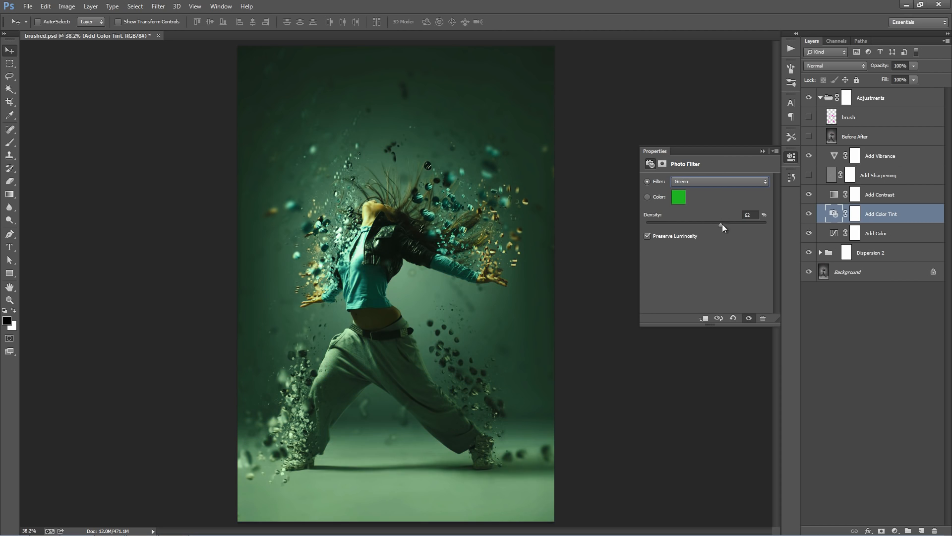
left_click(877, 232)
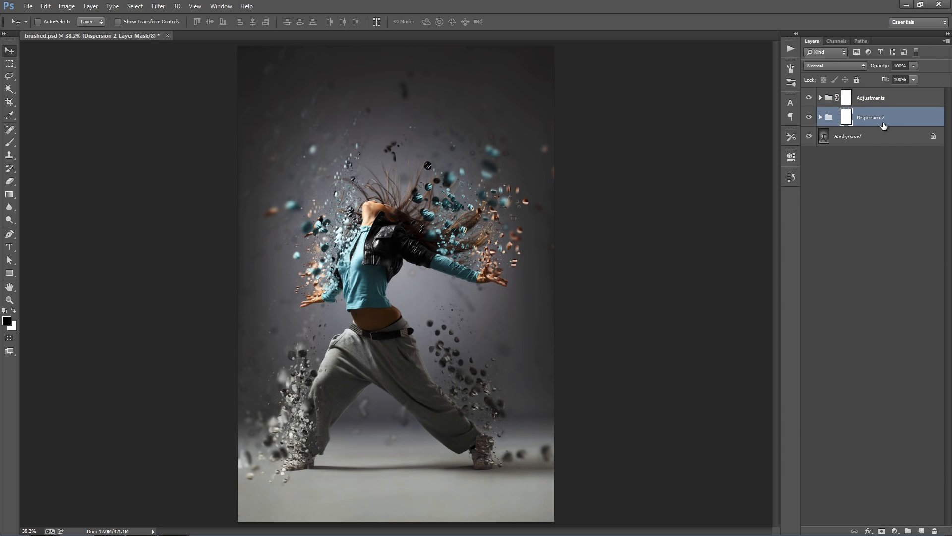
- Compare Dispersion 2 on and off, expand it, and select the Parts Contrast layer
left_click(809, 117)
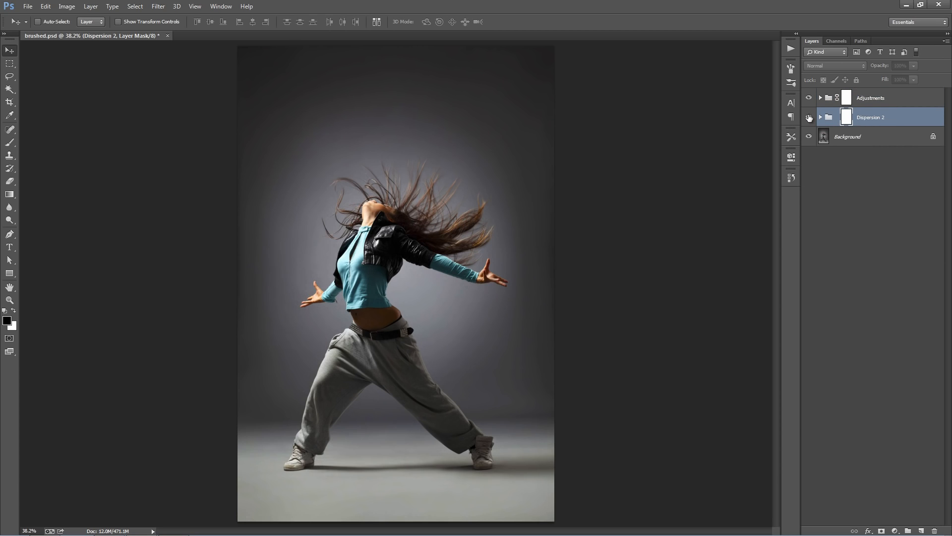
left_click(809, 118)
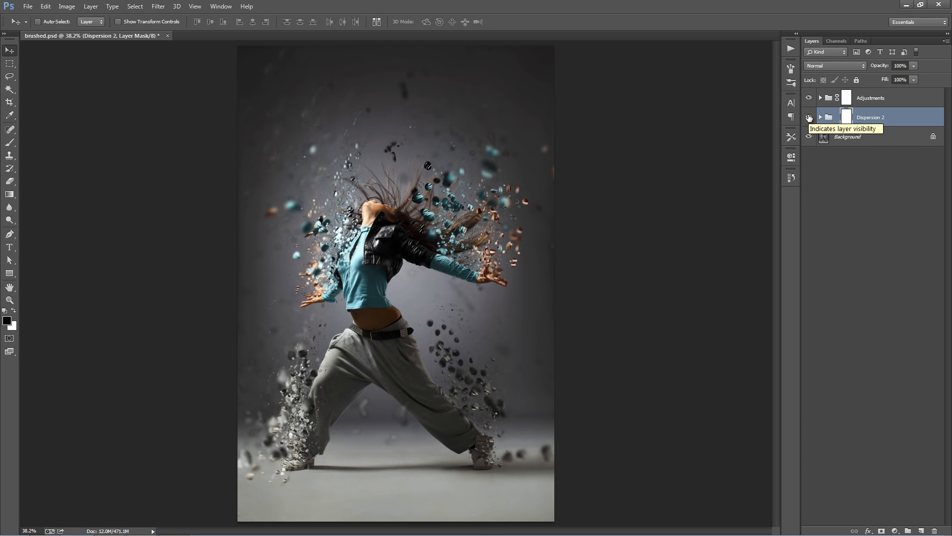
left_click(820, 117)
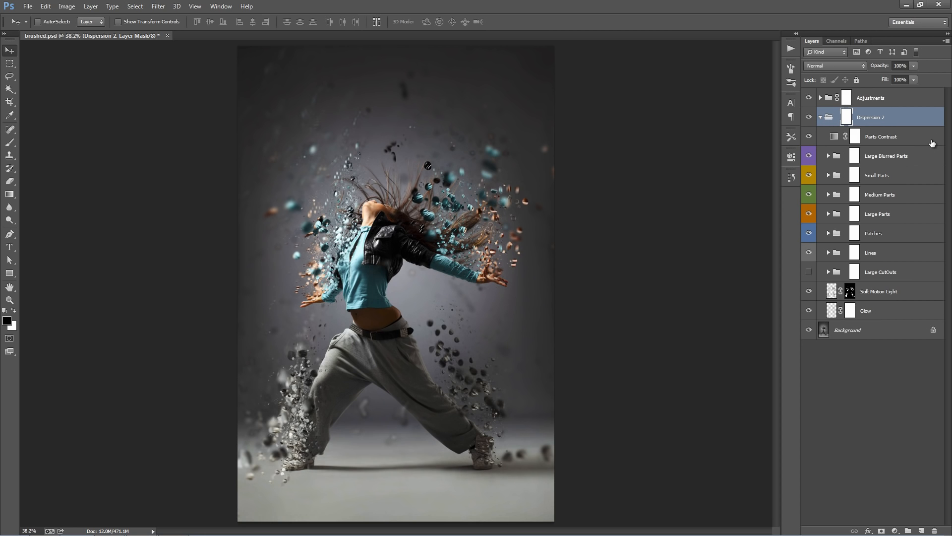
left_click(880, 136)
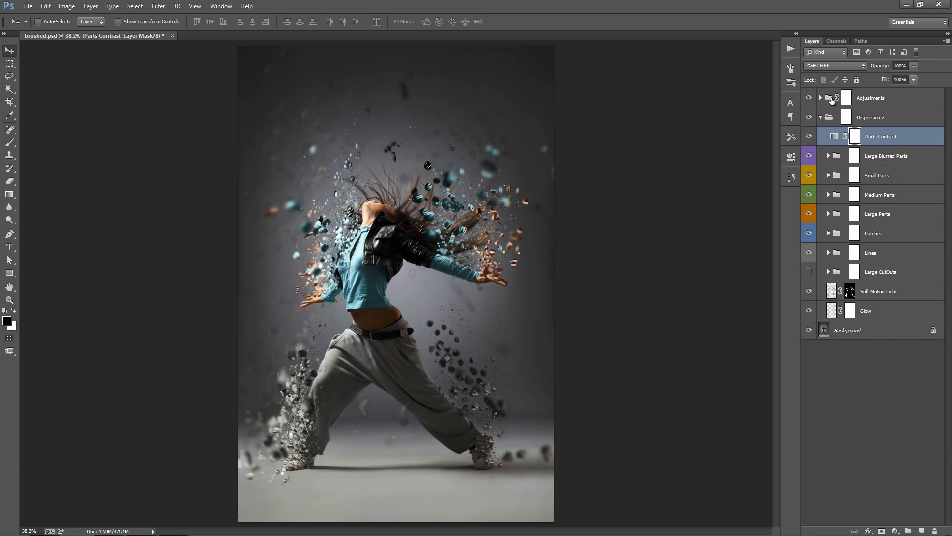
mouse_move(878, 67)
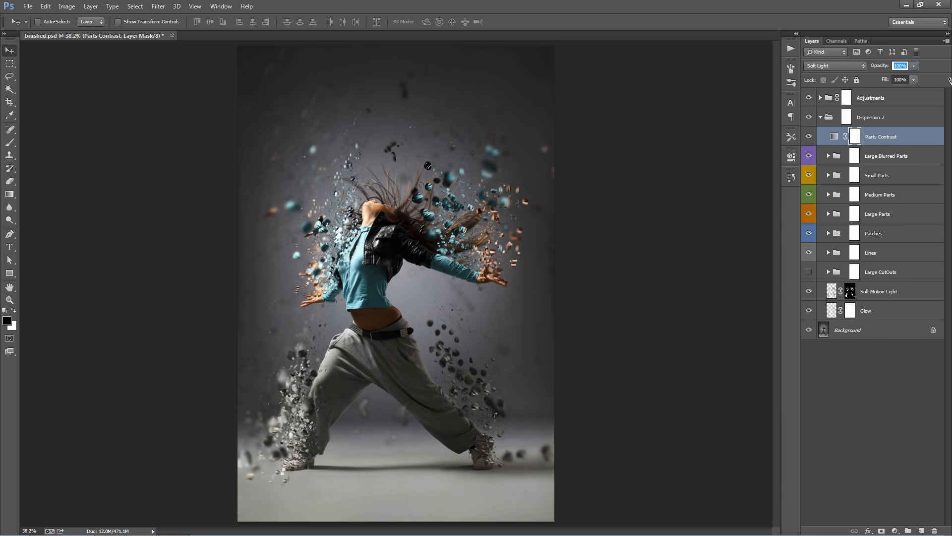
mouse_move(721, 123)
type("41")
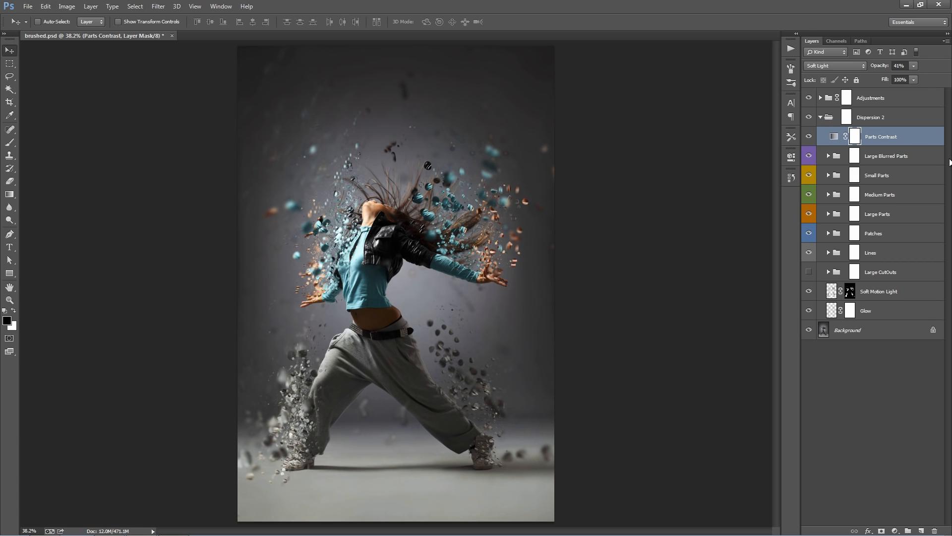
left_click(886, 156)
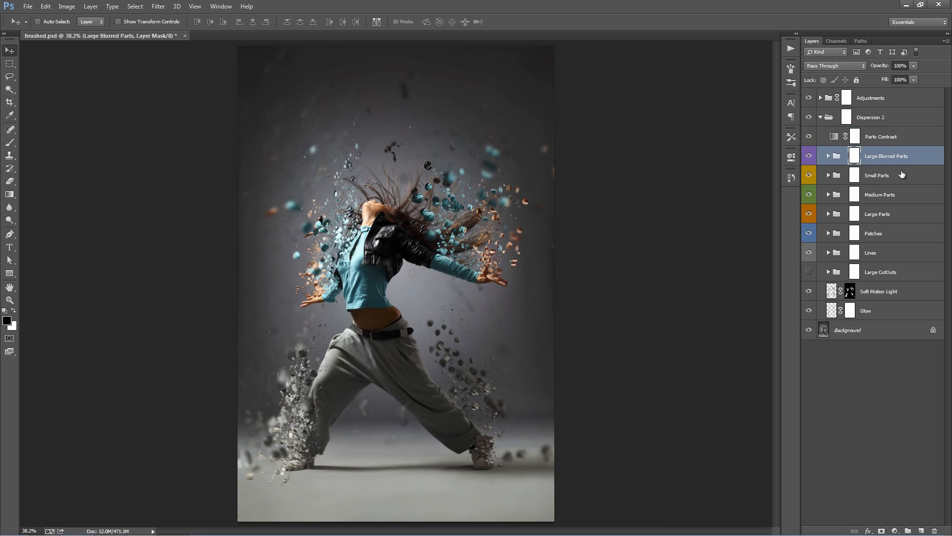
left_click(871, 252)
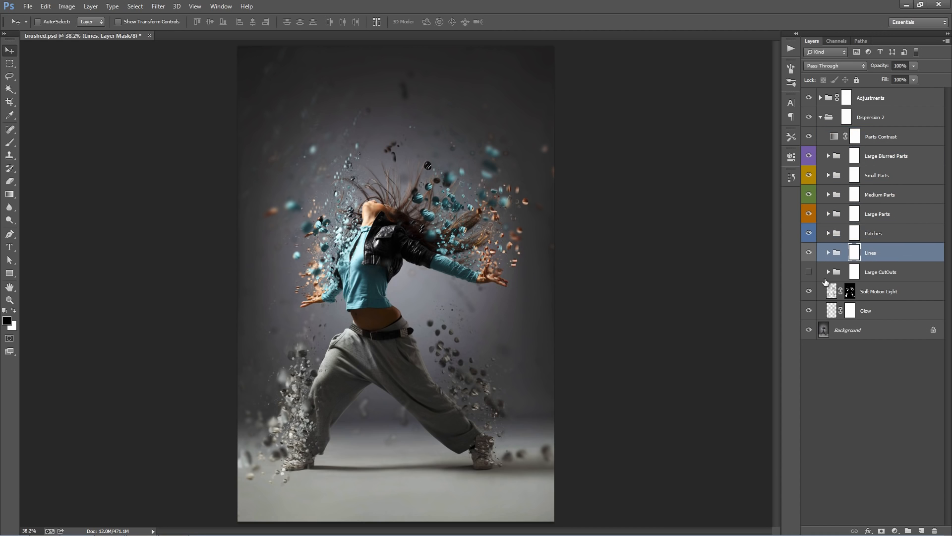
left_click(886, 156)
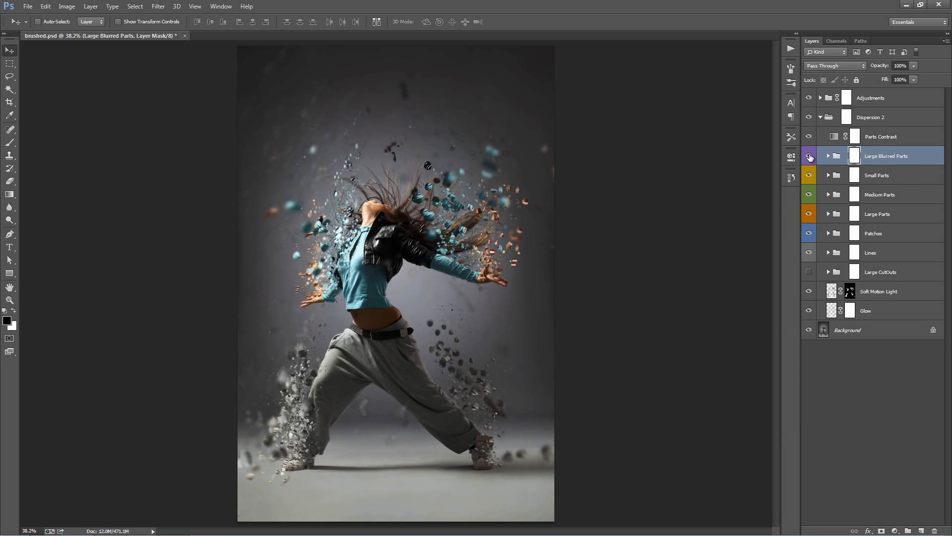
left_click(809, 157)
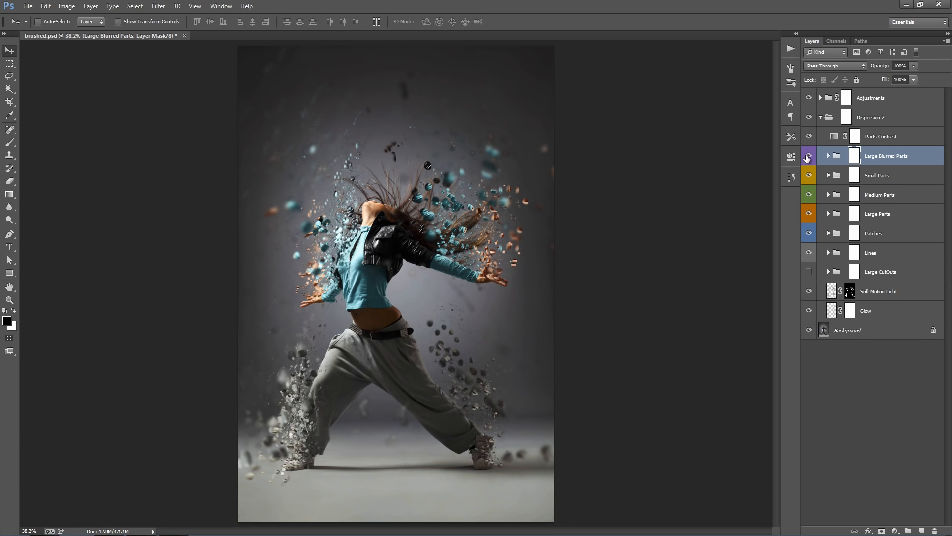
left_click(829, 155)
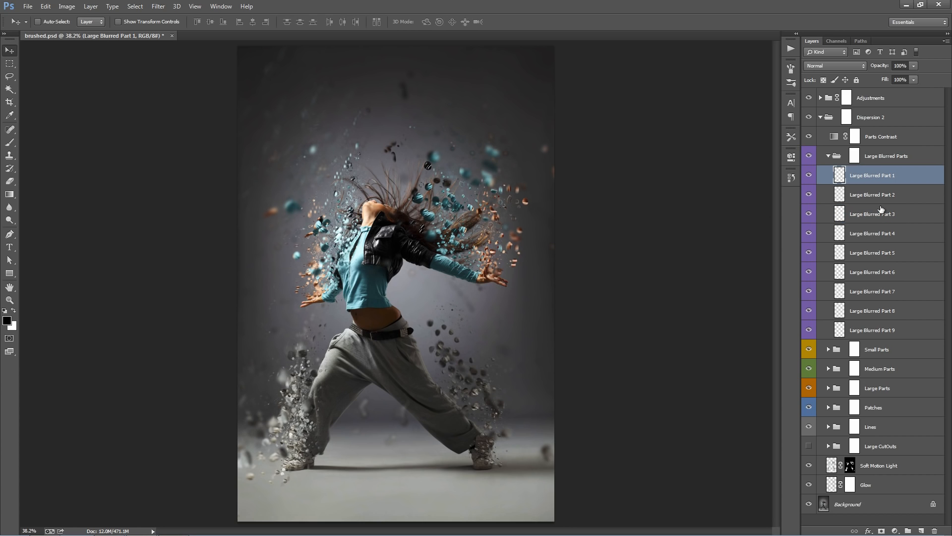
left_click(873, 194)
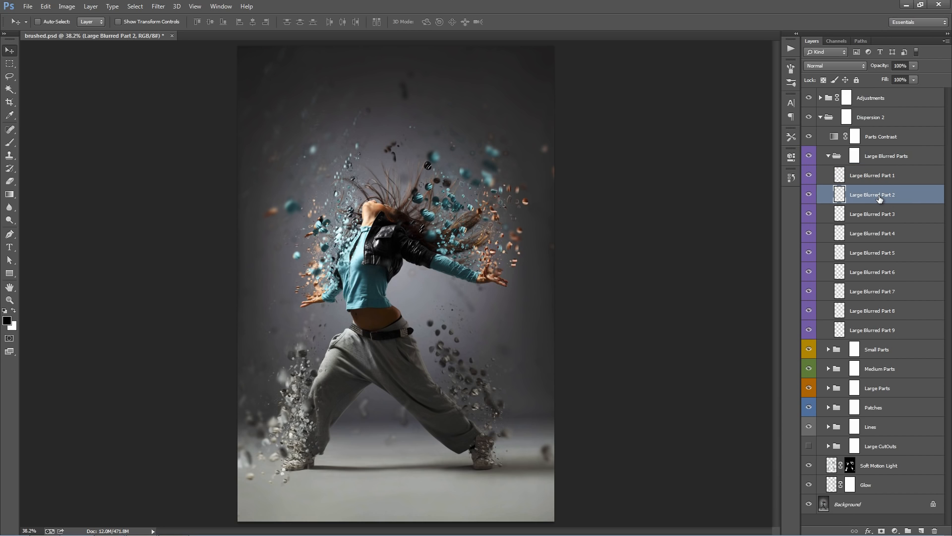
mouse_move(874, 195)
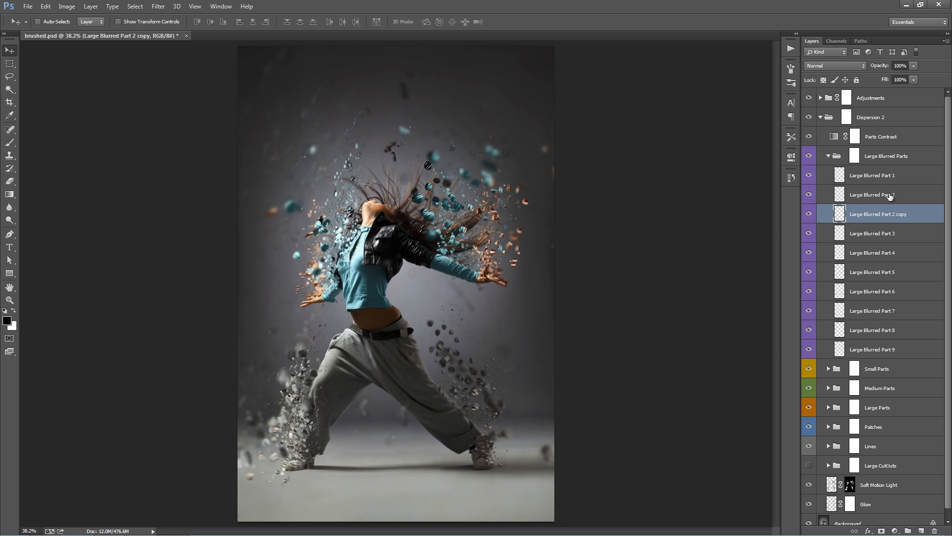
left_click(828, 156)
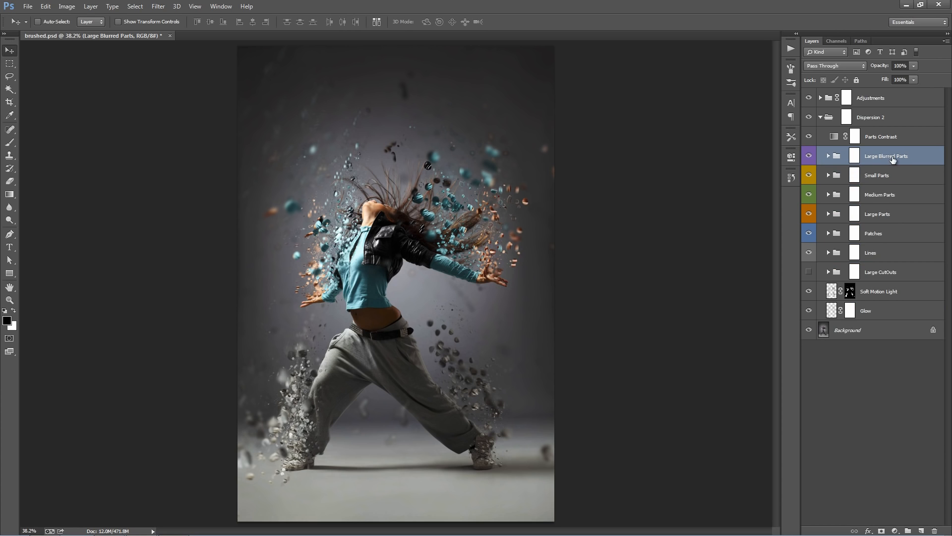
left_click(885, 155)
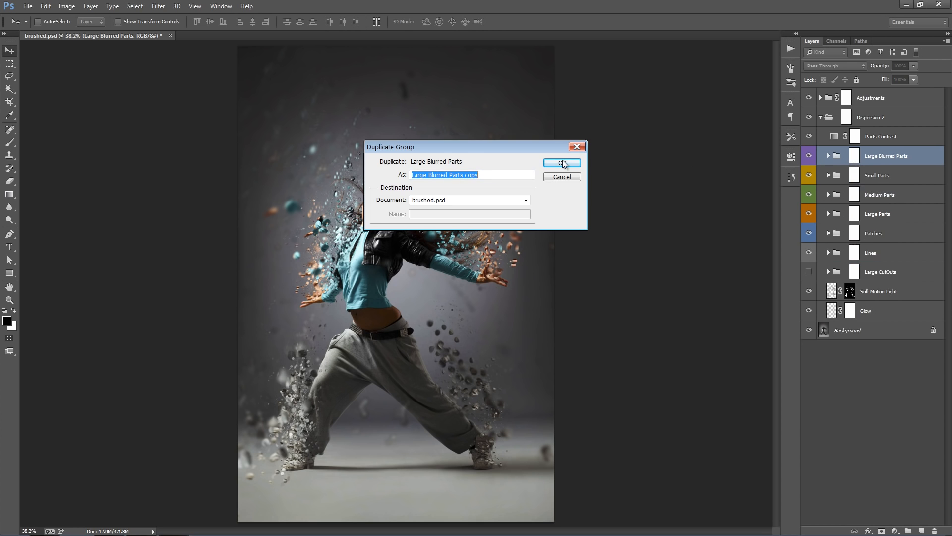
left_click(560, 162)
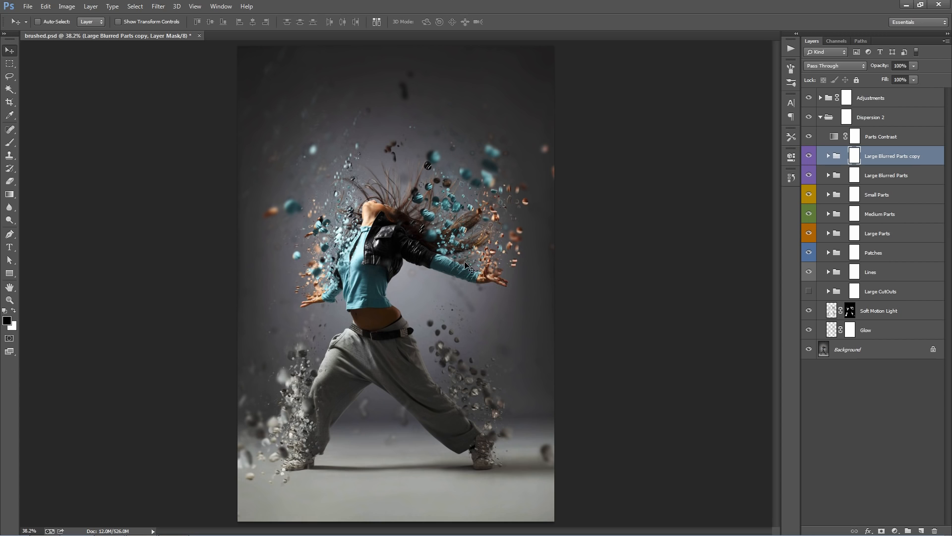
mouse_move(909, 160)
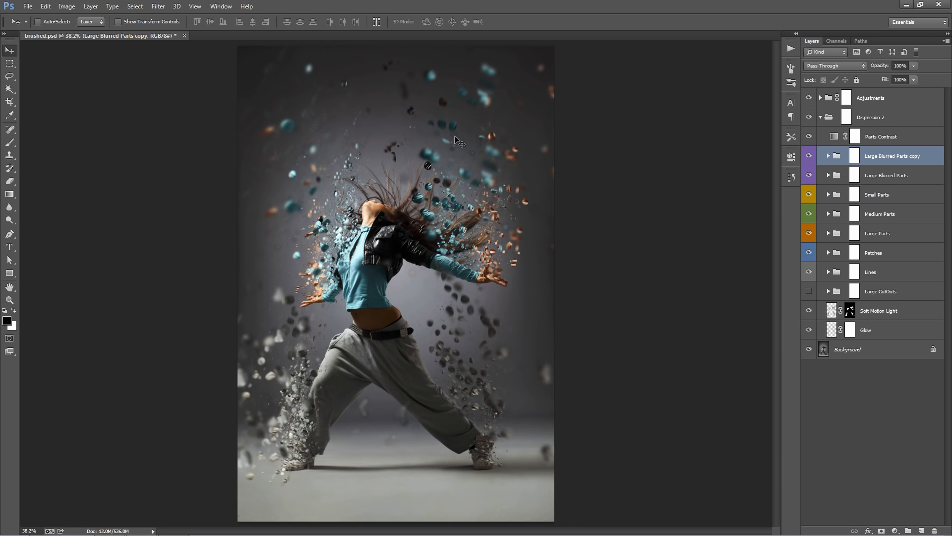
mouse_move(465, 135)
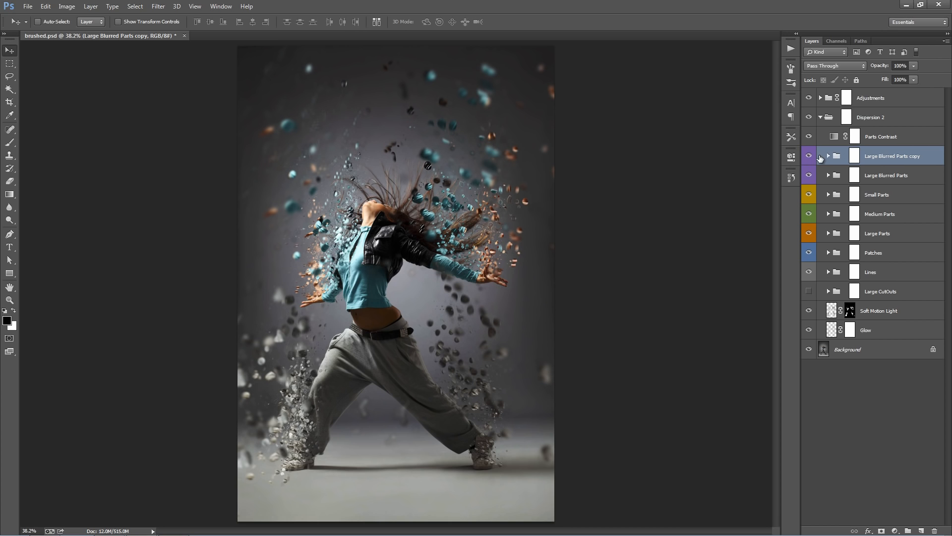
left_click(827, 155)
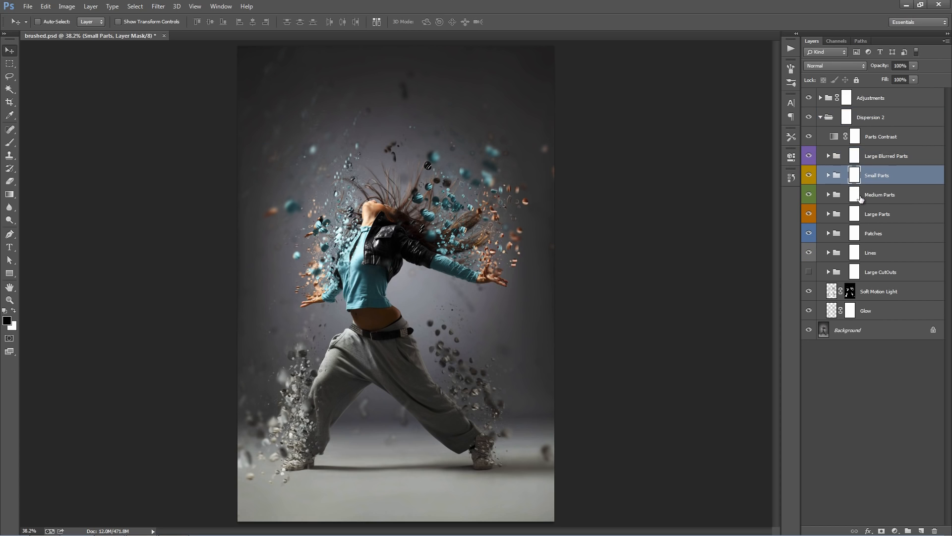
- Target the Large Blurred Parts mask to paint around the hair, then return to Move tool
left_click(887, 155)
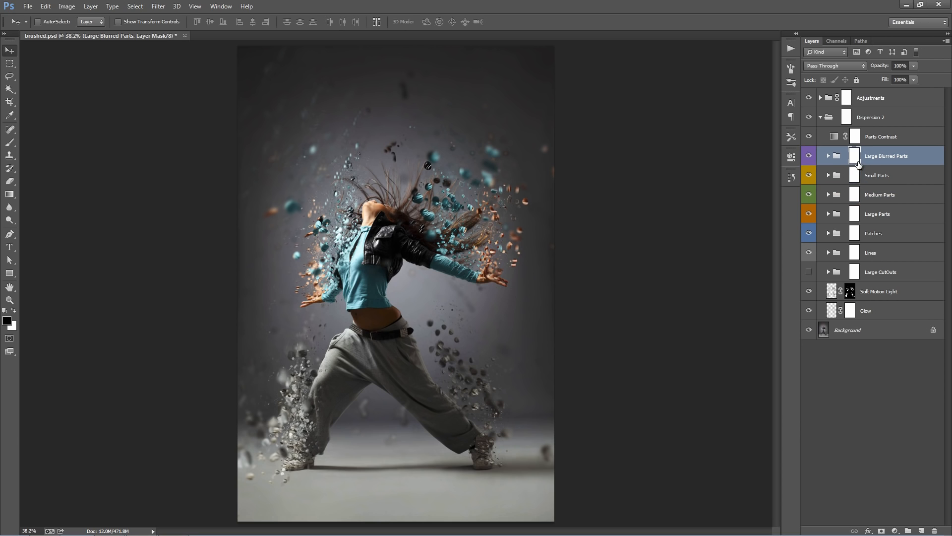
mouse_move(855, 155)
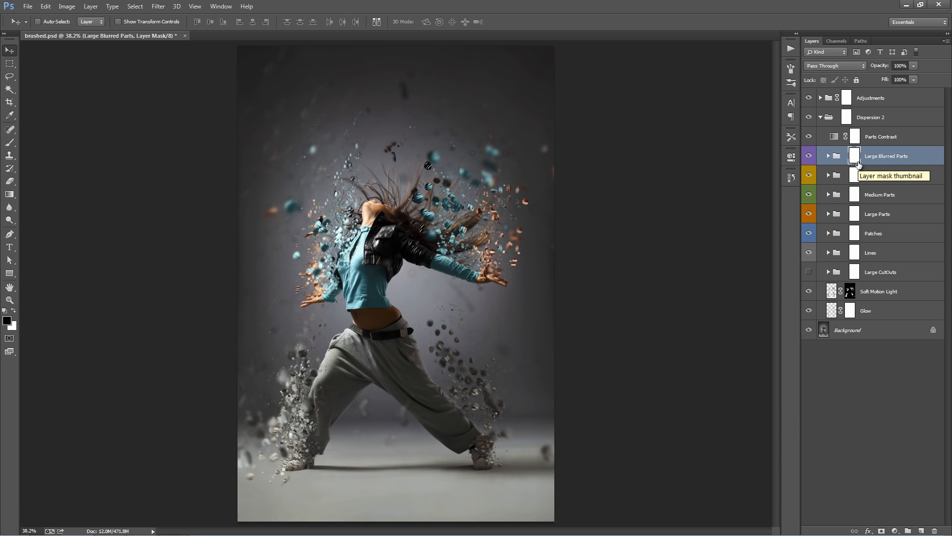
left_click(878, 175)
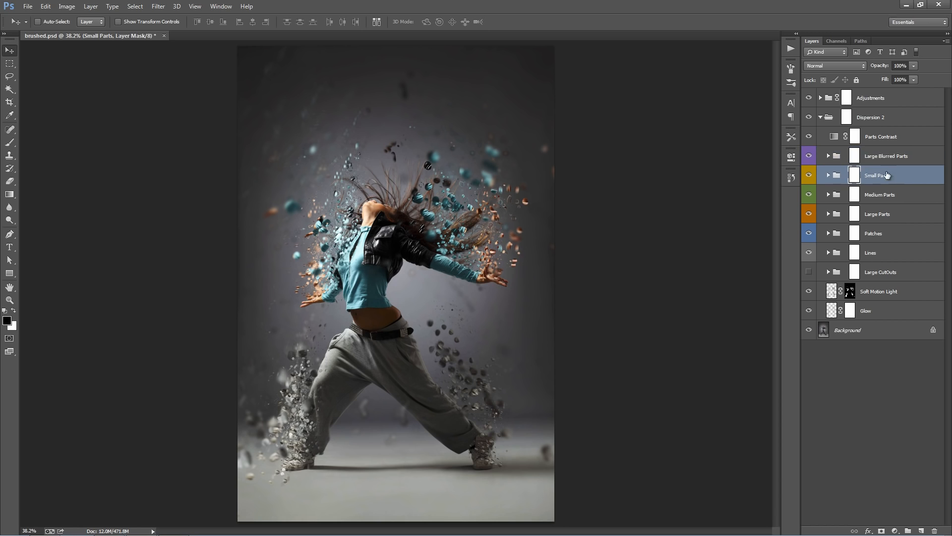
left_click(885, 156)
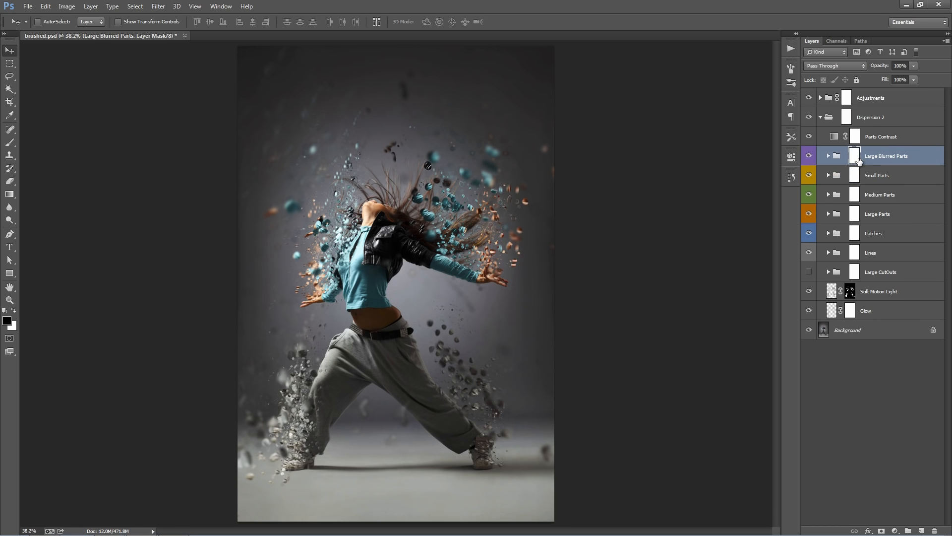
mouse_move(615, 160)
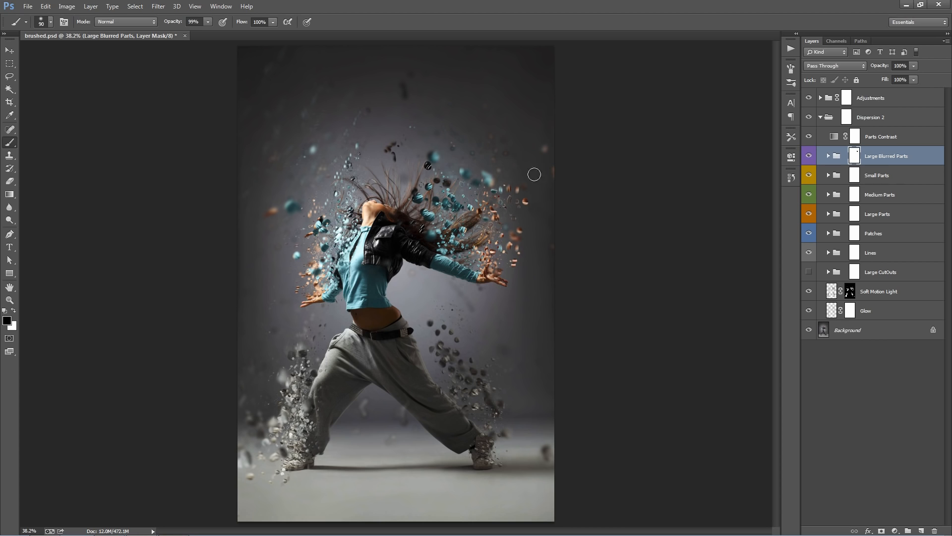
mouse_move(194, 283)
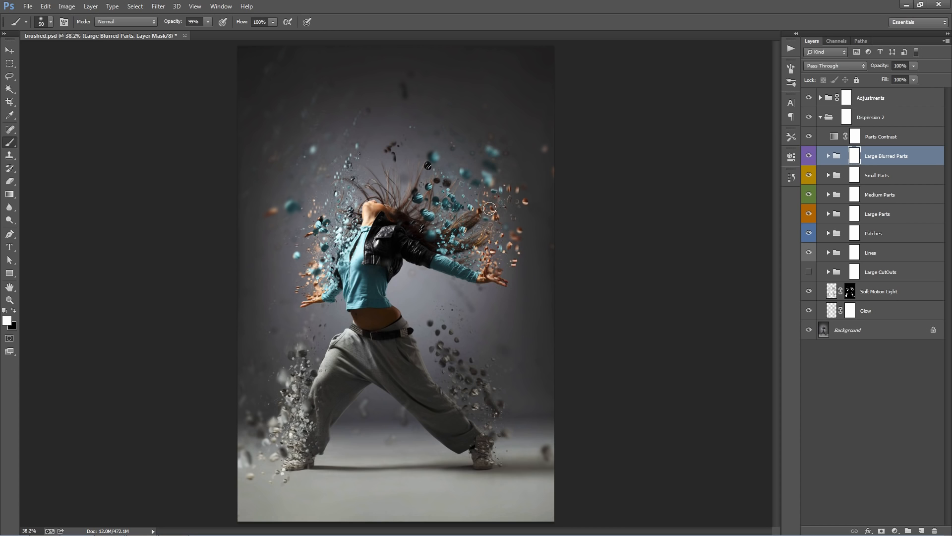
mouse_move(852, 155)
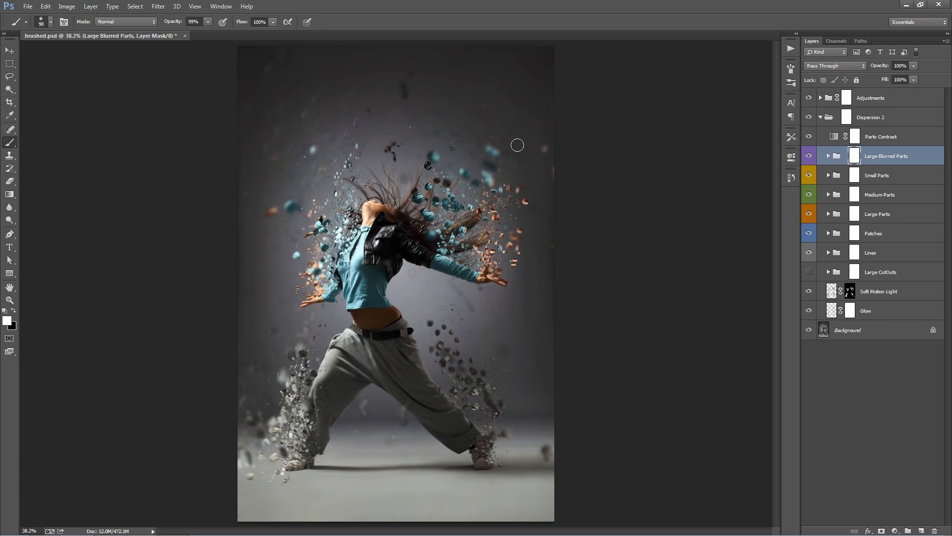
mouse_move(442, 184)
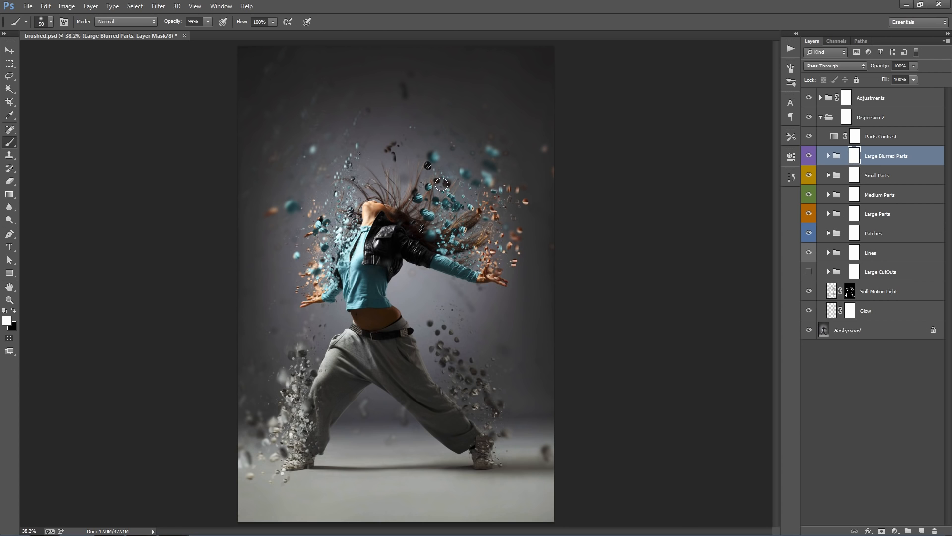
left_click(9, 50)
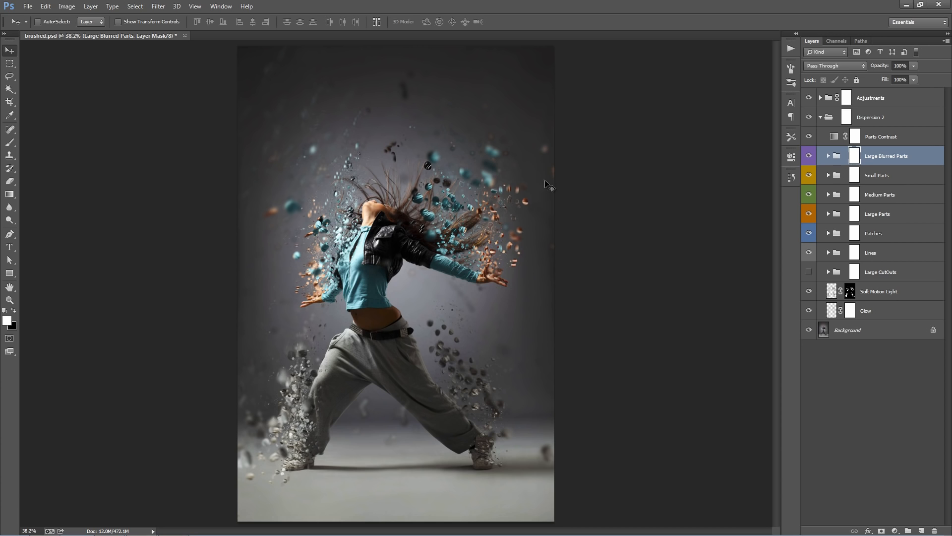
mouse_move(384, 156)
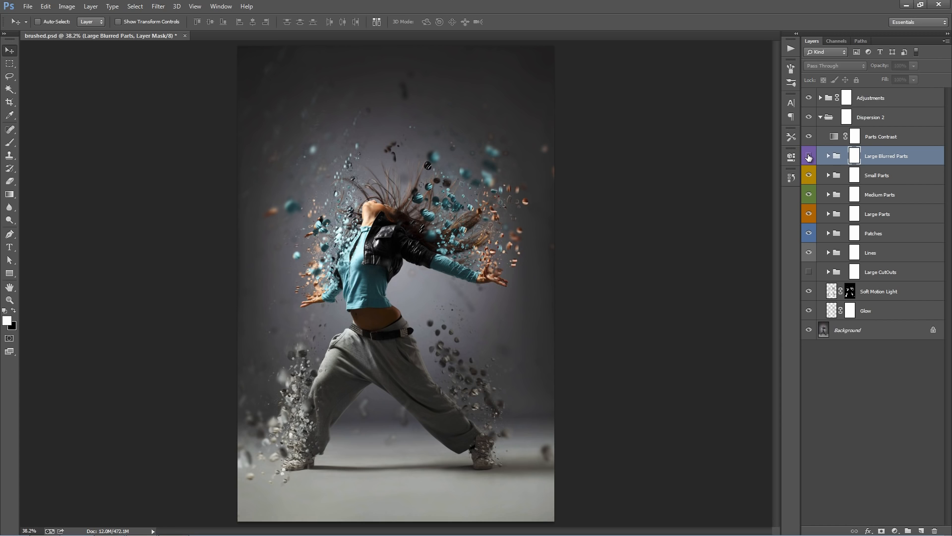
mouse_move(809, 175)
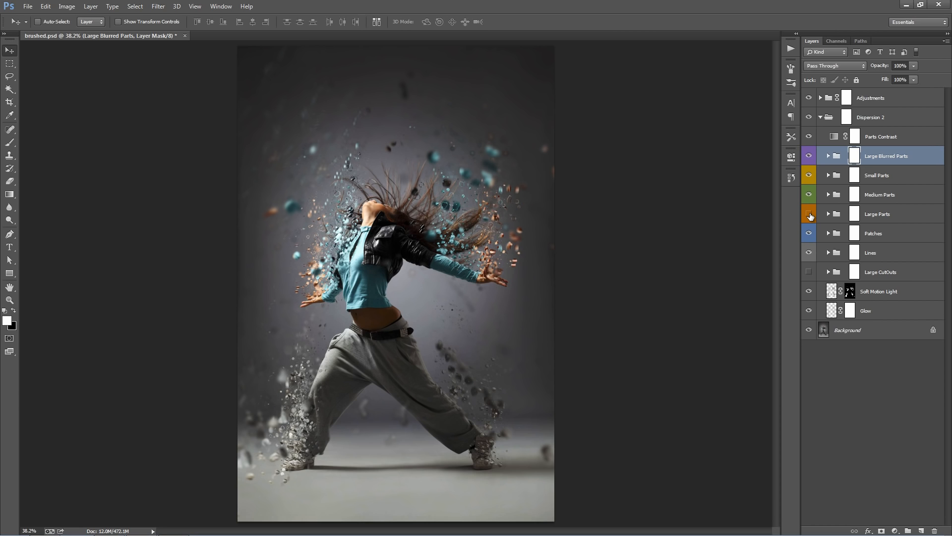
left_click(809, 214)
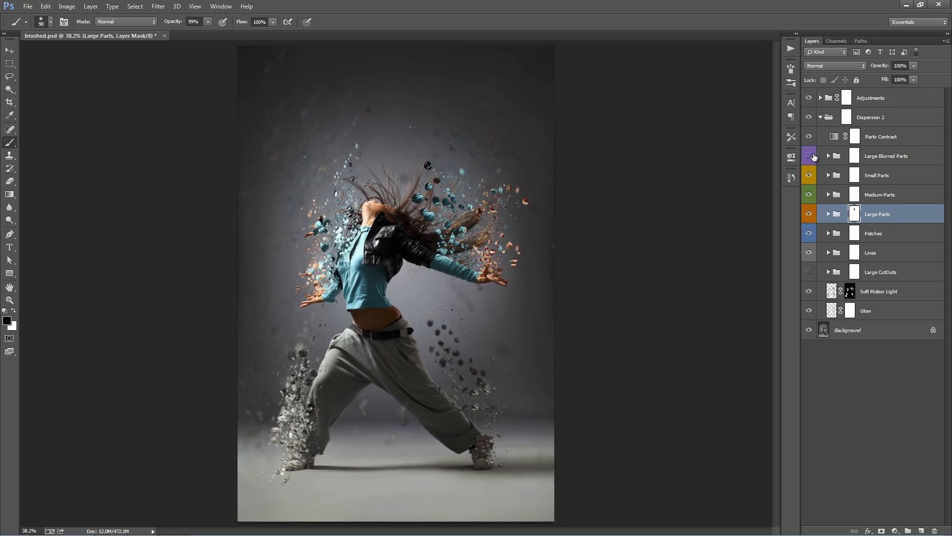
left_click(885, 155)
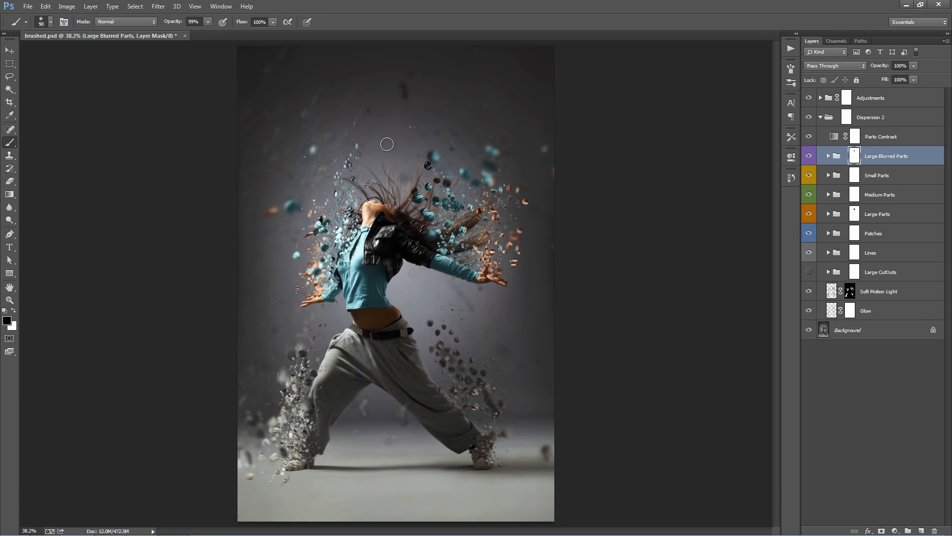
left_click(8, 50)
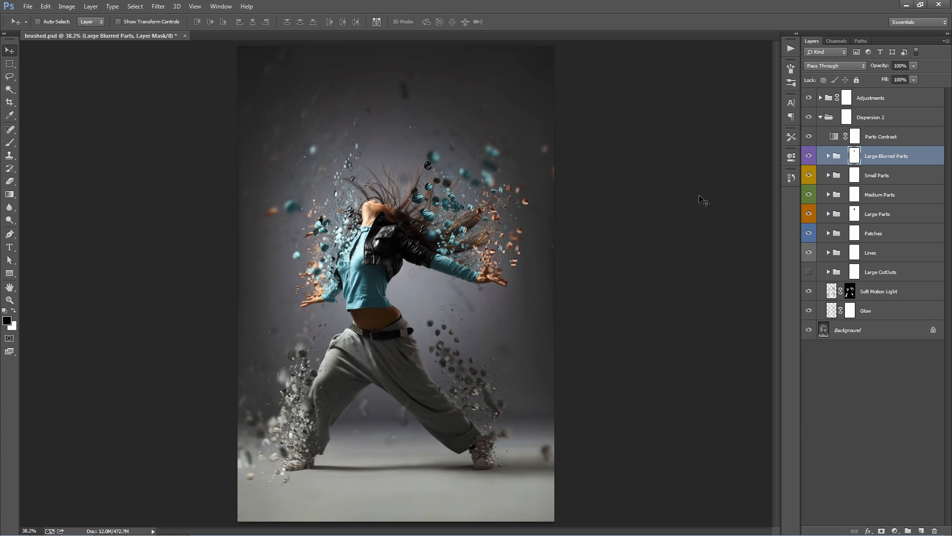
mouse_move(875, 141)
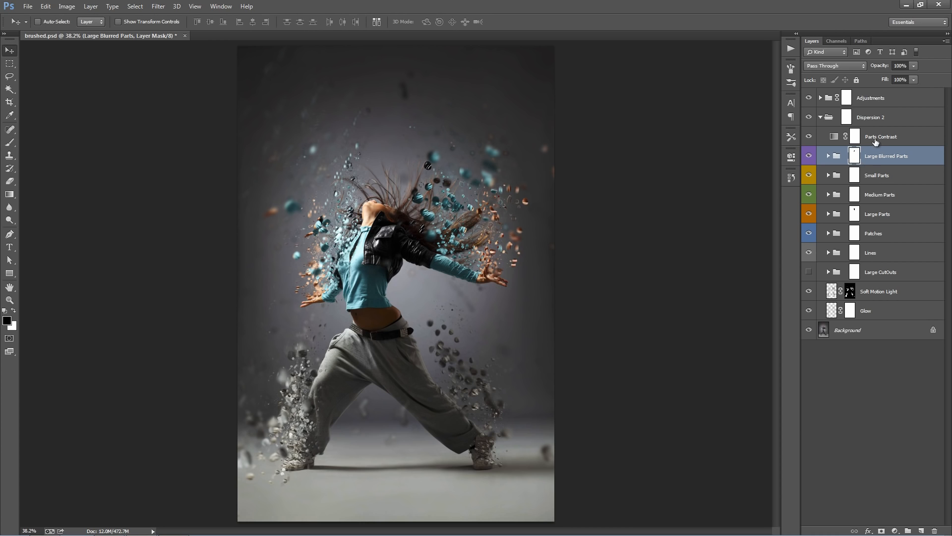
left_click(869, 117)
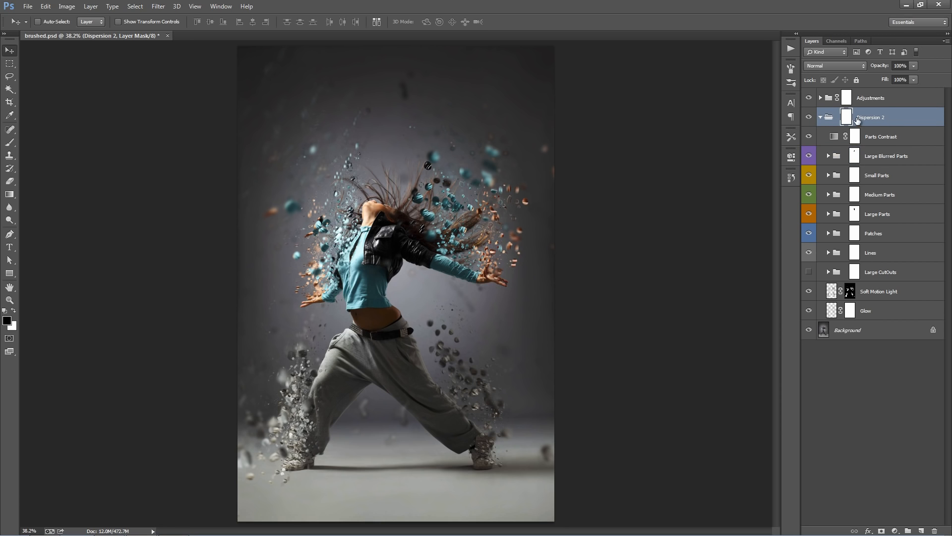
mouse_move(847, 115)
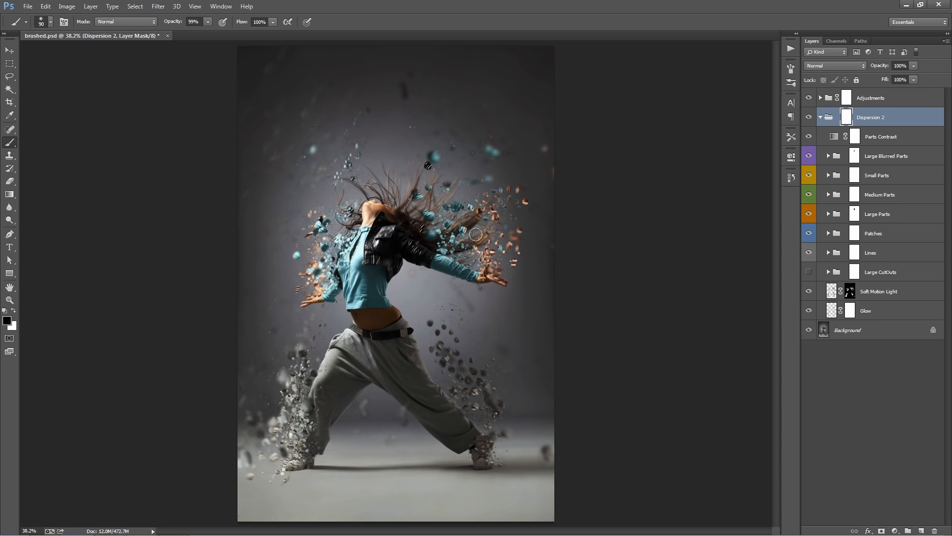
left_click_drag(476, 234, 551, 205)
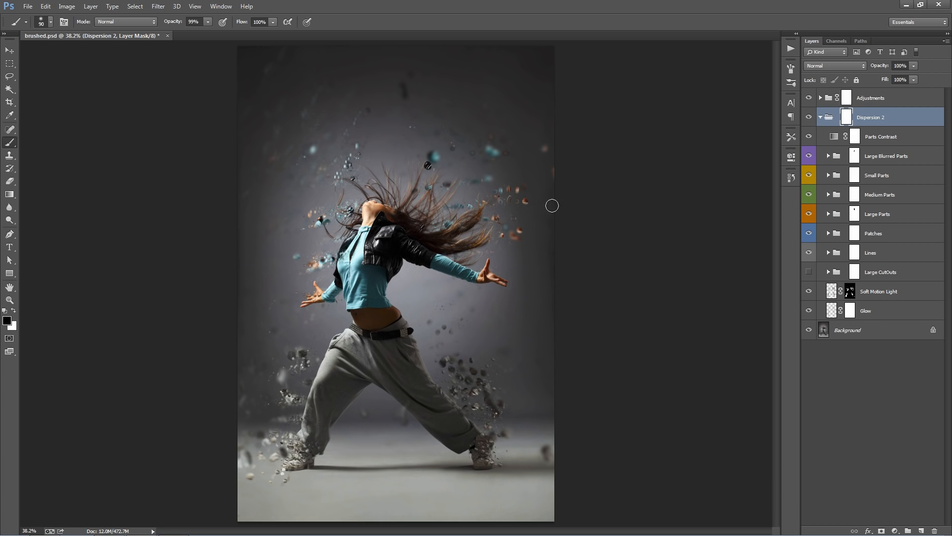
left_click_drag(552, 205, 440, 145)
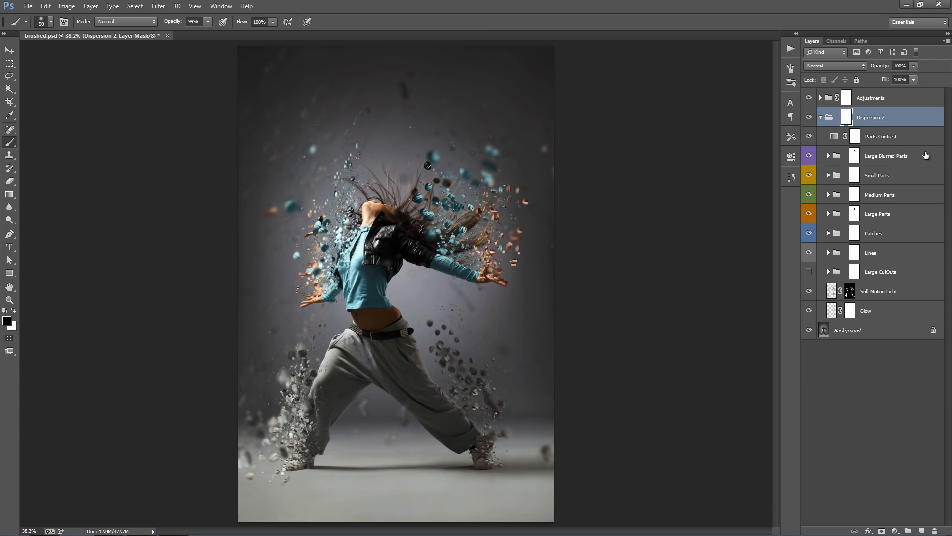
- Expand Small Parts and select Small Part 2, 4, 5 and further parts to reposition
left_click(877, 175)
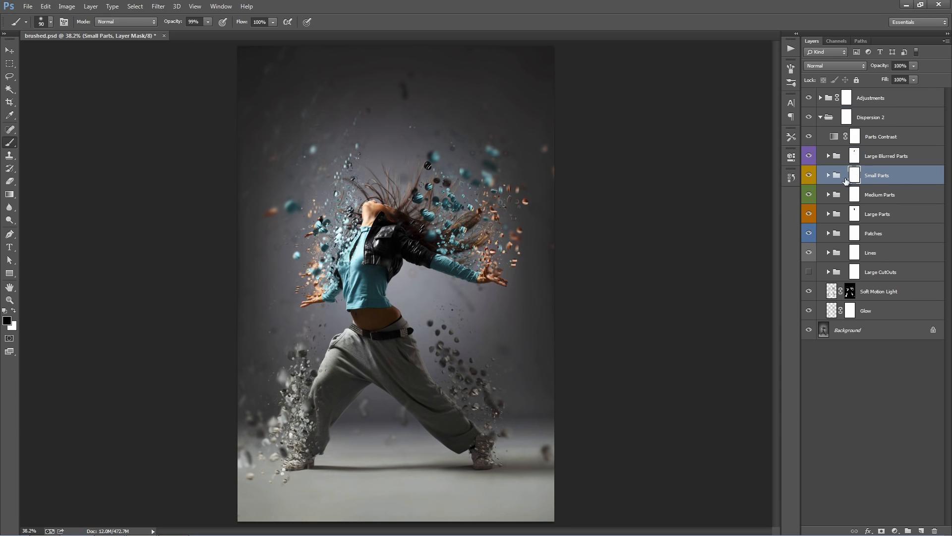
left_click(820, 175)
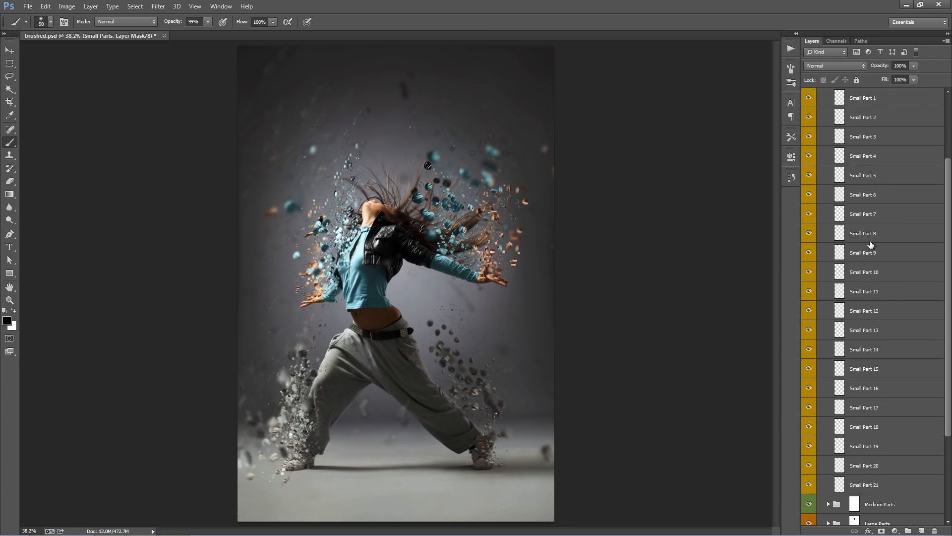
left_click(863, 194)
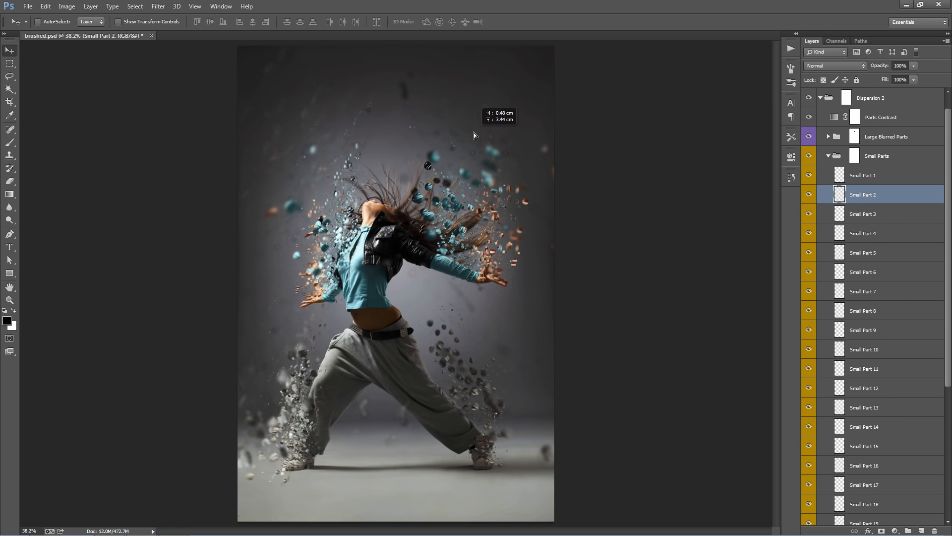
left_click(863, 214)
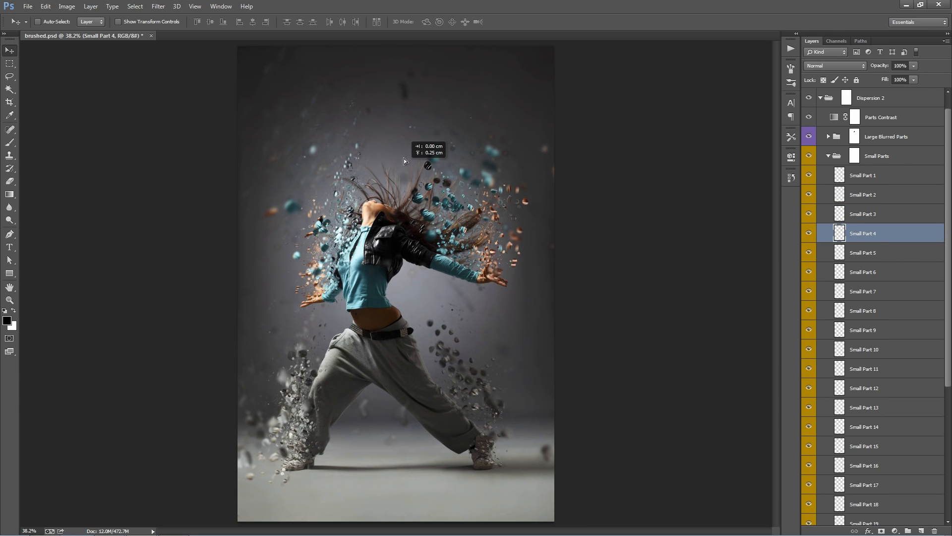
left_click(863, 252)
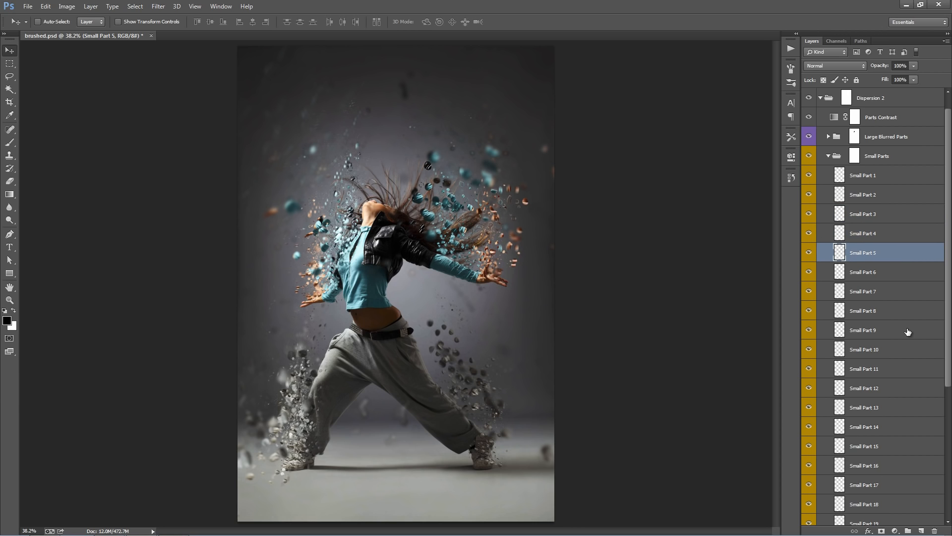
left_click(863, 330)
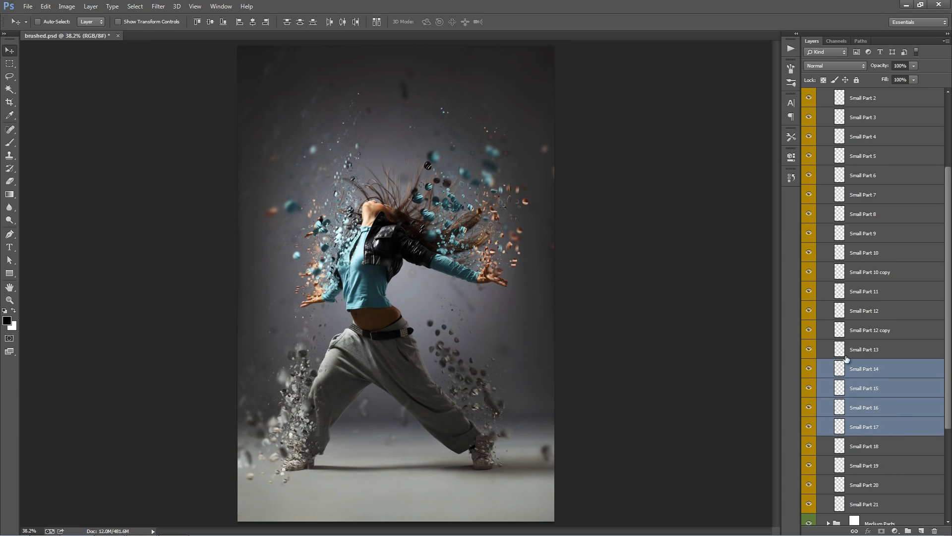
scroll("down", 3)
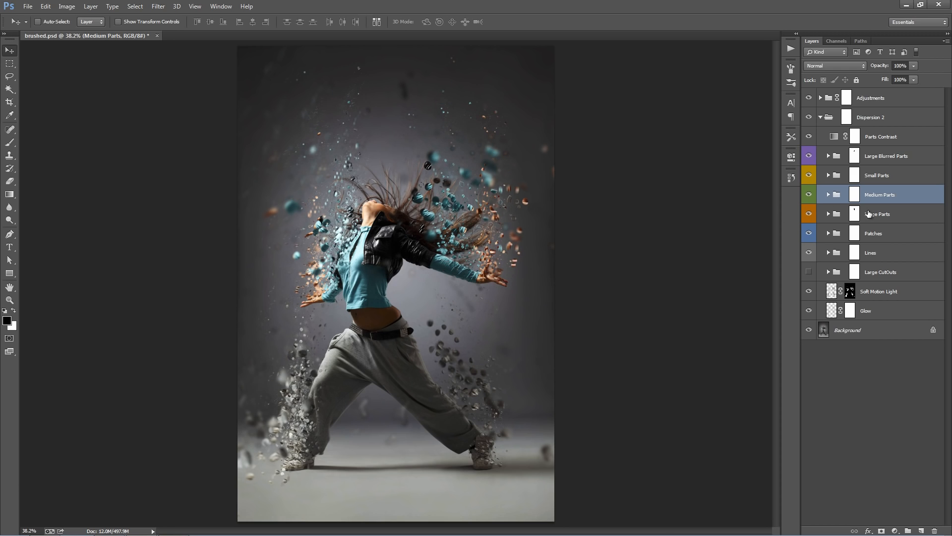
left_click(877, 213)
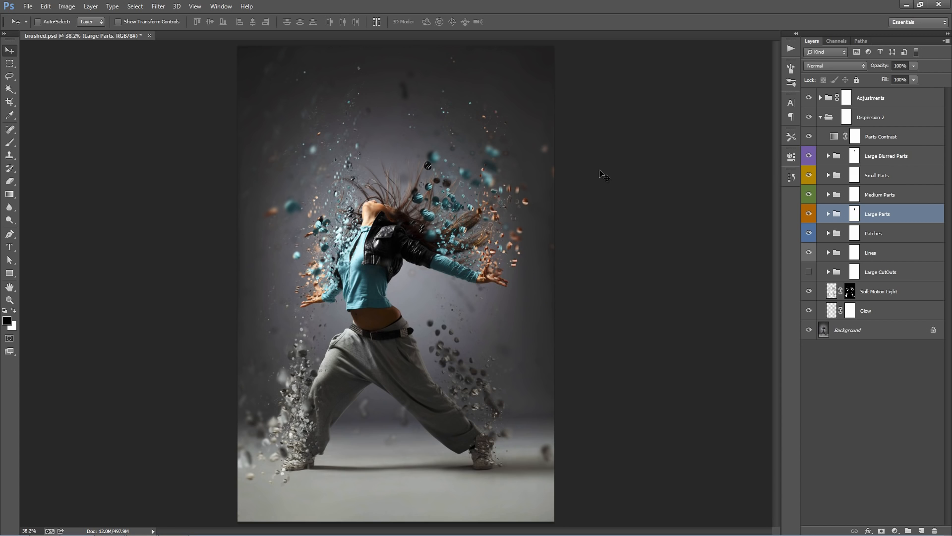
mouse_move(879, 227)
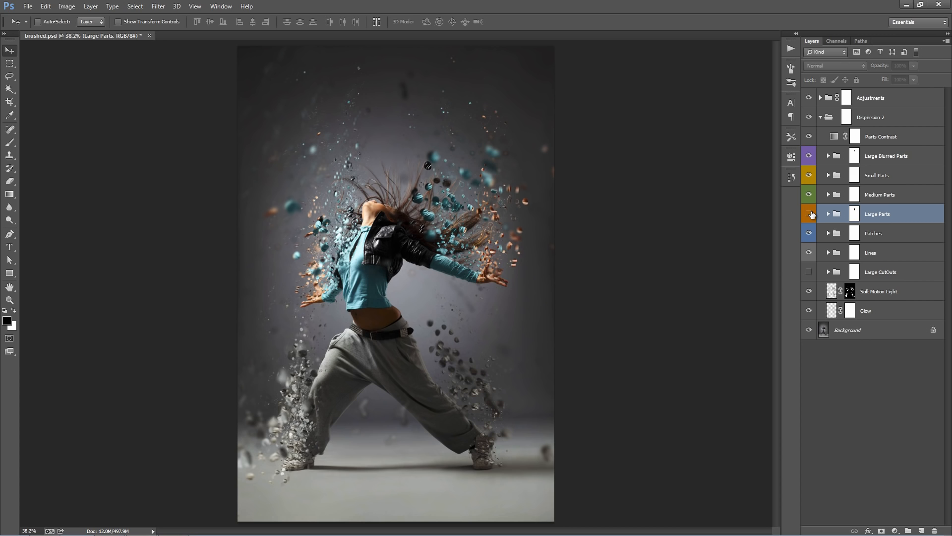
mouse_move(809, 214)
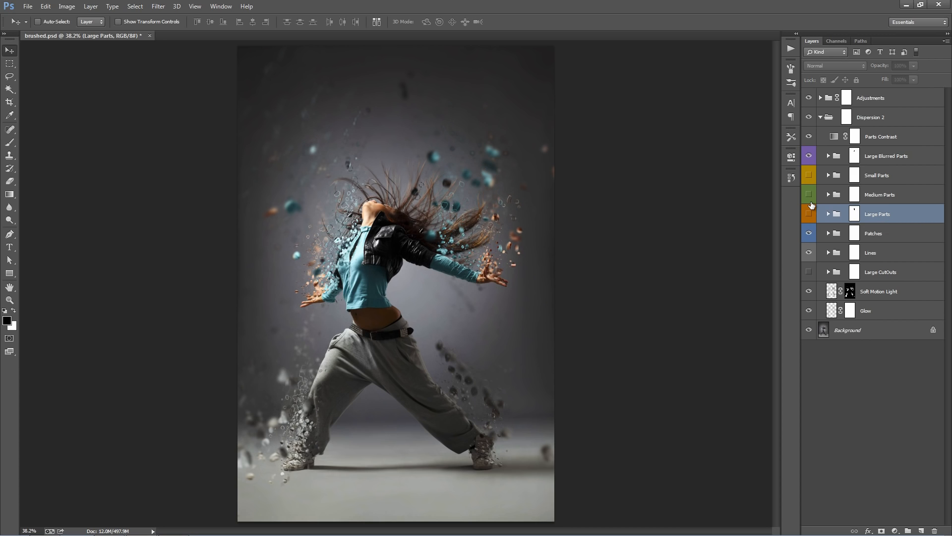
mouse_move(811, 187)
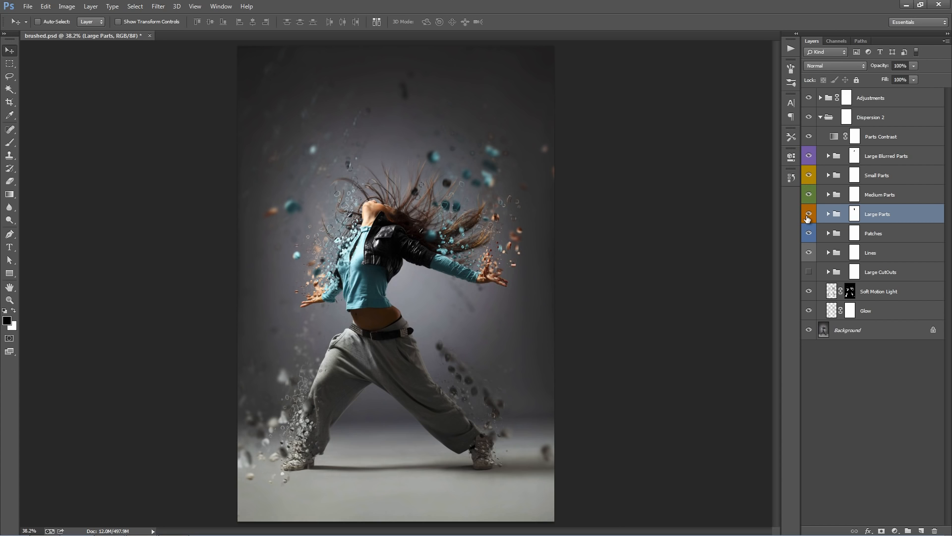
left_click(808, 214)
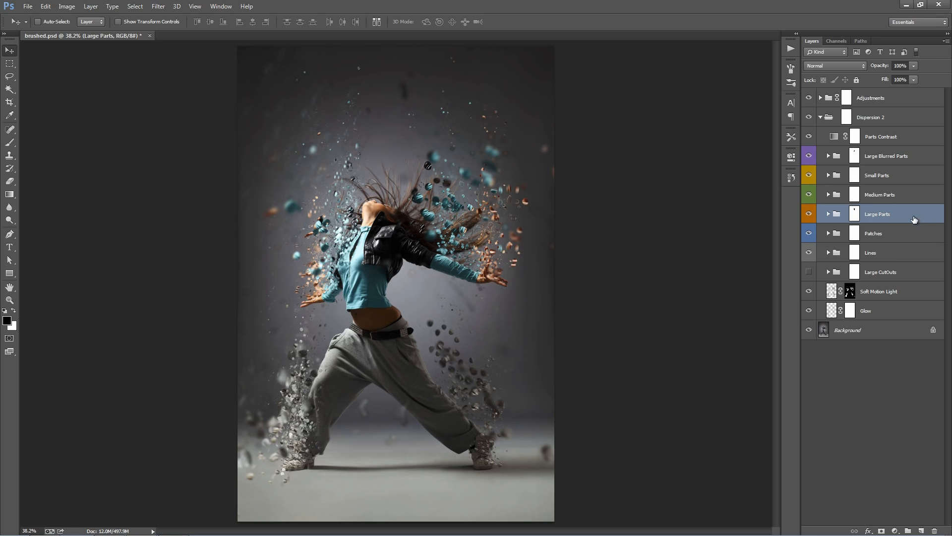
left_click(873, 233)
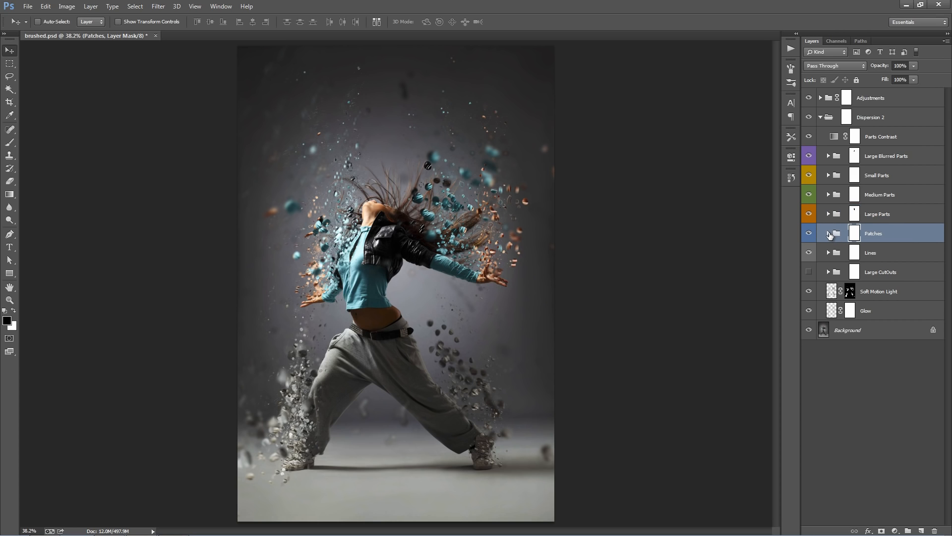
left_click(829, 234)
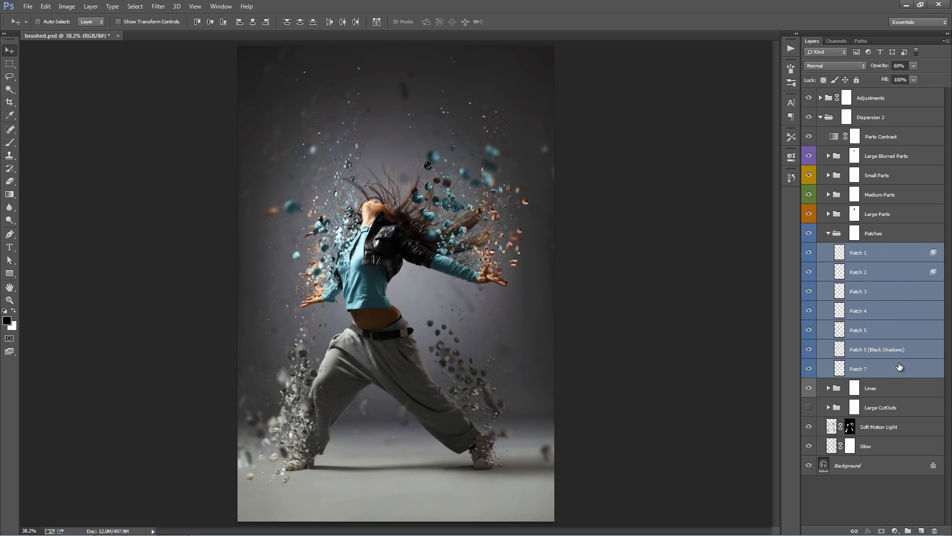
left_click(858, 252)
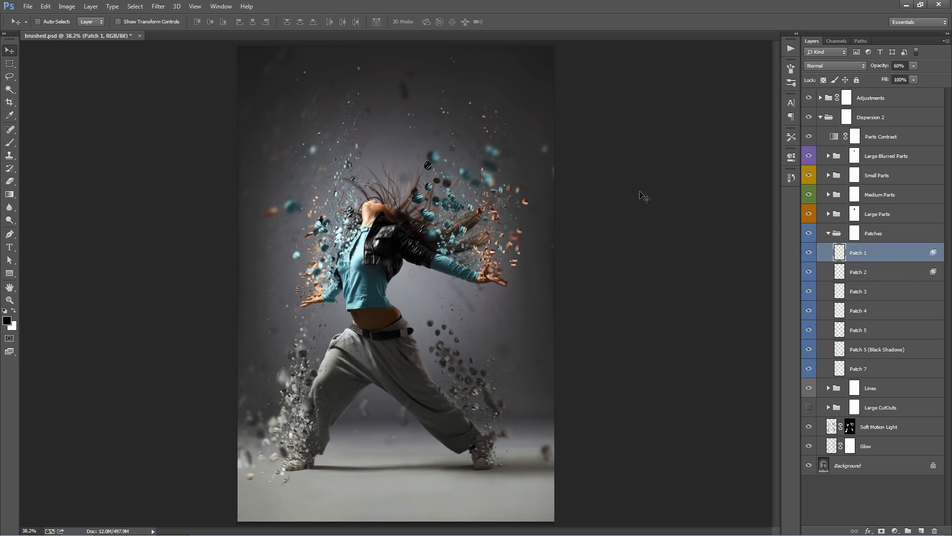
mouse_move(476, 171)
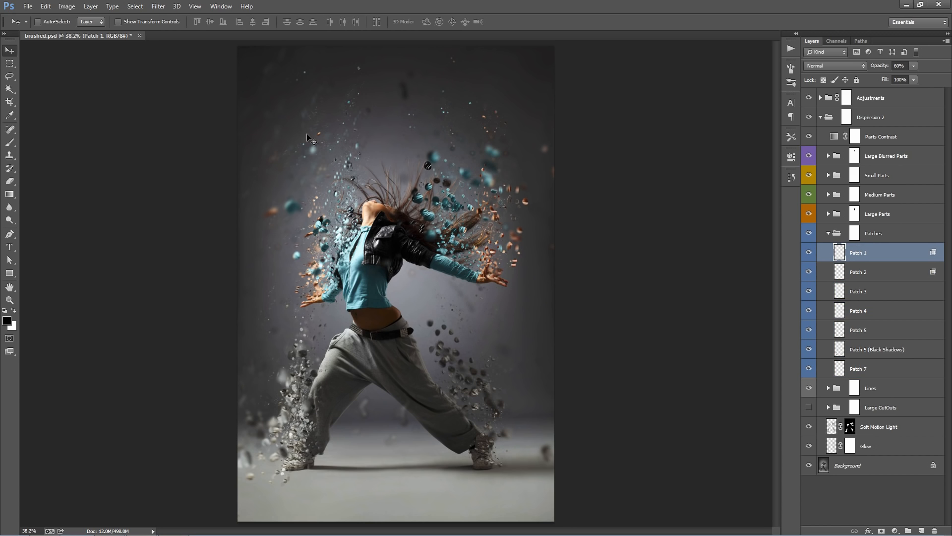
left_click(858, 291)
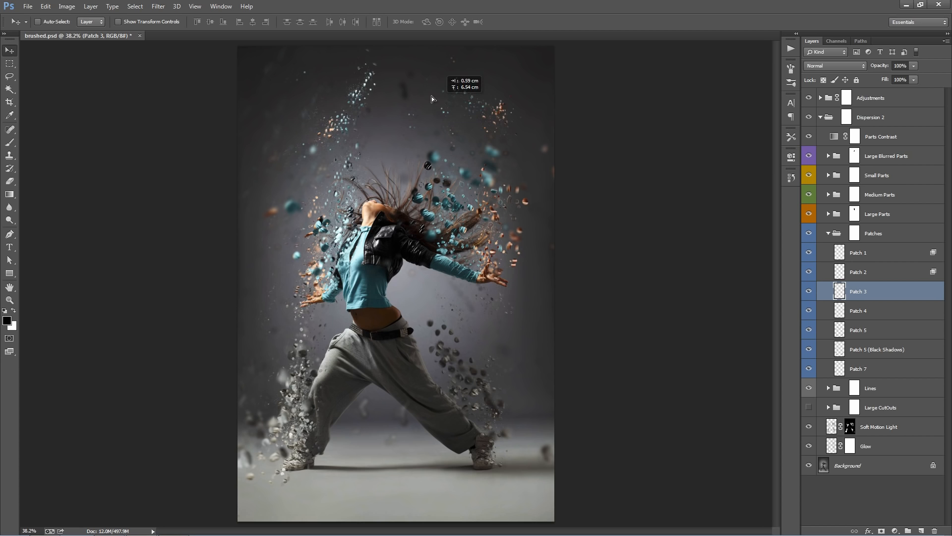
left_click(858, 311)
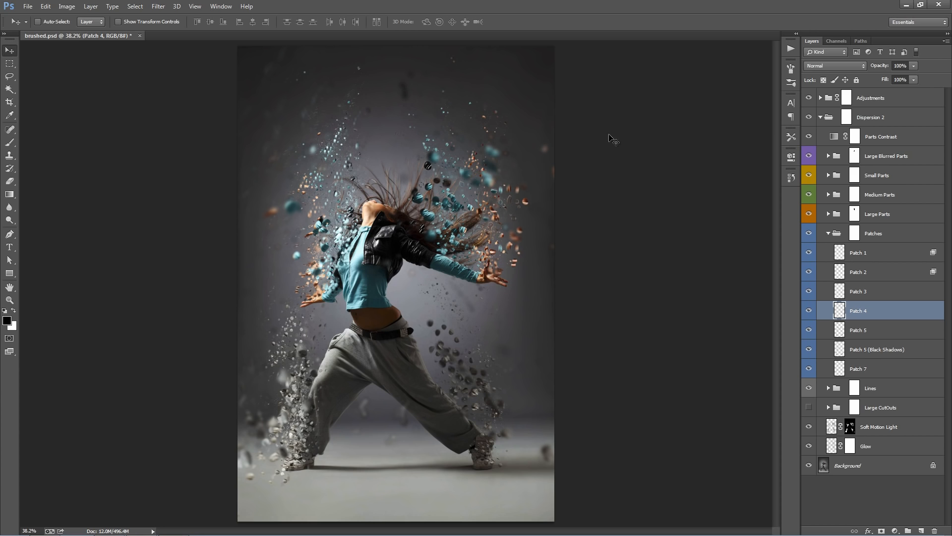
left_click(868, 252)
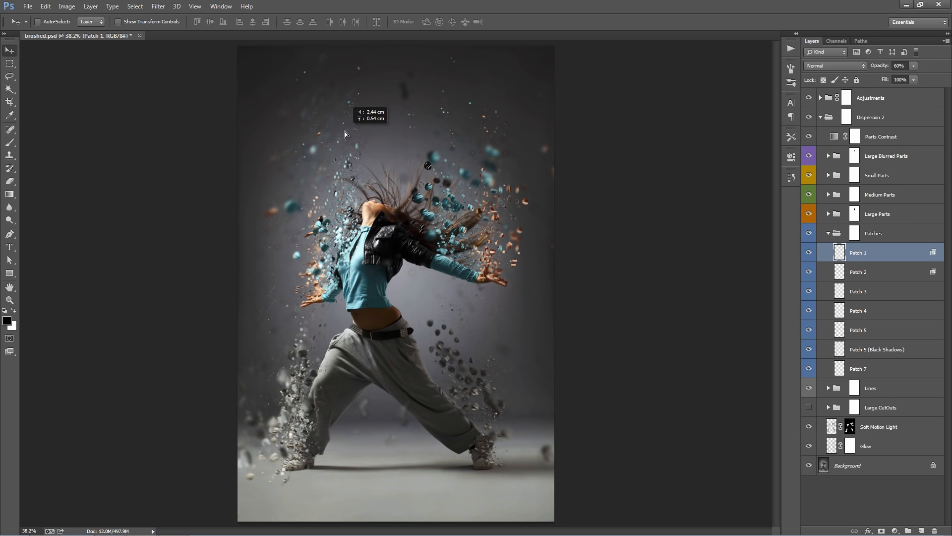
mouse_move(291, 118)
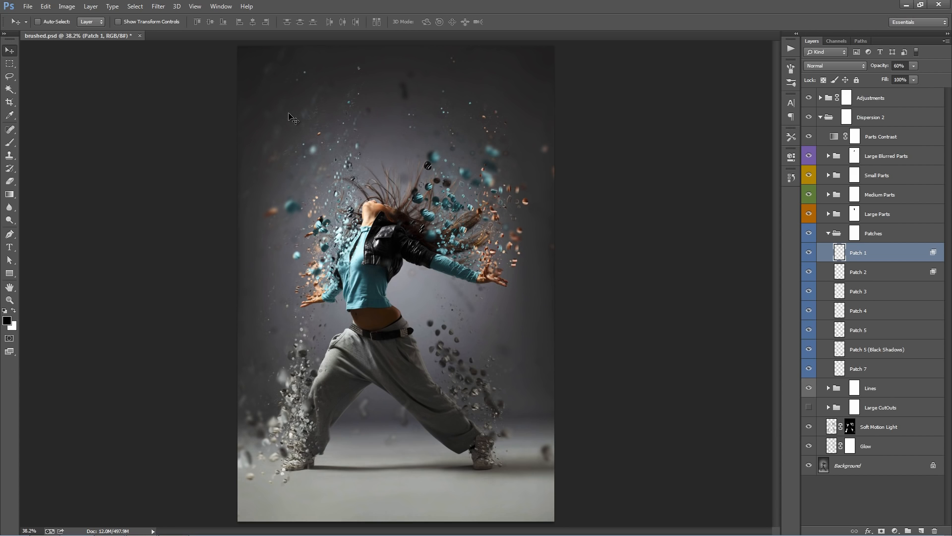
mouse_move(311, 158)
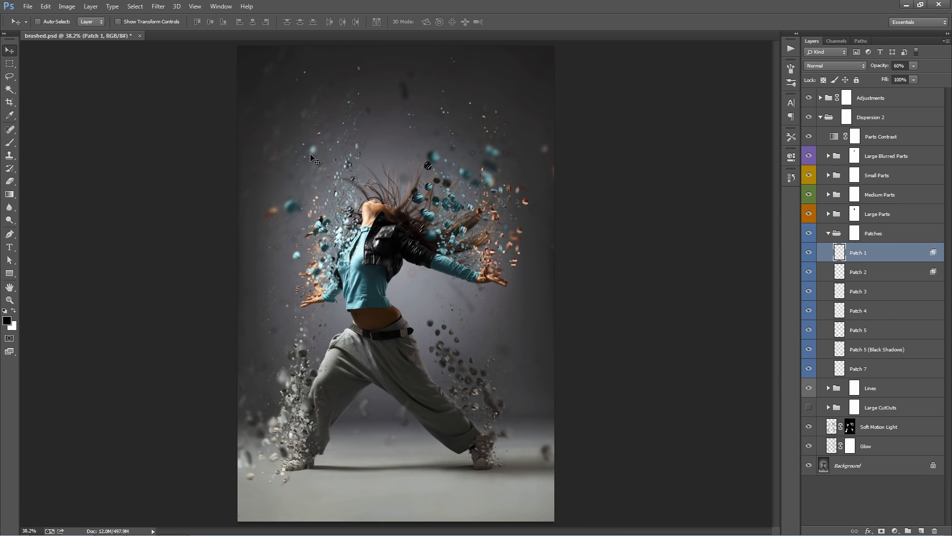
left_click(858, 271)
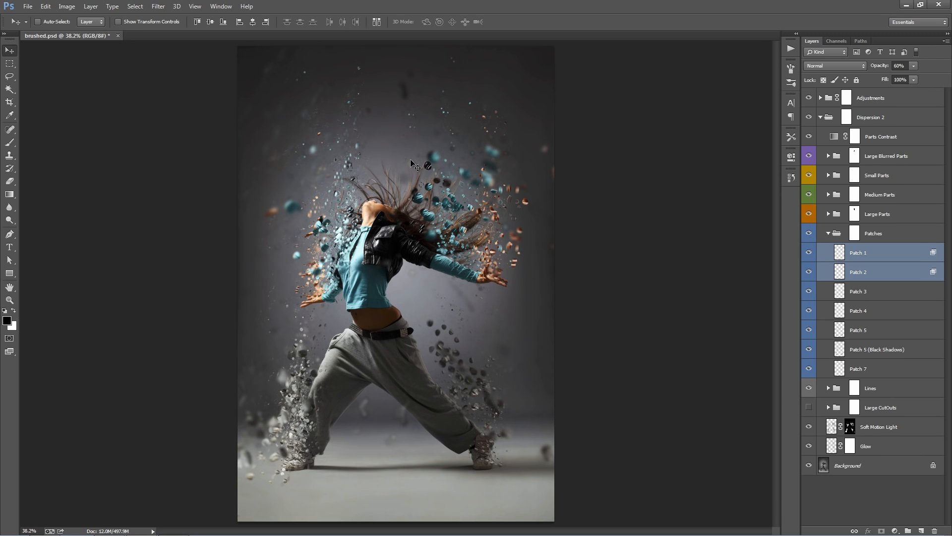
left_click(858, 310)
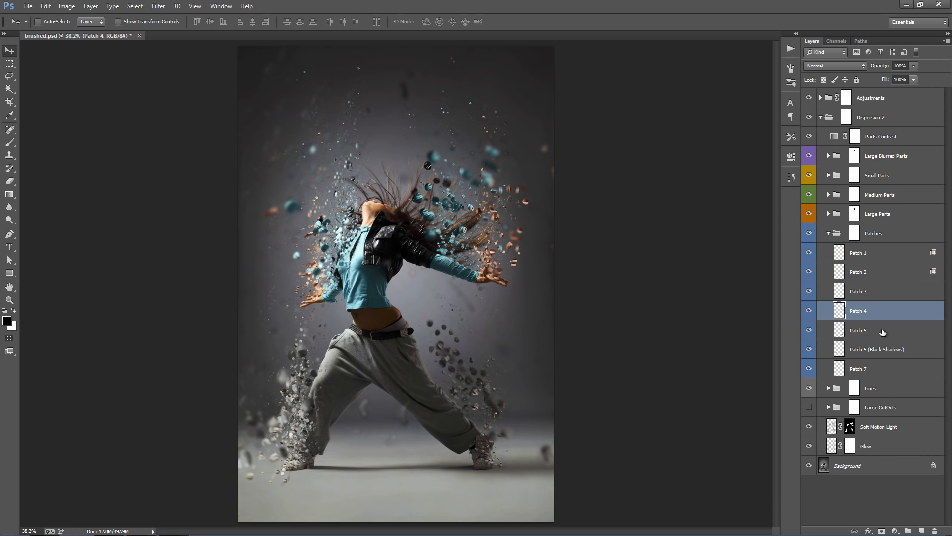
- Inspect Patch 5 (Black Shadows), then select the Patches group and the Adjustments layers
left_click(877, 349)
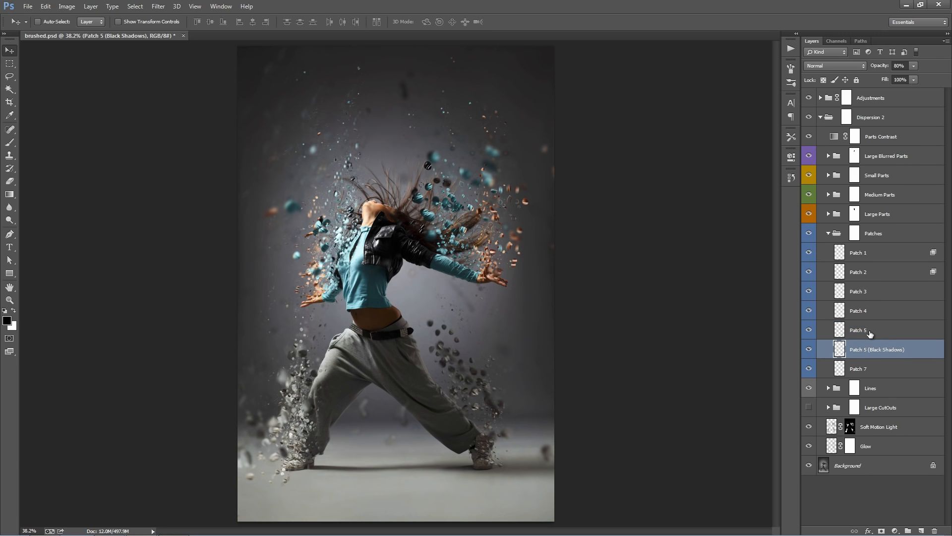
mouse_move(880, 353)
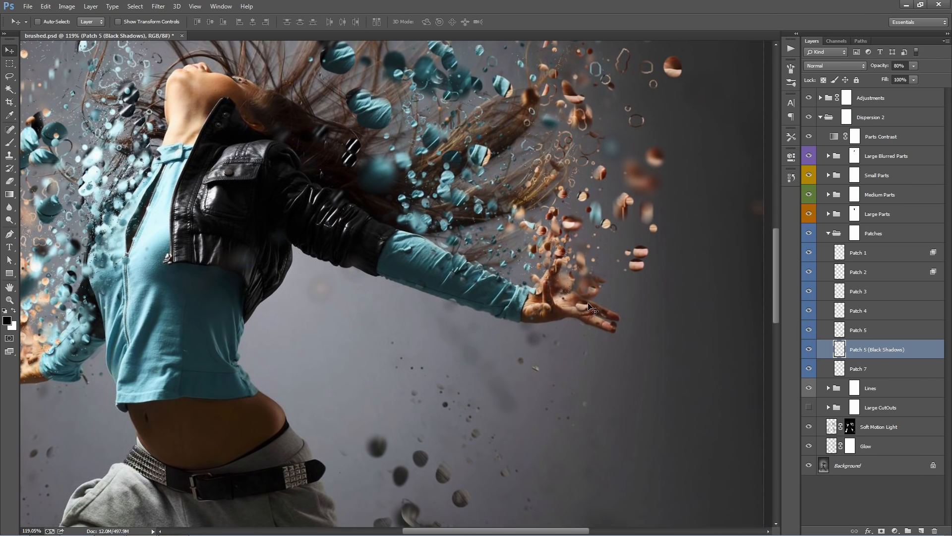
mouse_move(473, 269)
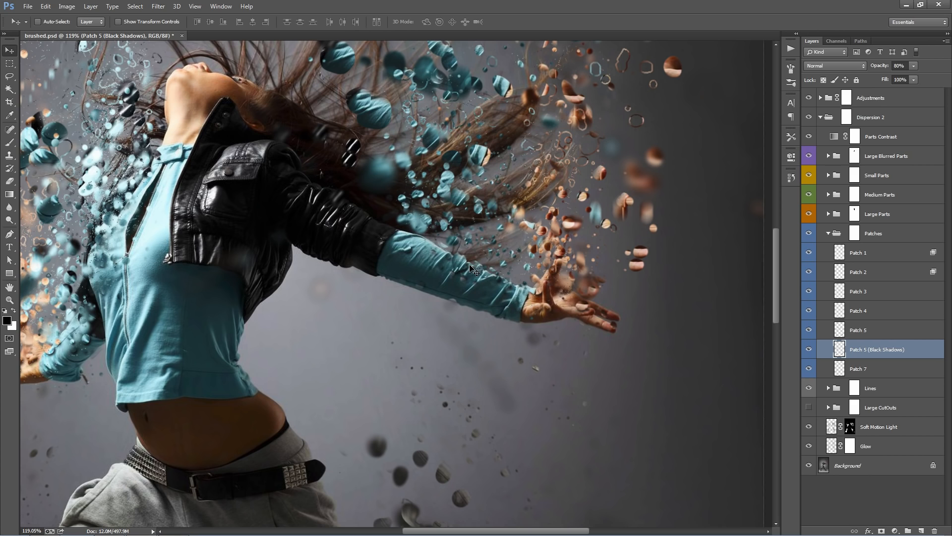
mouse_move(906, 212)
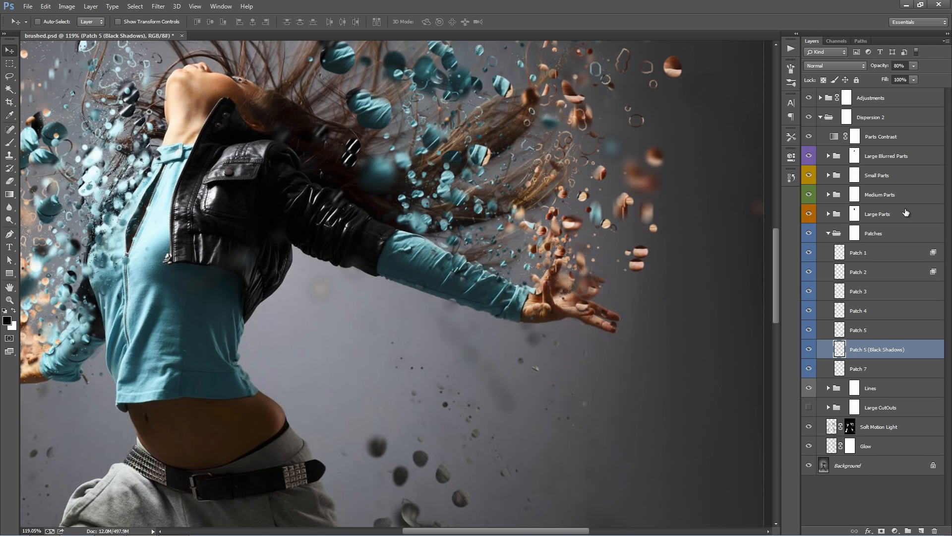
mouse_move(823, 105)
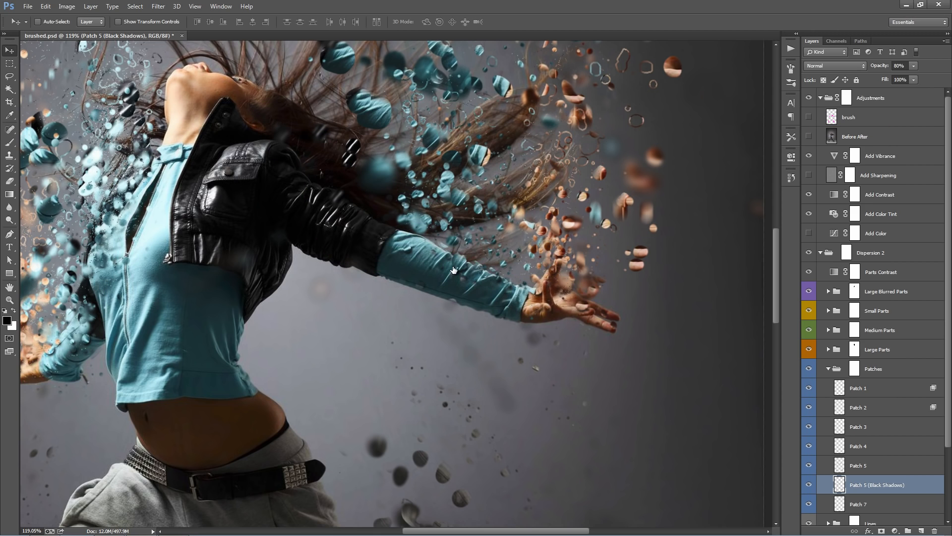
scroll("down", 3)
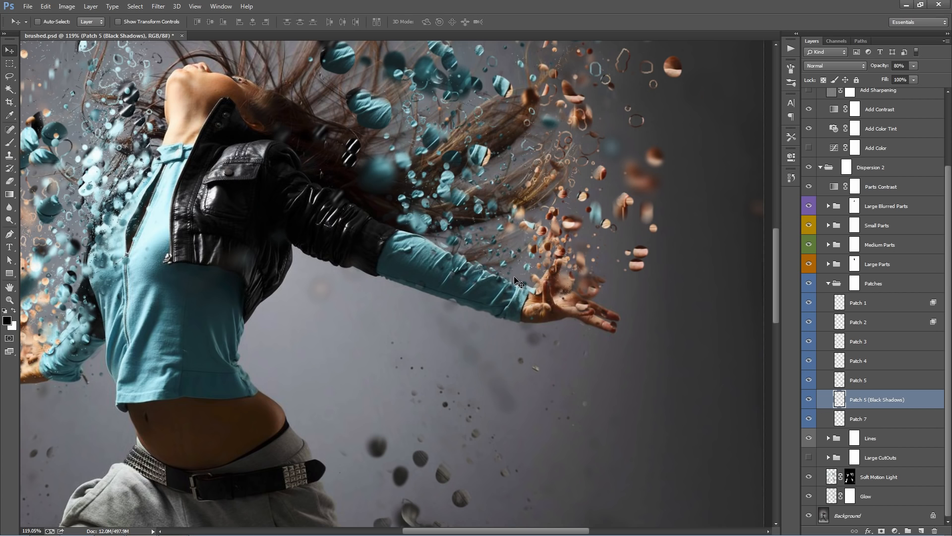
mouse_move(758, 308)
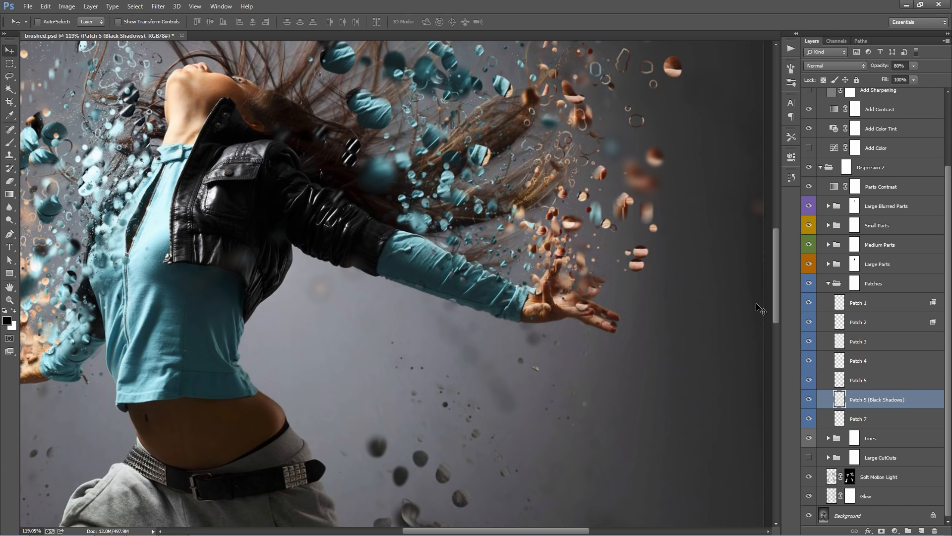
mouse_move(472, 293)
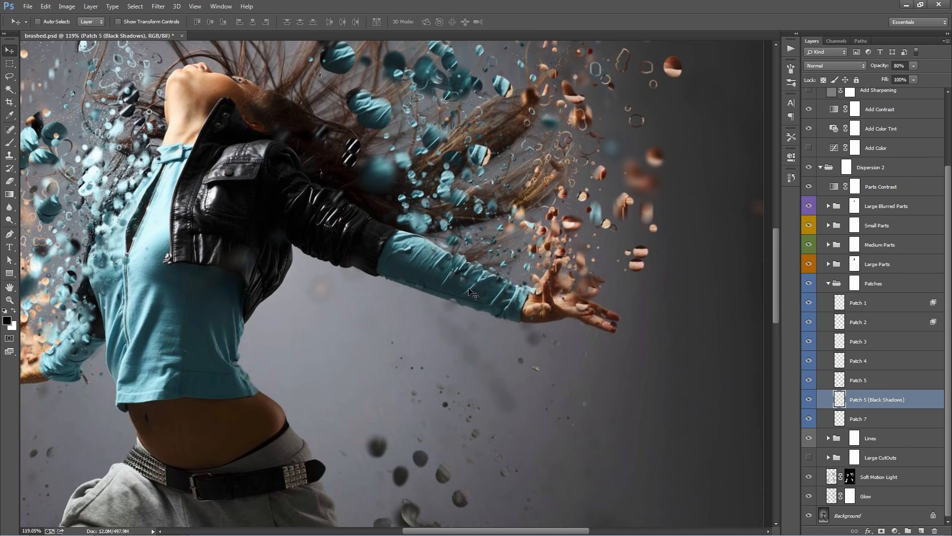
left_click(873, 283)
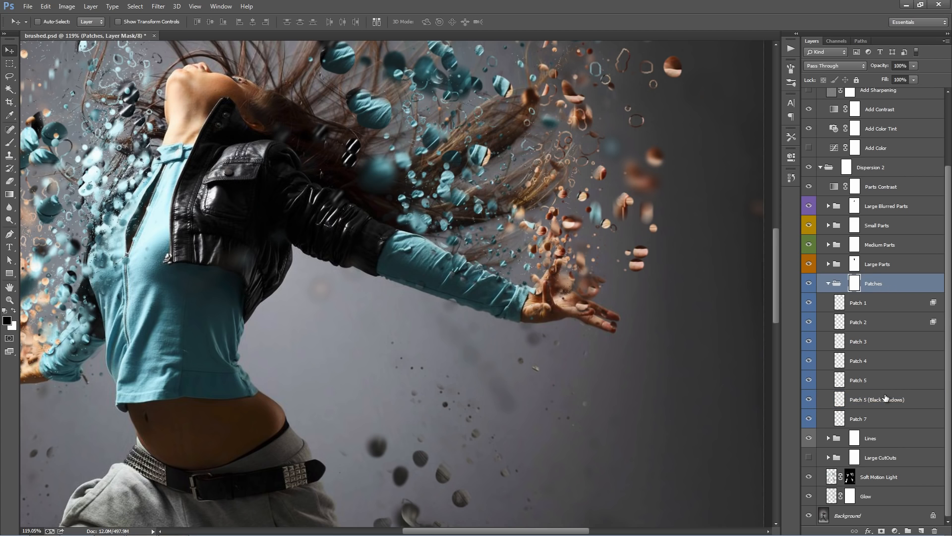
left_click(877, 399)
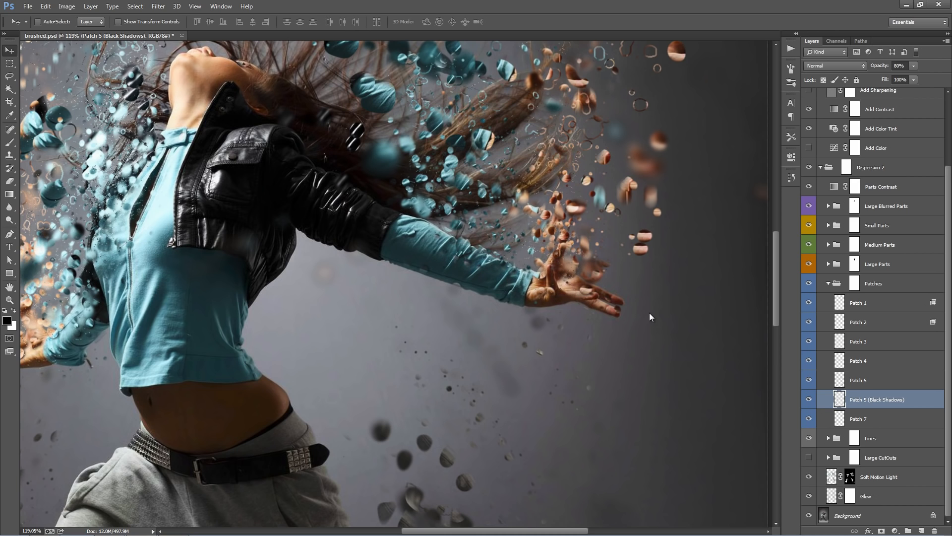
mouse_move(929, 295)
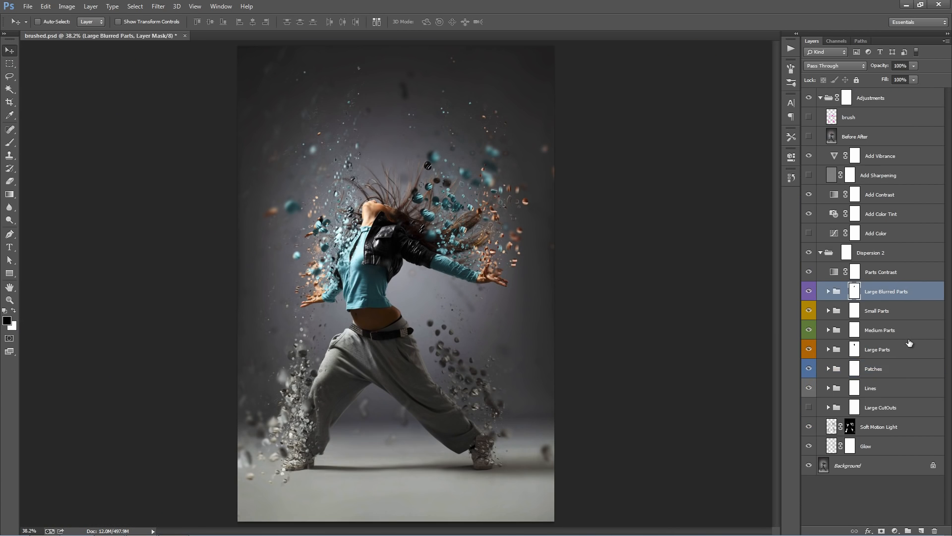
left_click(871, 387)
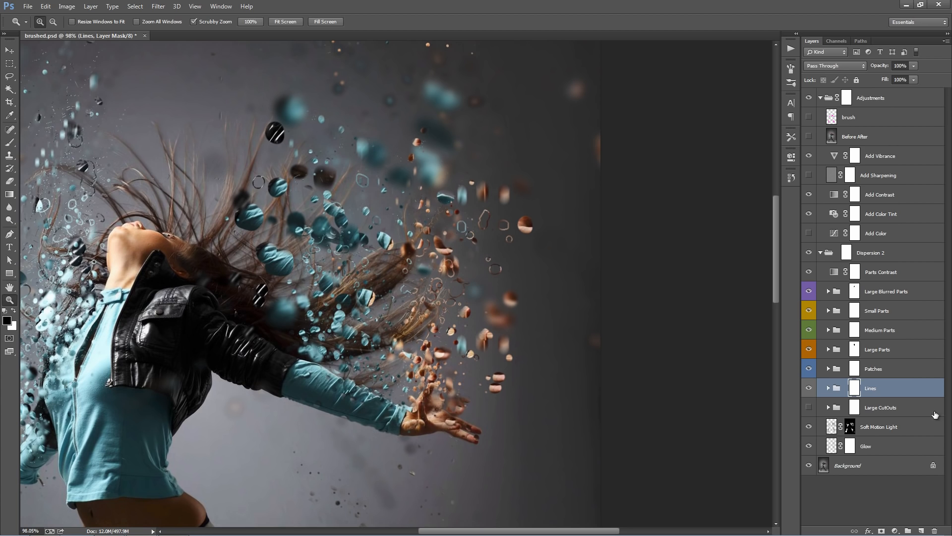
left_click(809, 388)
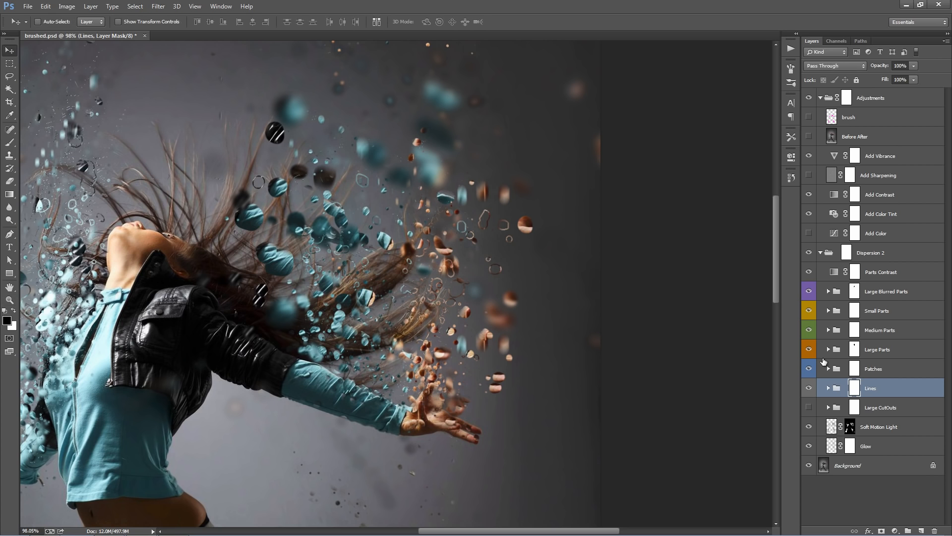
left_click(828, 387)
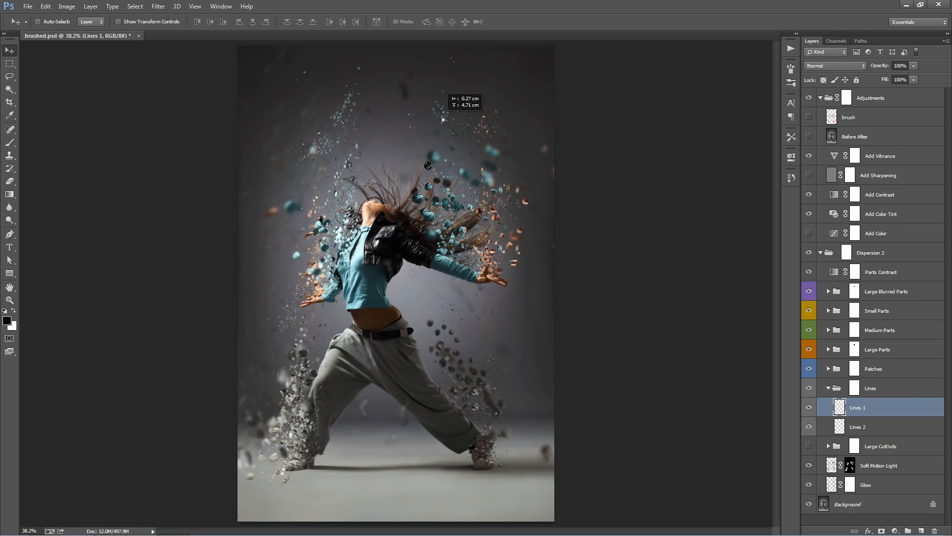
left_click(858, 427)
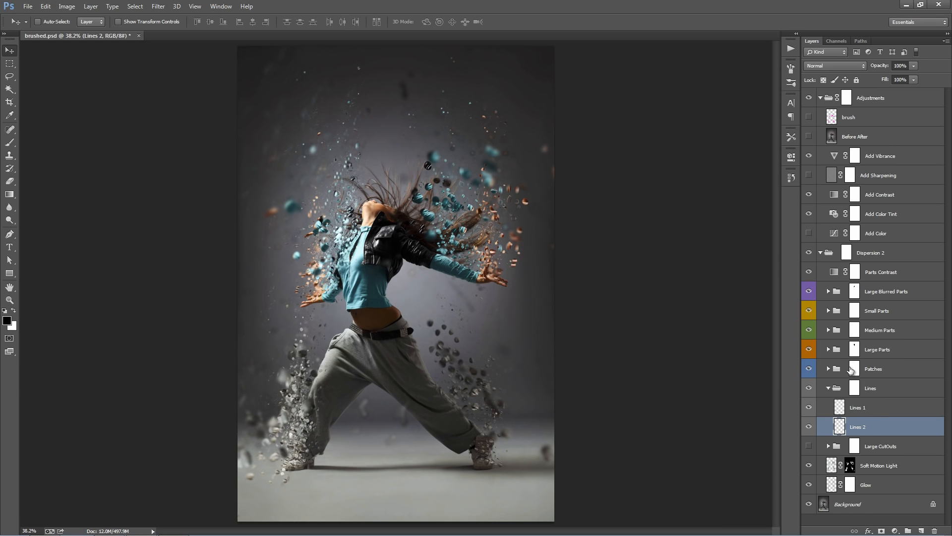
mouse_move(829, 389)
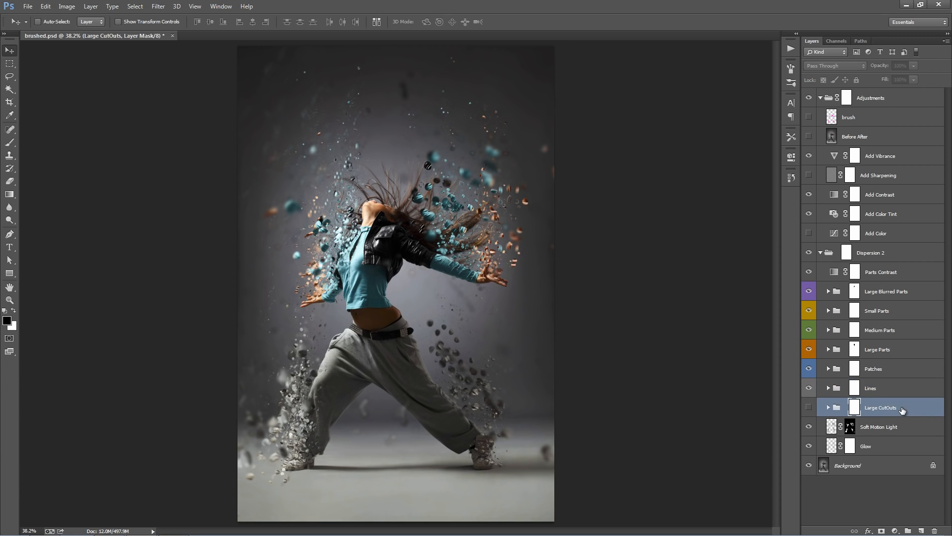
mouse_move(815, 398)
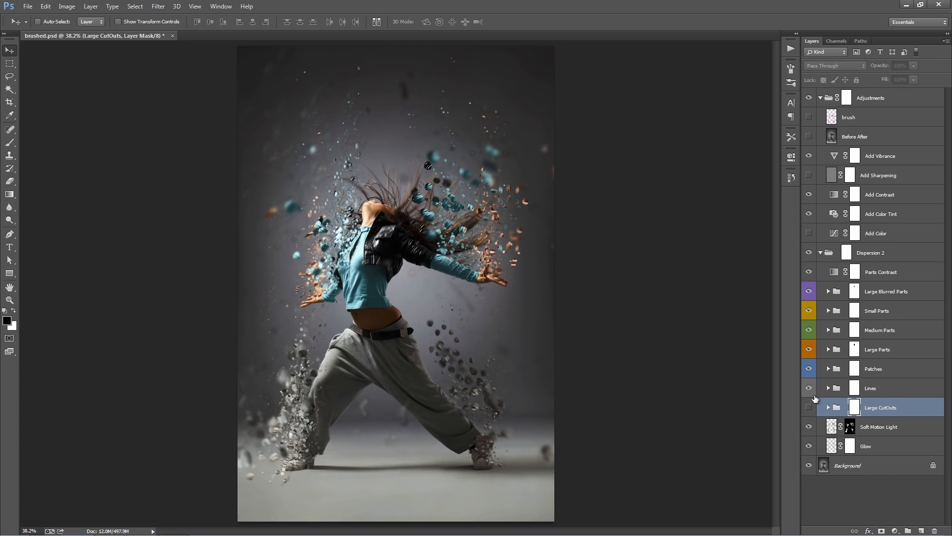
mouse_move(809, 387)
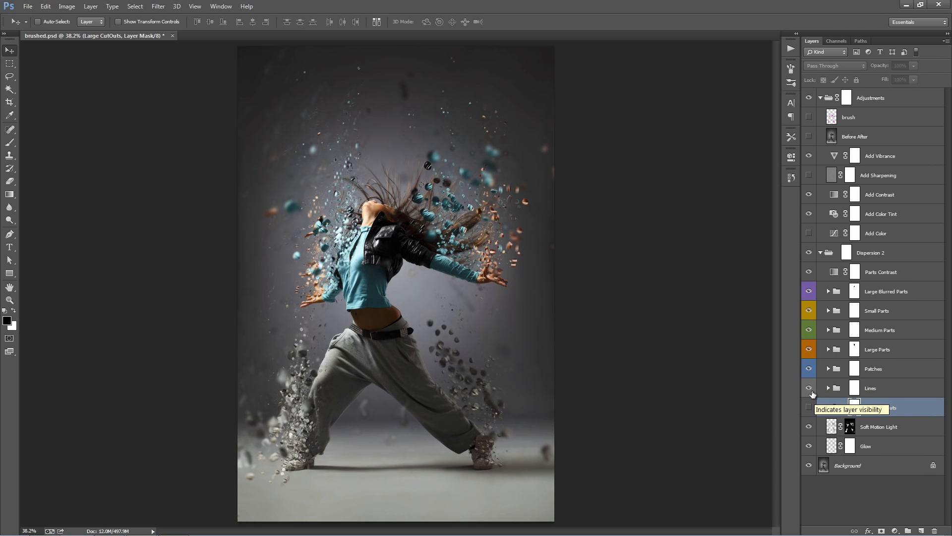
- Show and expand the Large CutOuts group, and select Large CutOut 2
left_click(809, 407)
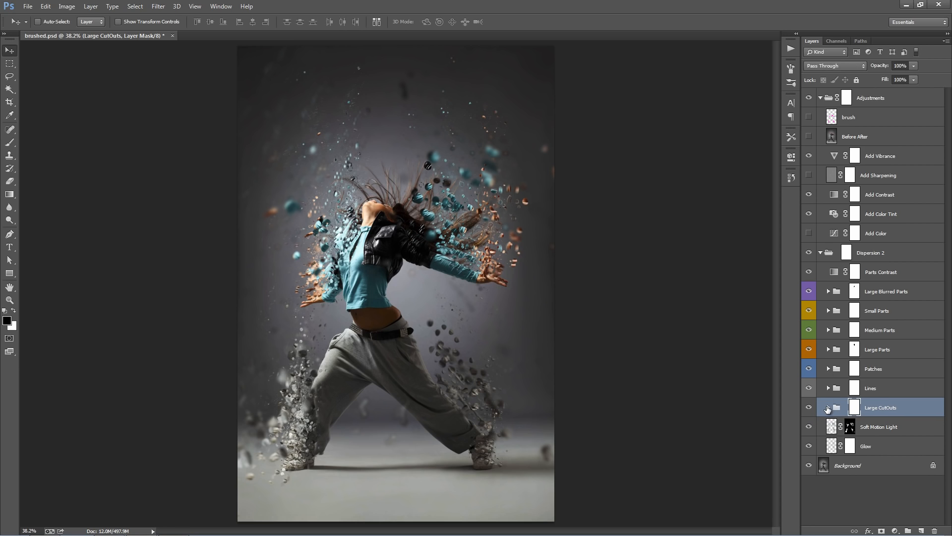
left_click(828, 408)
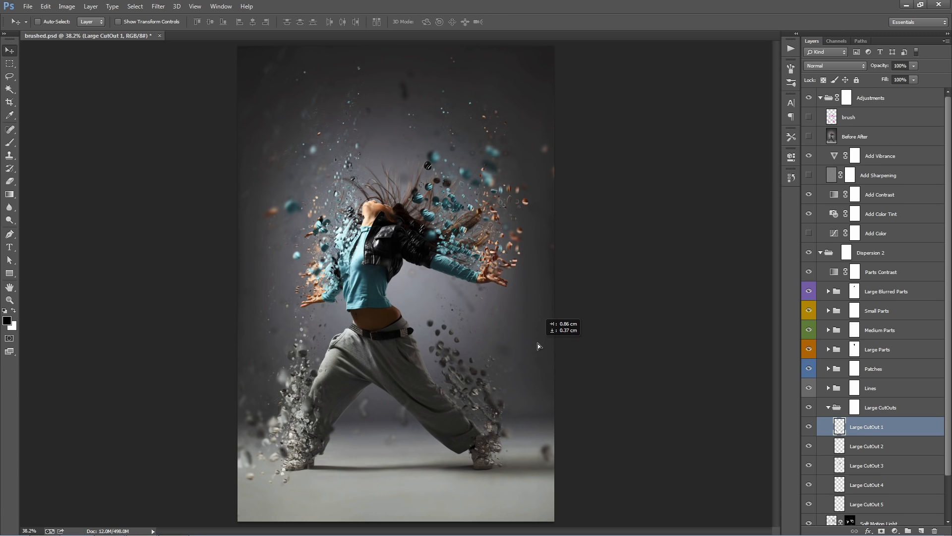
left_click(867, 445)
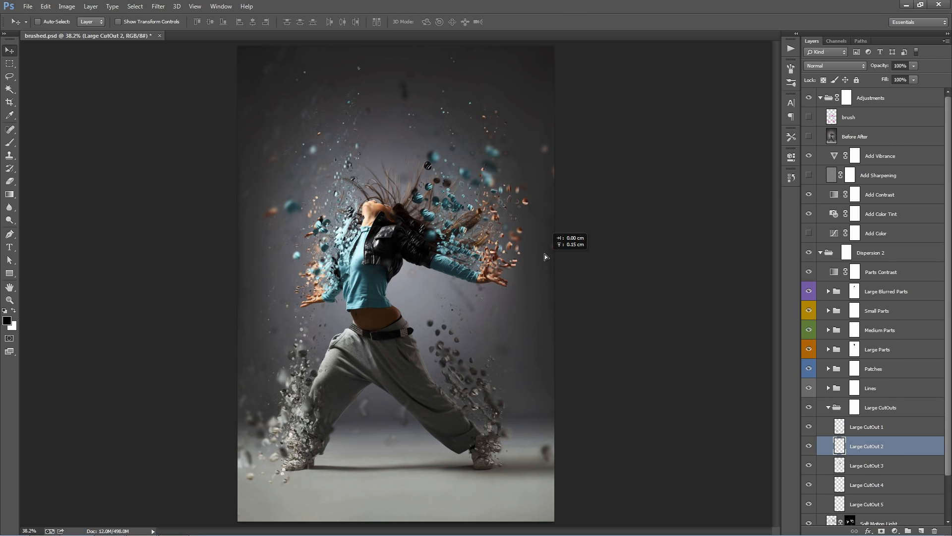
scroll("down", 3)
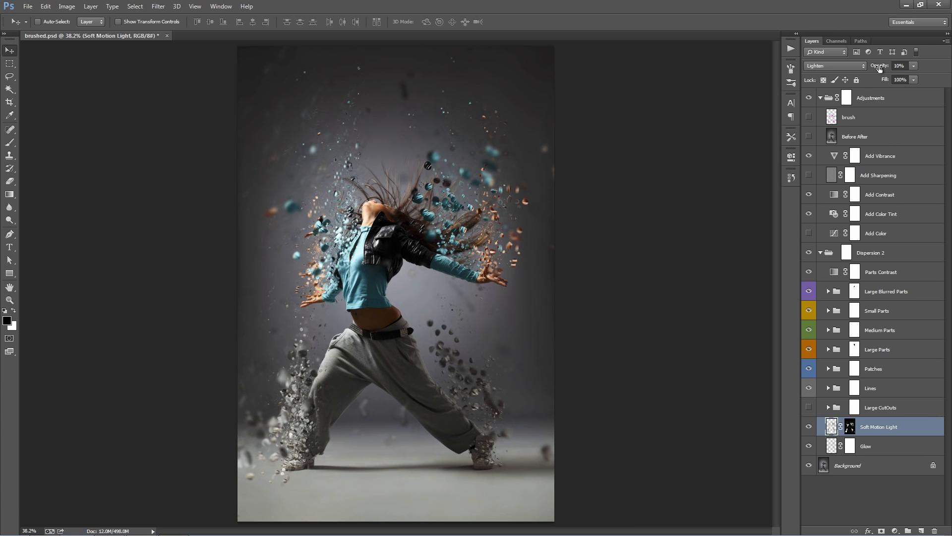
- Adjust the Soft Motion Light opacity and select the Glow layer
left_click(901, 65)
type("100")
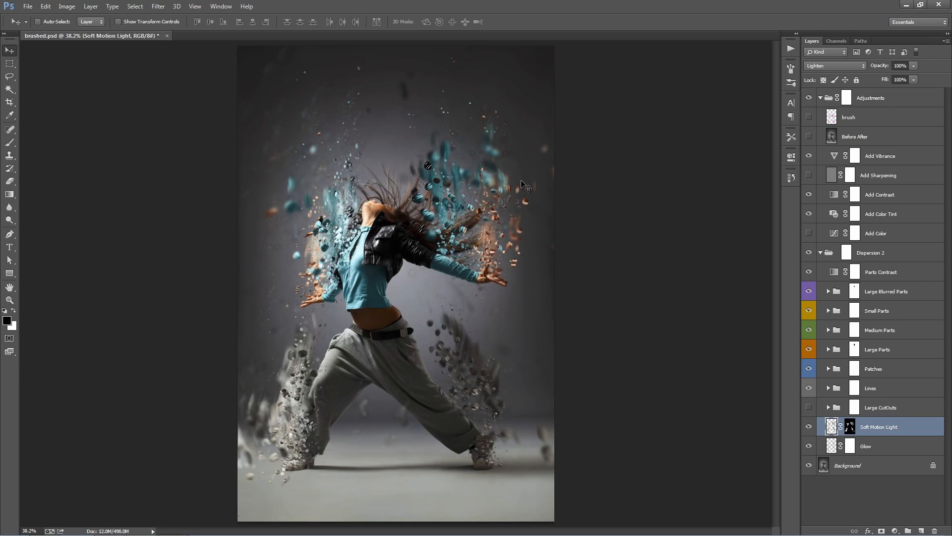
mouse_move(515, 189)
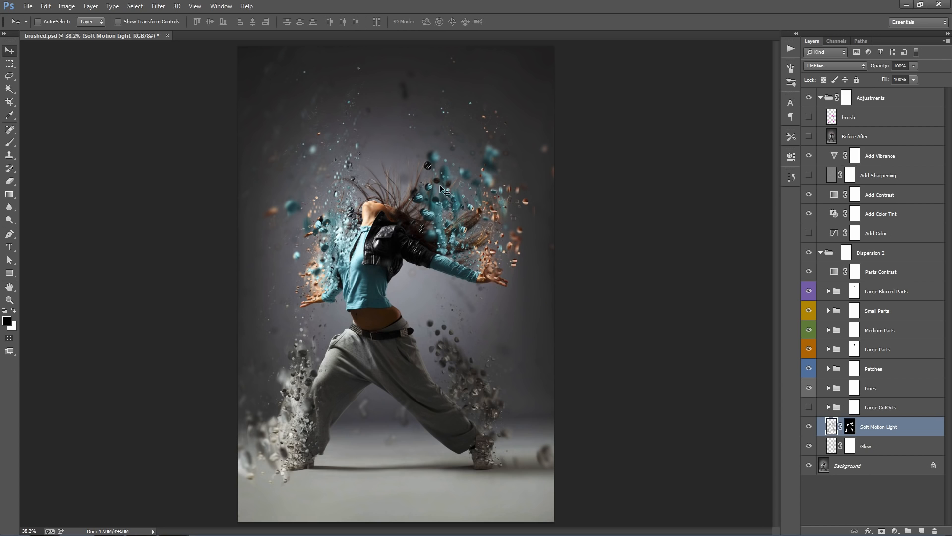
mouse_move(881, 72)
type("15")
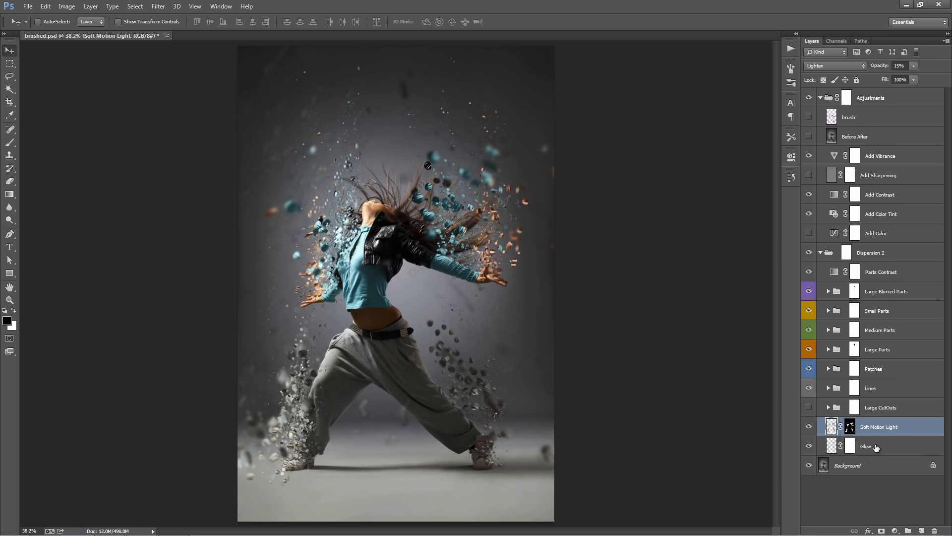
left_click(866, 446)
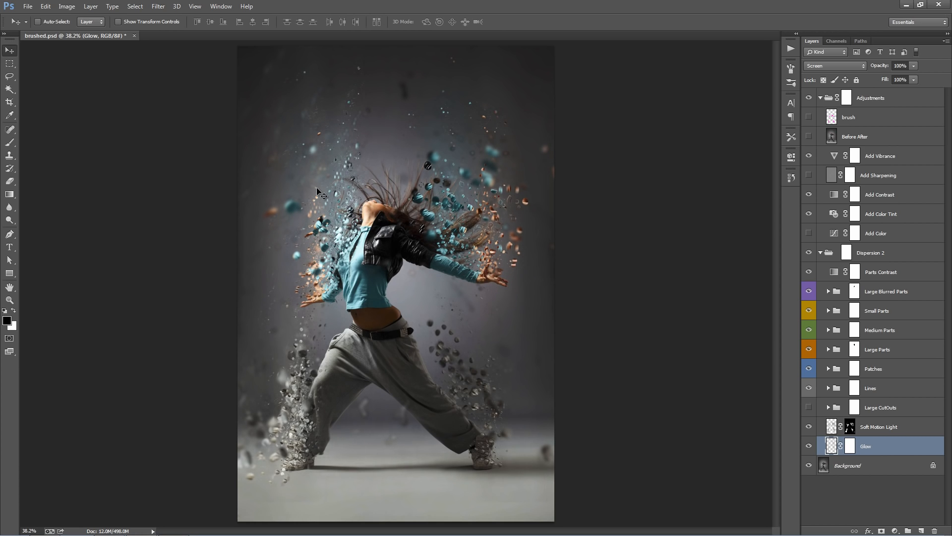
mouse_move(890, 449)
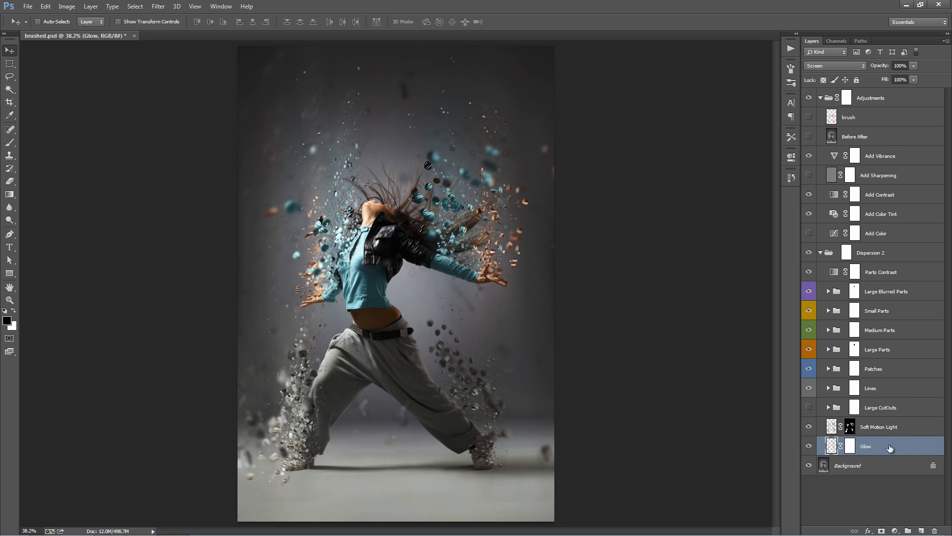
left_click(900, 65)
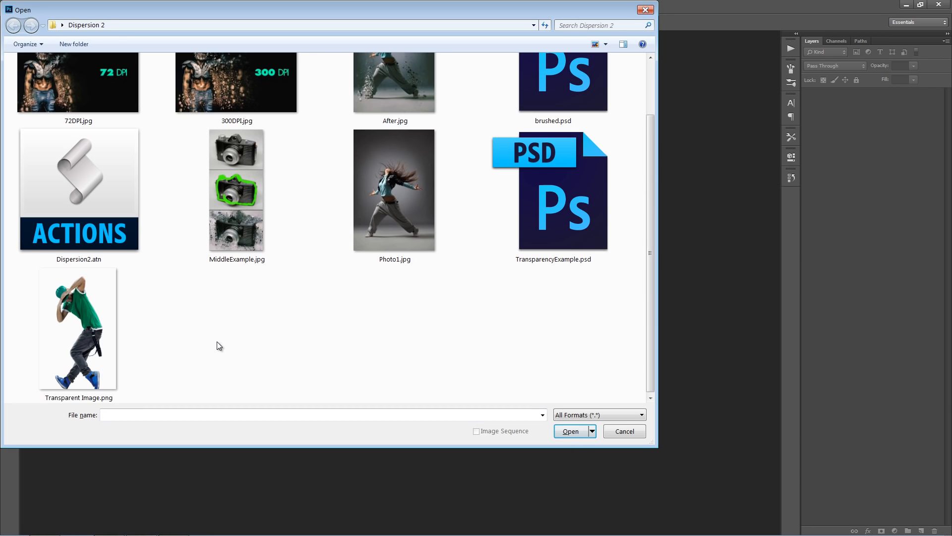
mouse_move(106, 333)
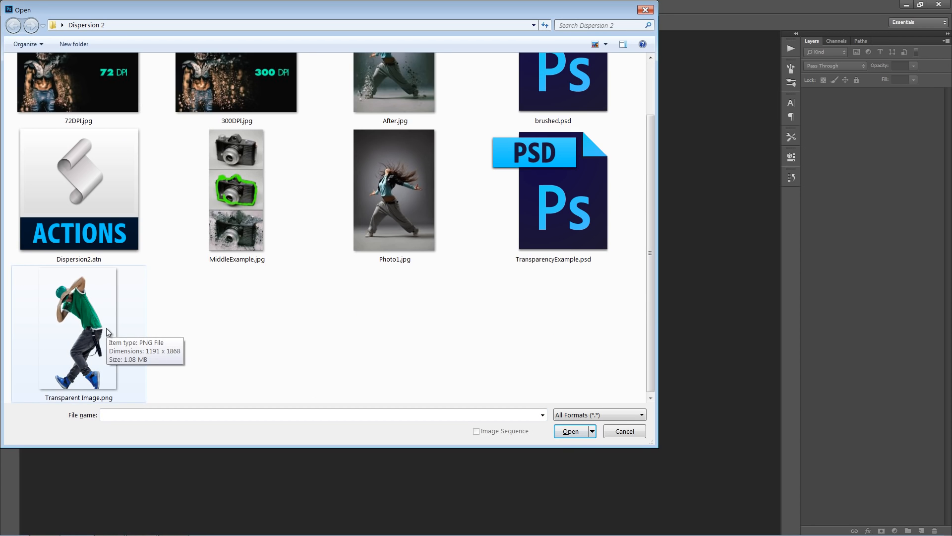
- Open Transparent Image.png and convert its dancer layer into a white background
double_click(78, 327)
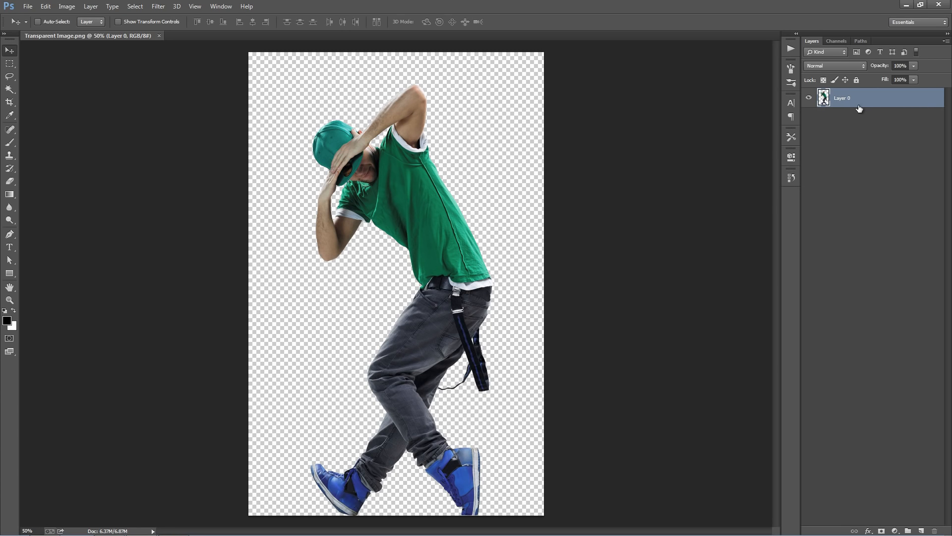
left_click(90, 6)
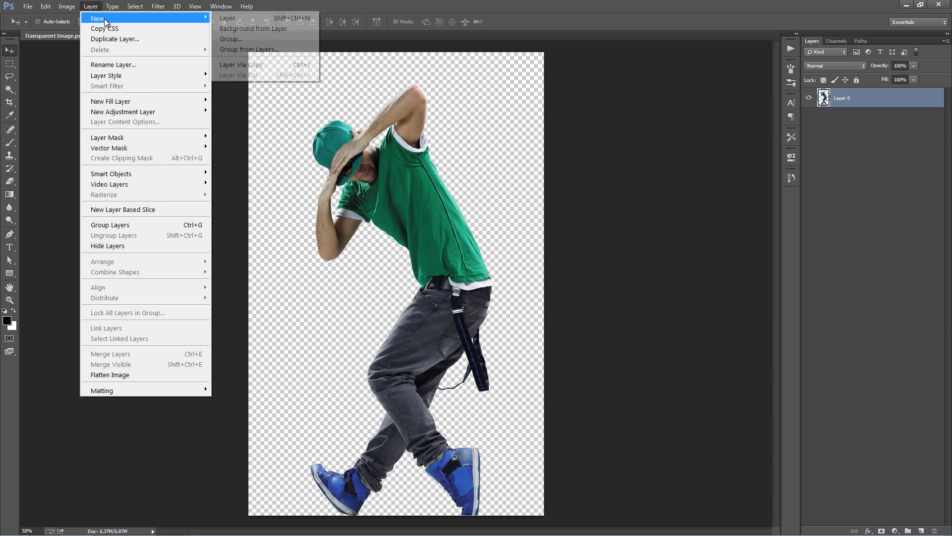
left_click(254, 29)
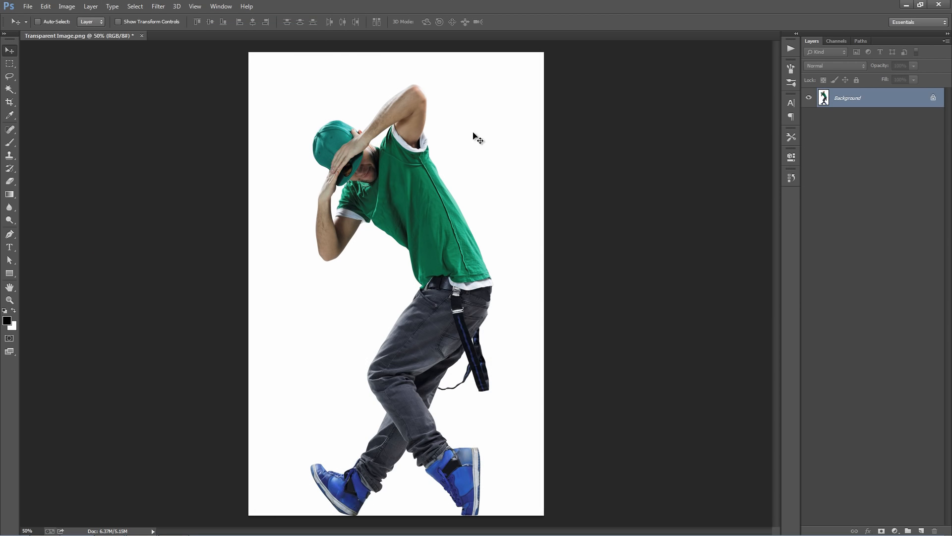
mouse_move(448, 161)
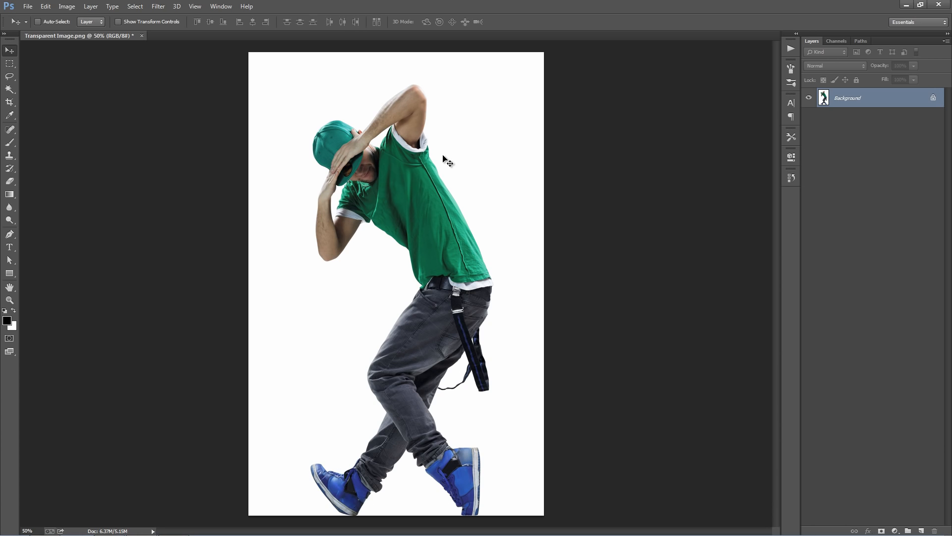
left_click(141, 36)
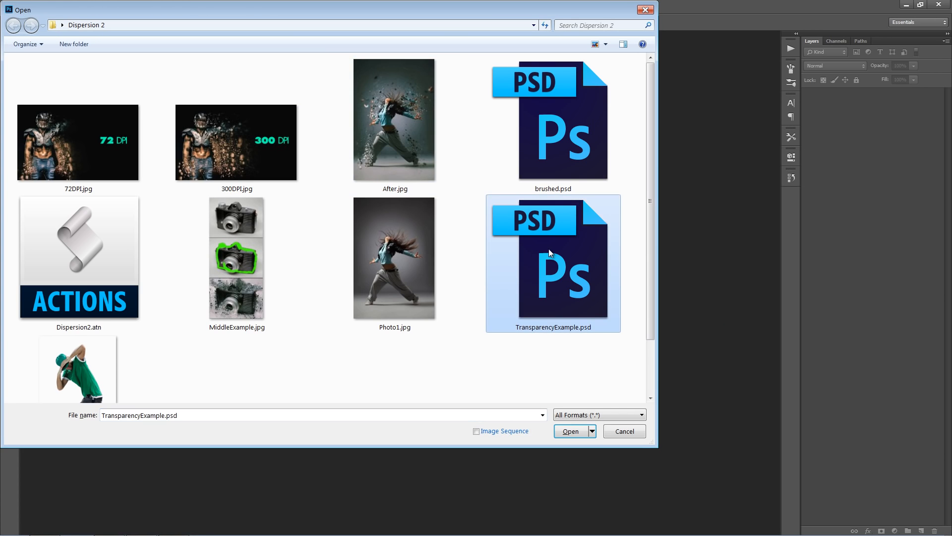
- Open TransparencyExample.psd with its dispersed dancer, Dispersion 2 and Adjustments groups
left_click(571, 431)
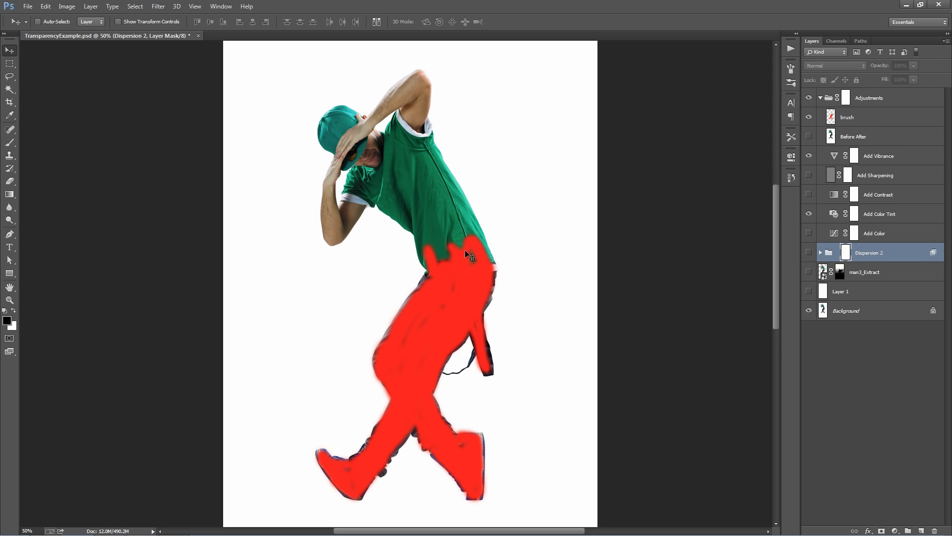
mouse_move(427, 317)
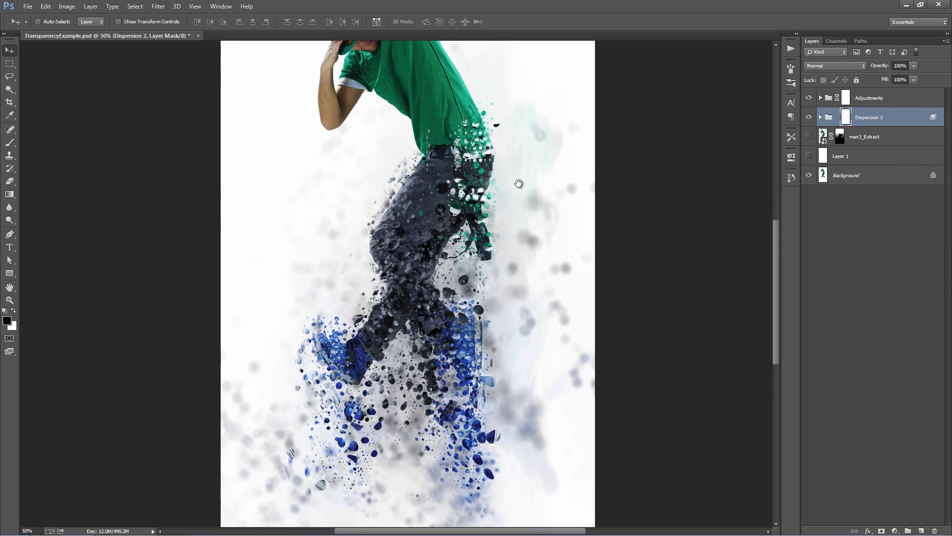
left_click(846, 175)
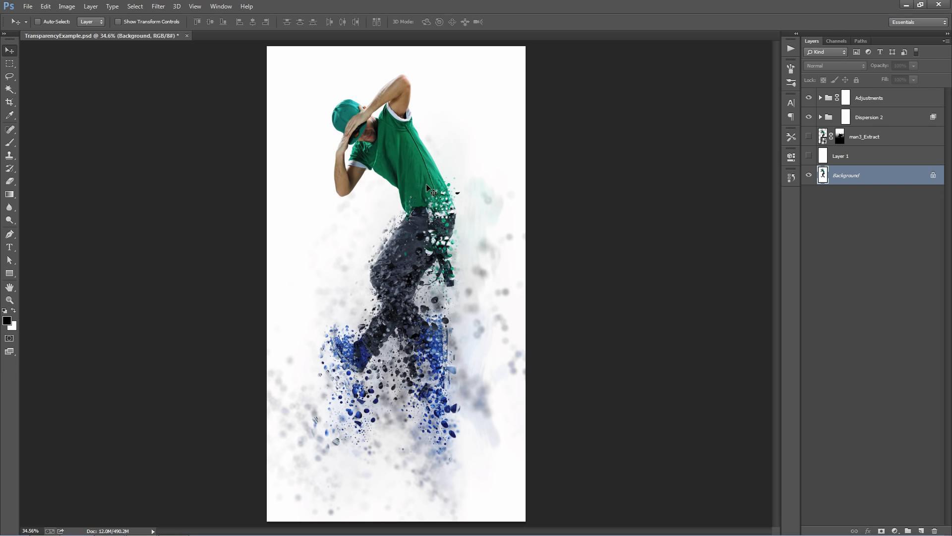
mouse_move(361, 159)
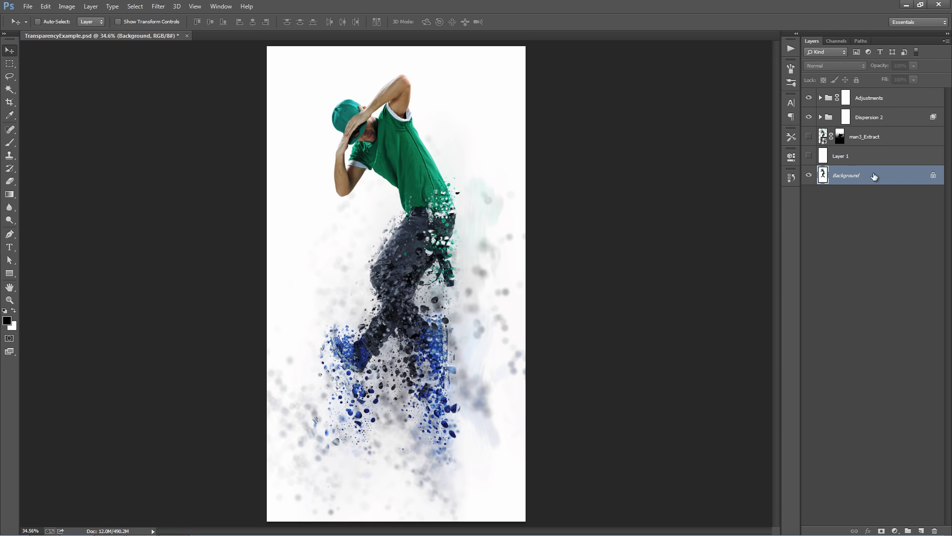
- Show the white Layer 1 and draw a full-canvas blue rectangle
left_click(840, 156)
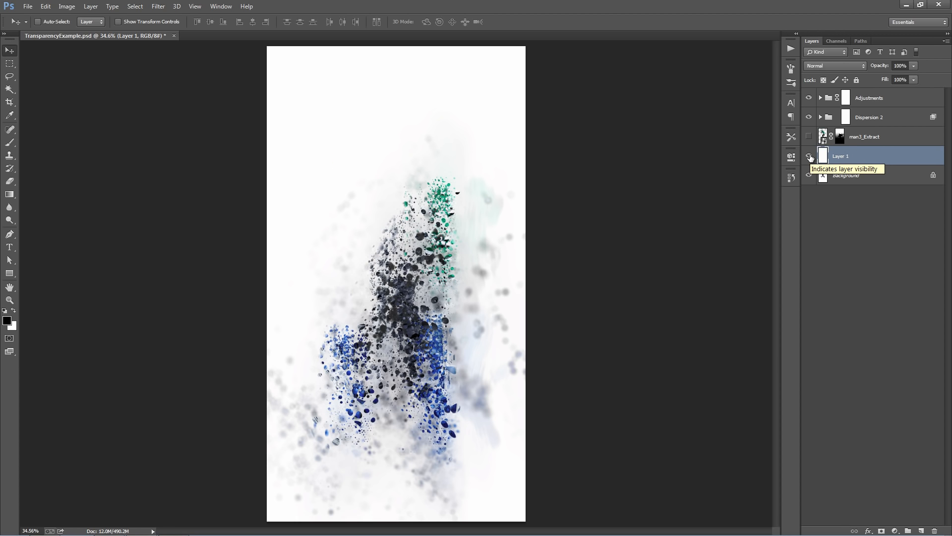
mouse_move(849, 176)
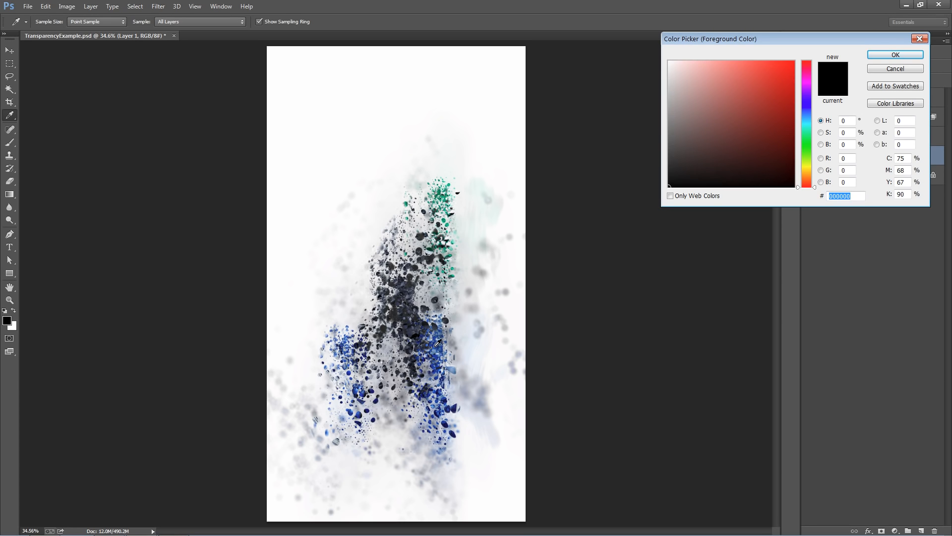
left_click(894, 55)
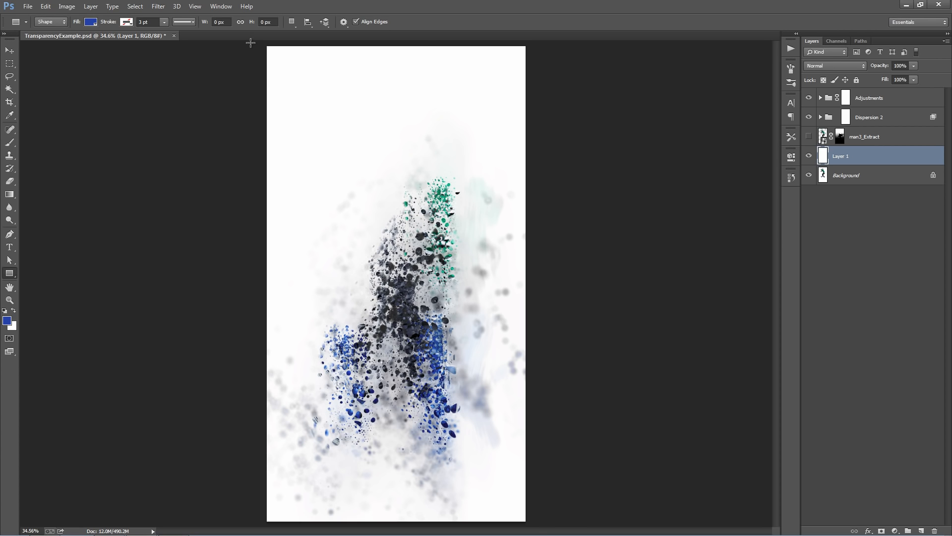
left_click_drag(250, 43, 540, 521)
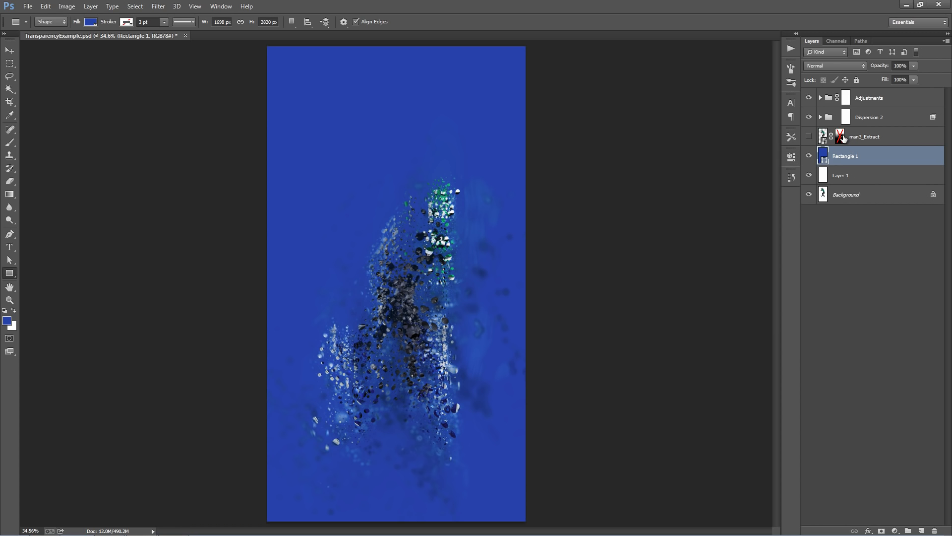
- Show and select the man3_Extract dancer layer to remove its existing mask
left_click(808, 137)
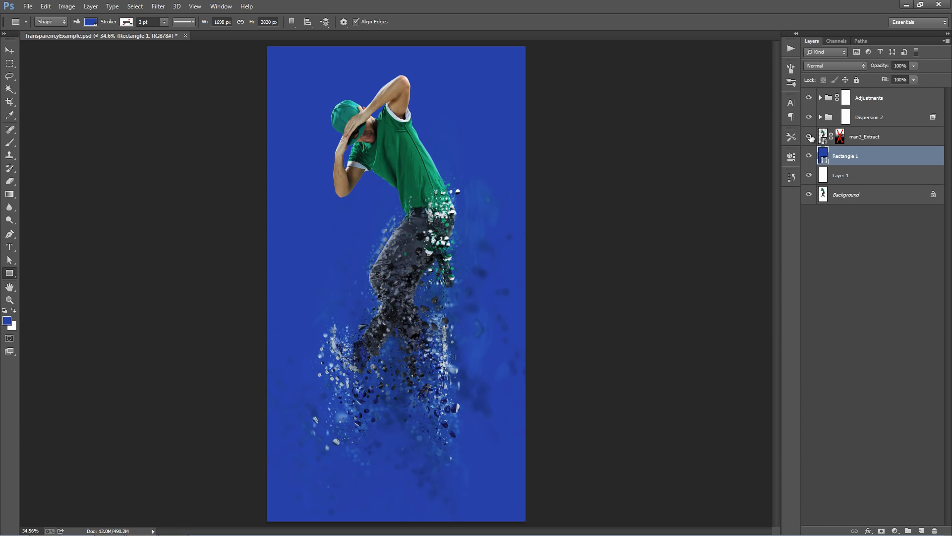
left_click(863, 136)
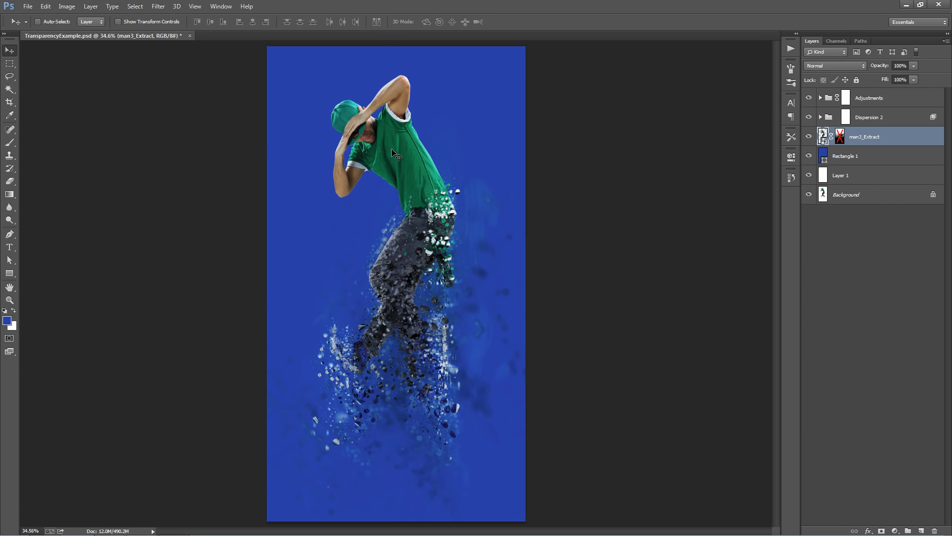
mouse_move(392, 268)
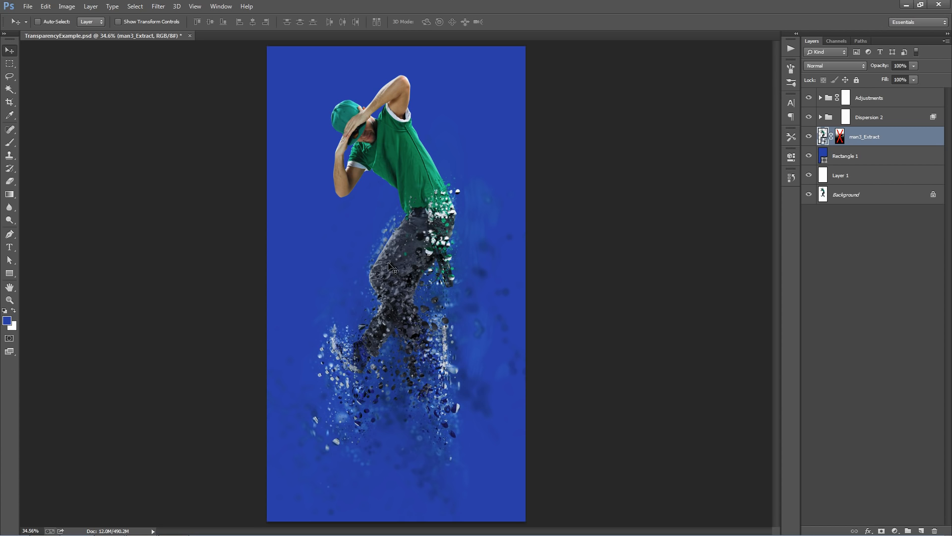
mouse_move(416, 225)
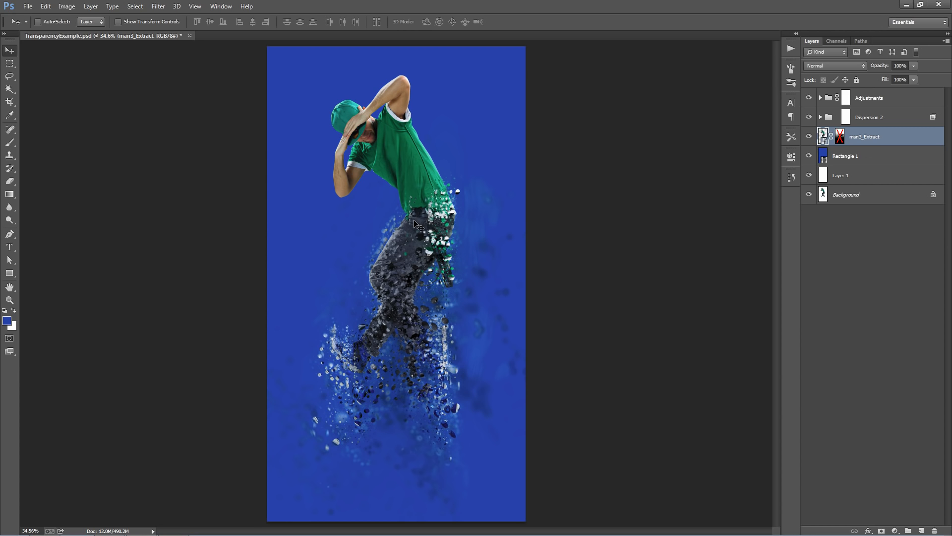
right_click(840, 137)
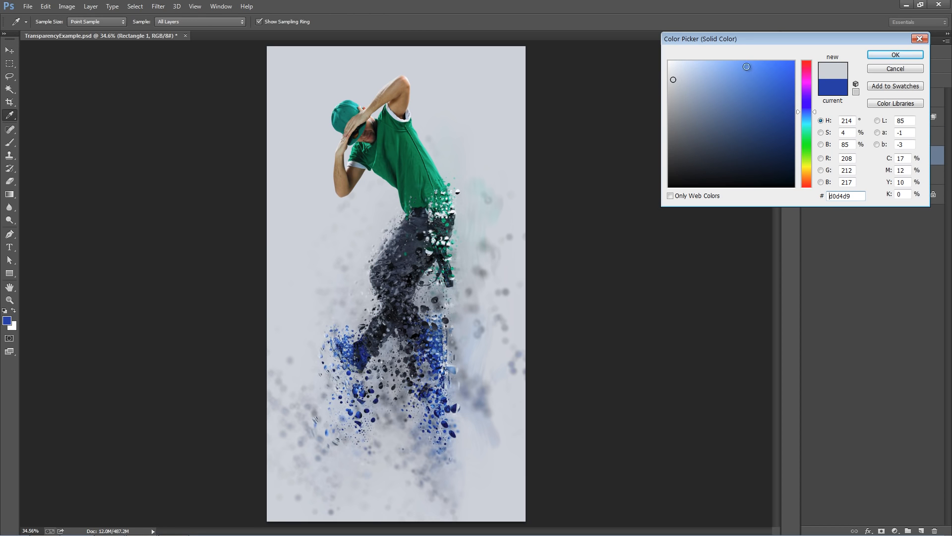
- Make the rectangle light gray #d0d4d9 and select man3_Extract for its new leg mask
left_click(893, 54)
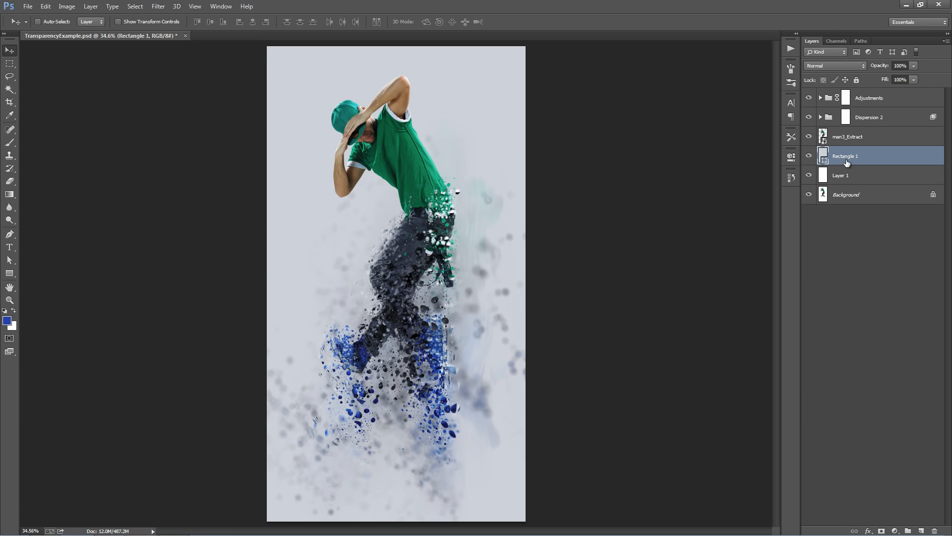
left_click(847, 135)
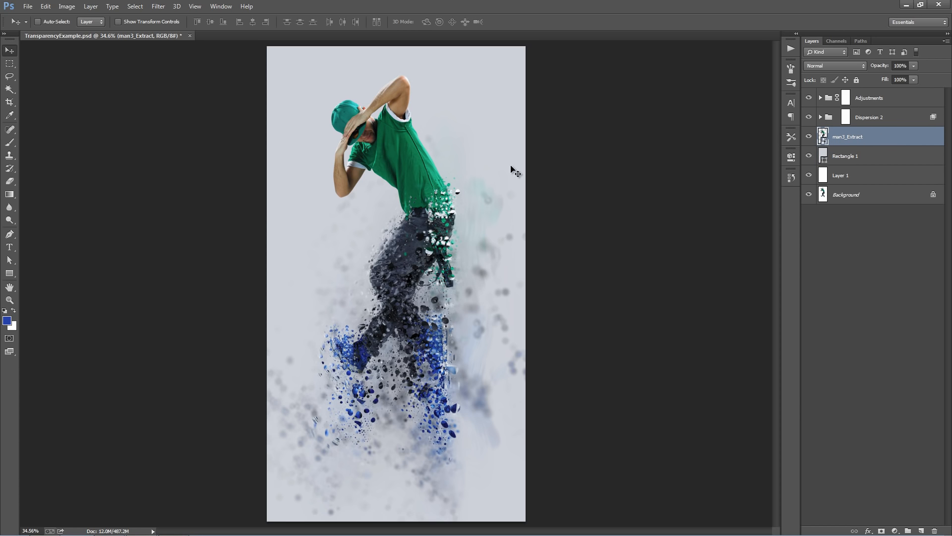
mouse_move(876, 522)
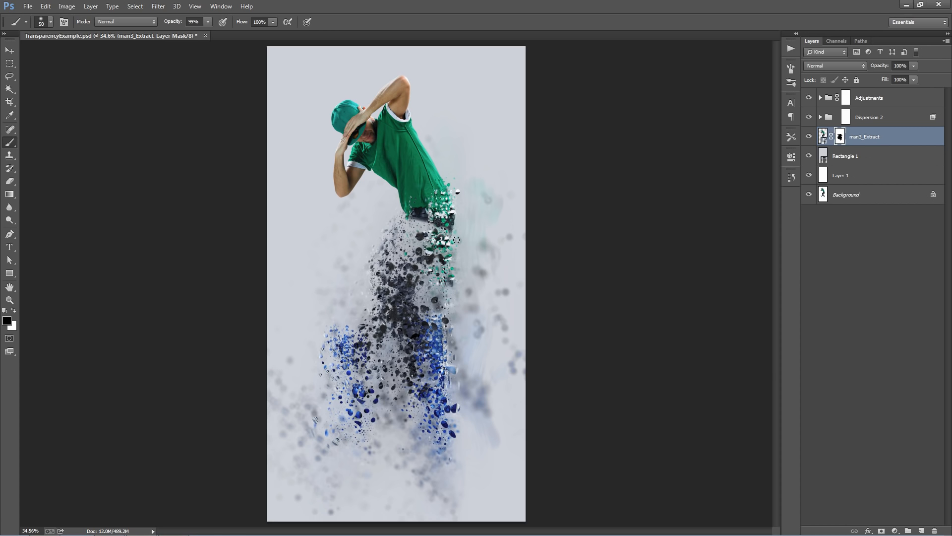
mouse_move(423, 228)
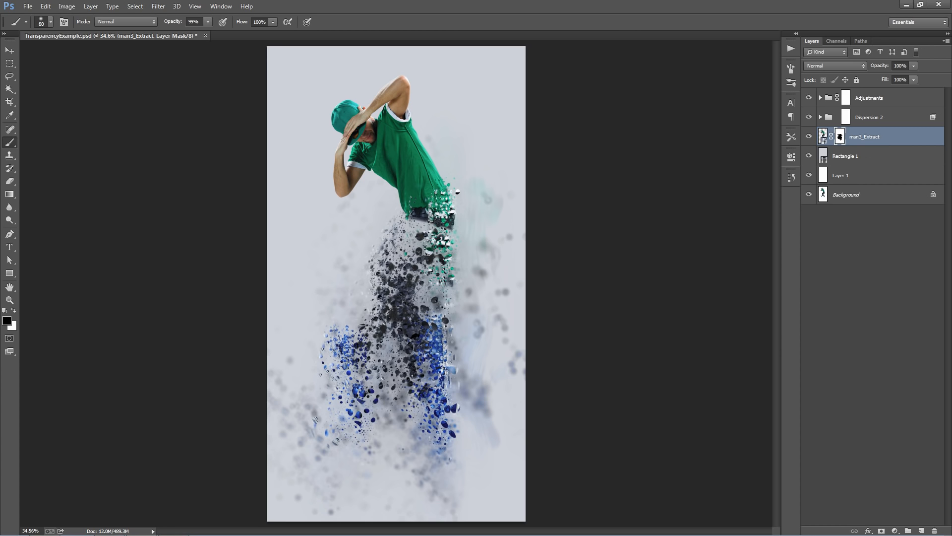
left_click(9, 50)
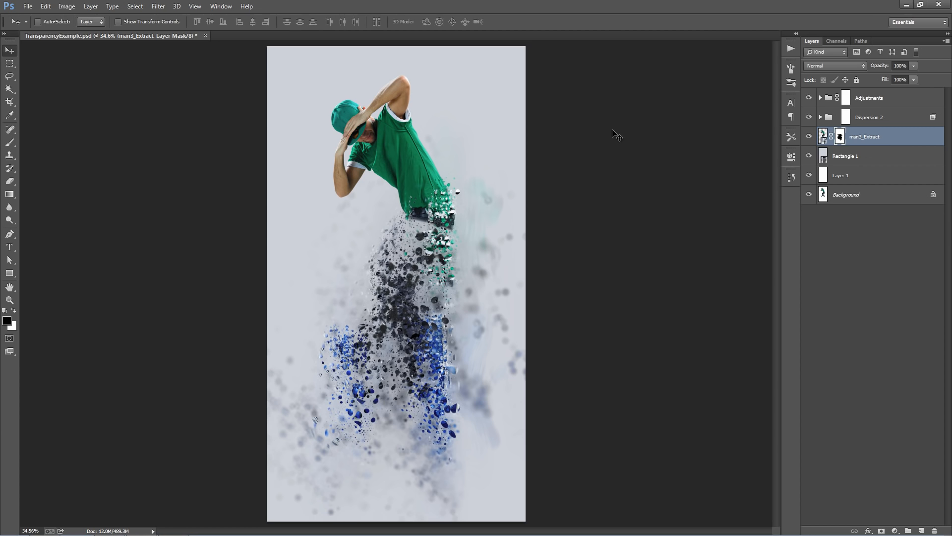